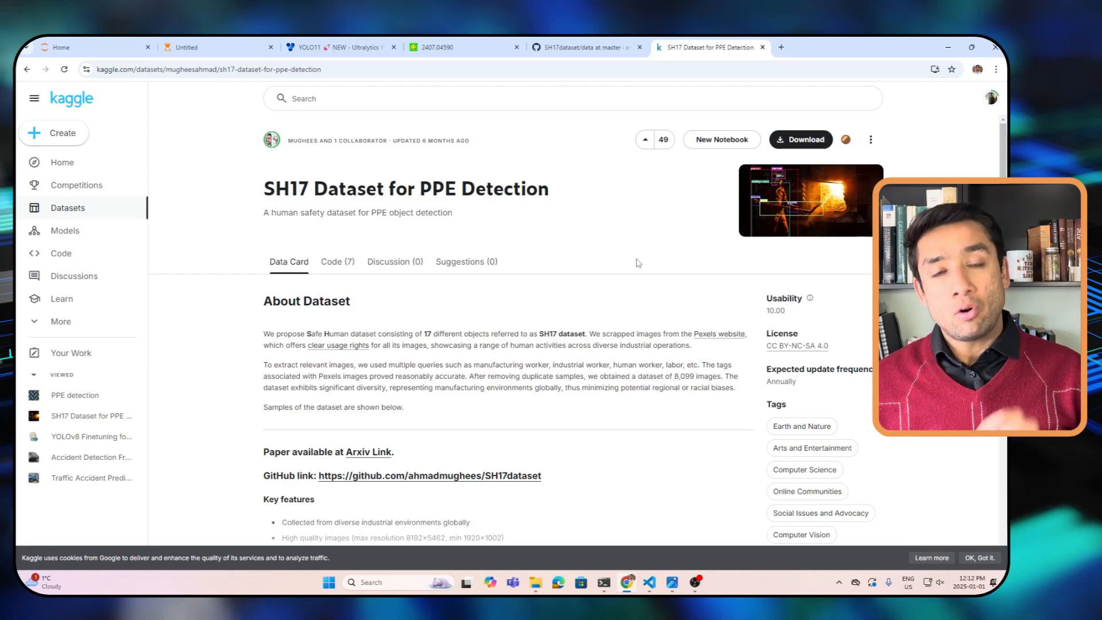
Review the SH17 Kaggle card and train_files.txt preview, then switch to the arXiv paper
{"action": "scroll", "scroll_direction": "down", "scroll_amount": 3}
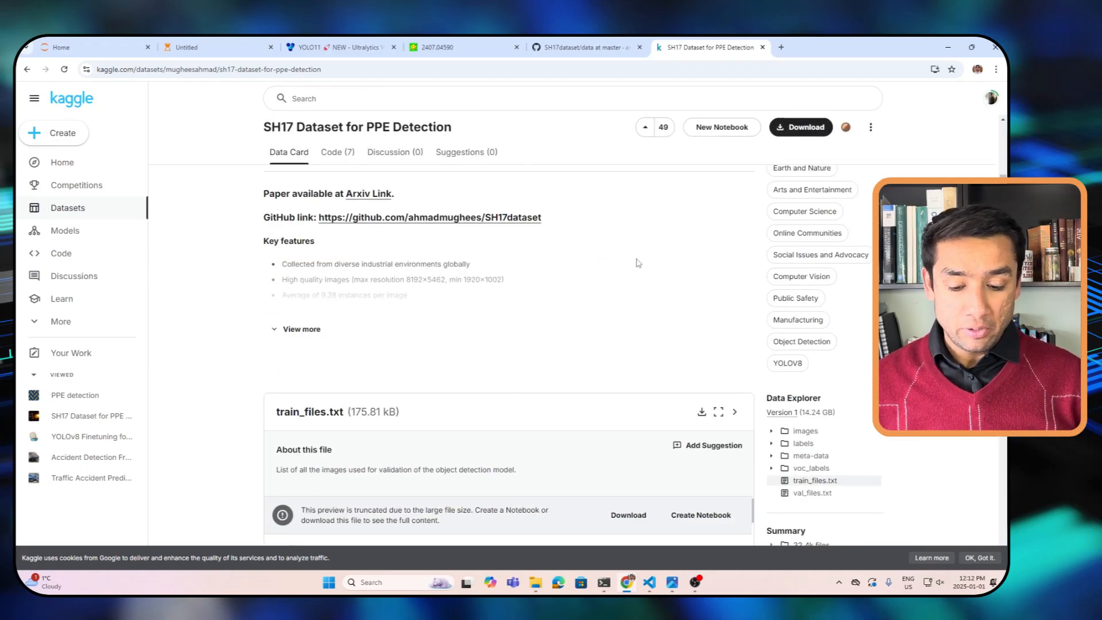
{"action": "scroll", "scroll_direction": "up", "scroll_amount": 3}
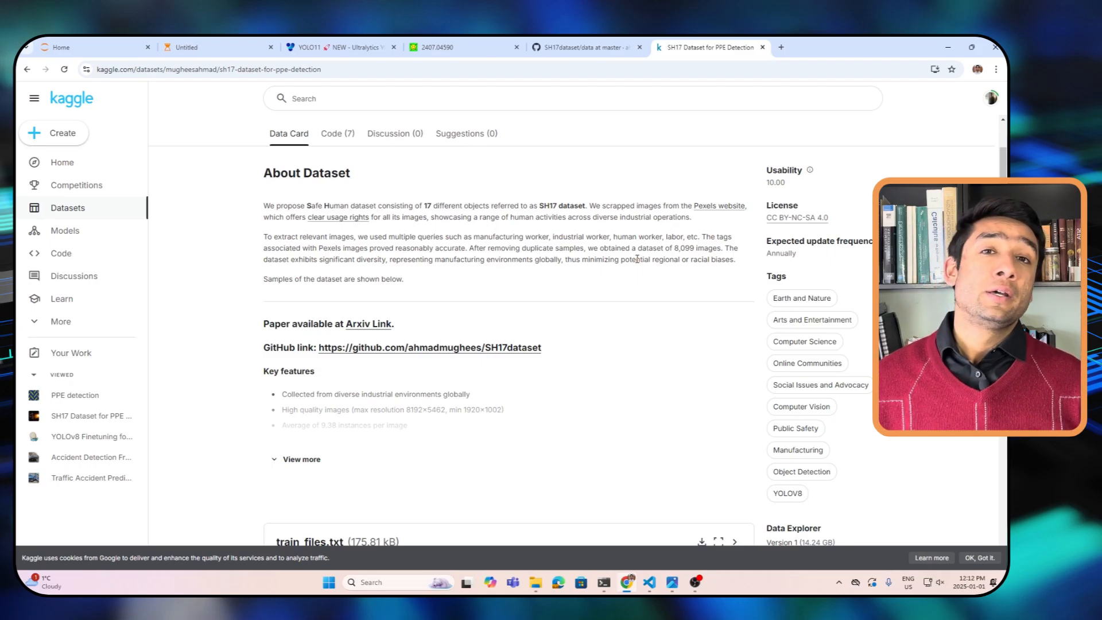
{"action": "scroll", "scroll_direction": "down", "scroll_amount": 3}
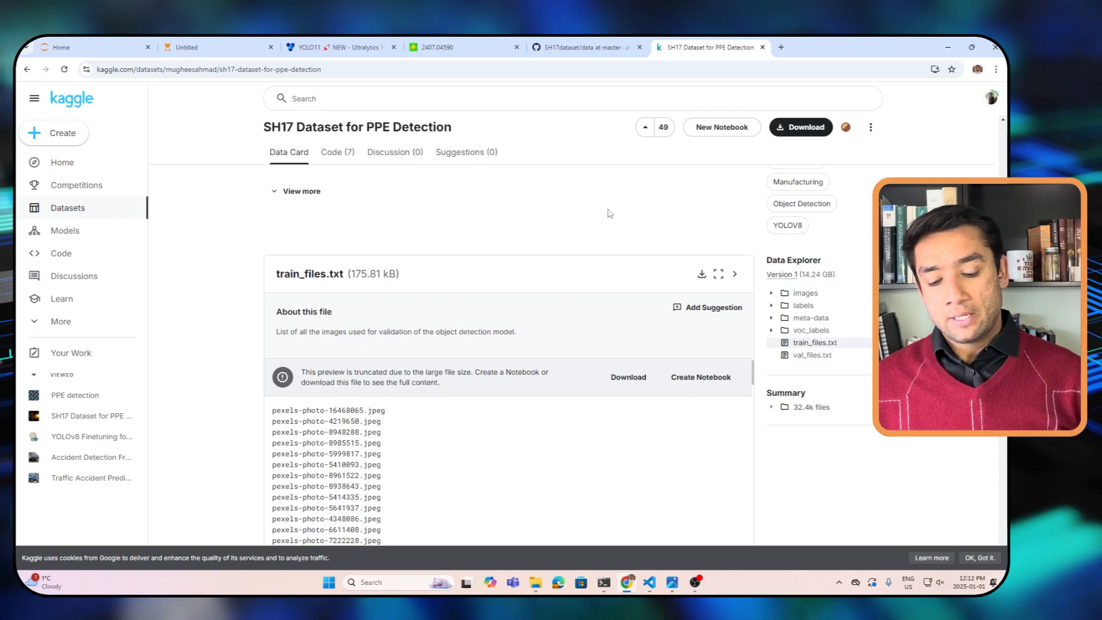
{"action": "scroll", "scroll_direction": "down", "scroll_amount": 3}
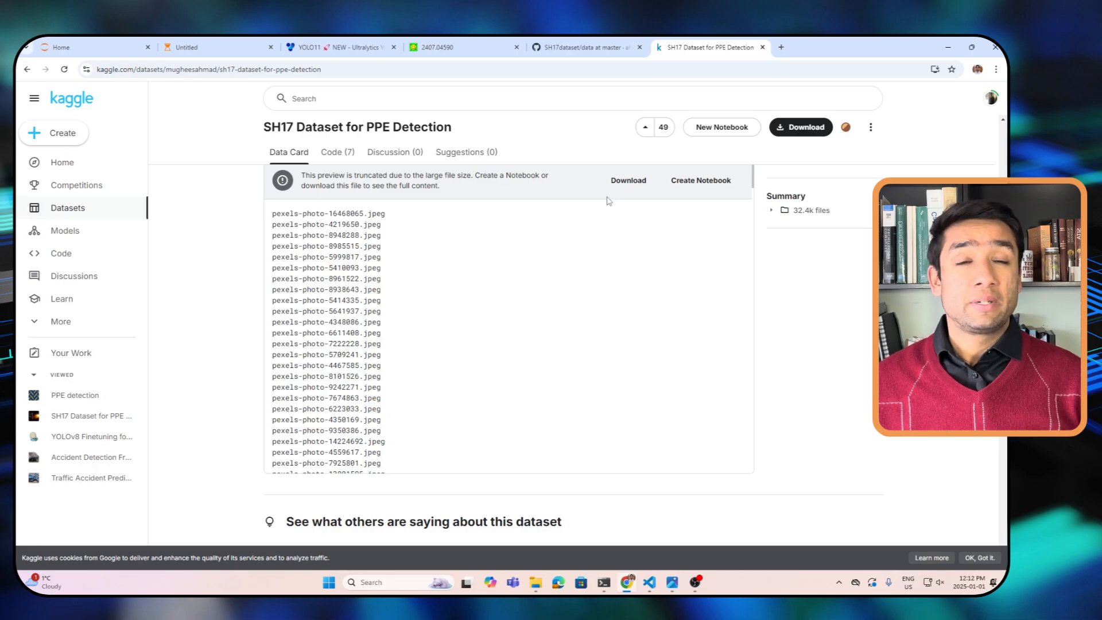
{"action": "left_click", "coordinate": [439, 47]}
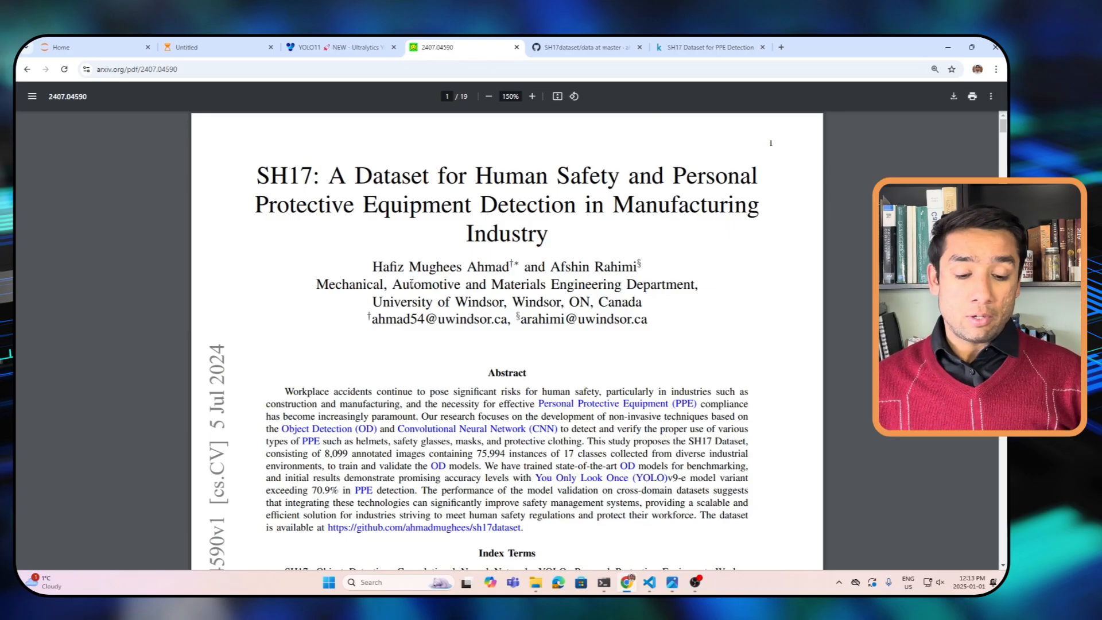
{"action": "scroll", "scroll_direction": "down", "scroll_amount": 3}
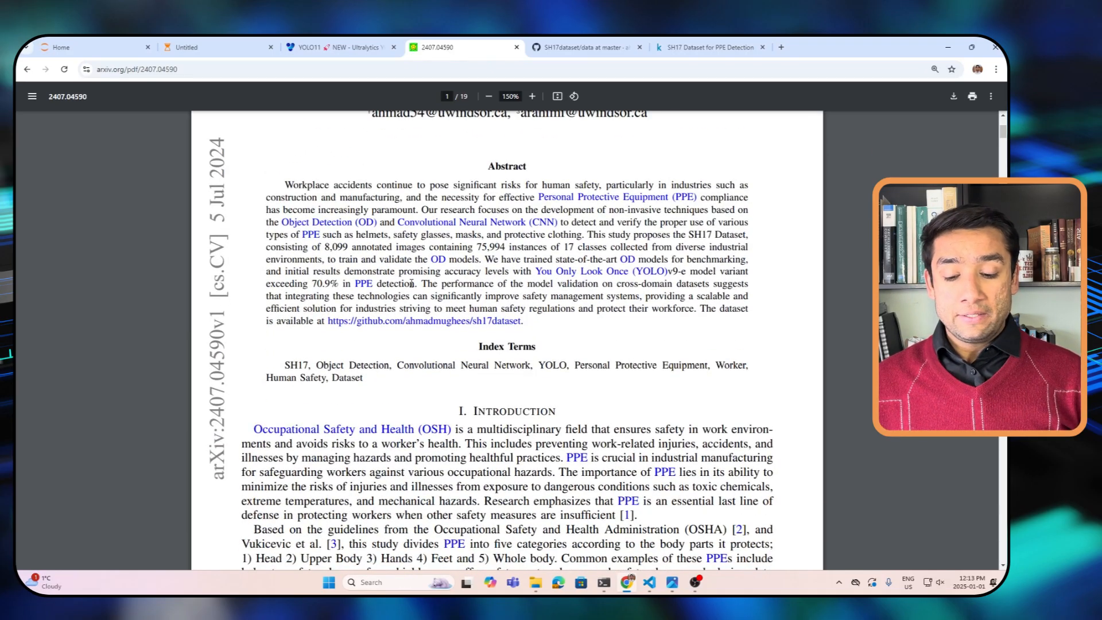
{"action": "scroll", "scroll_direction": "down", "scroll_amount": 3}
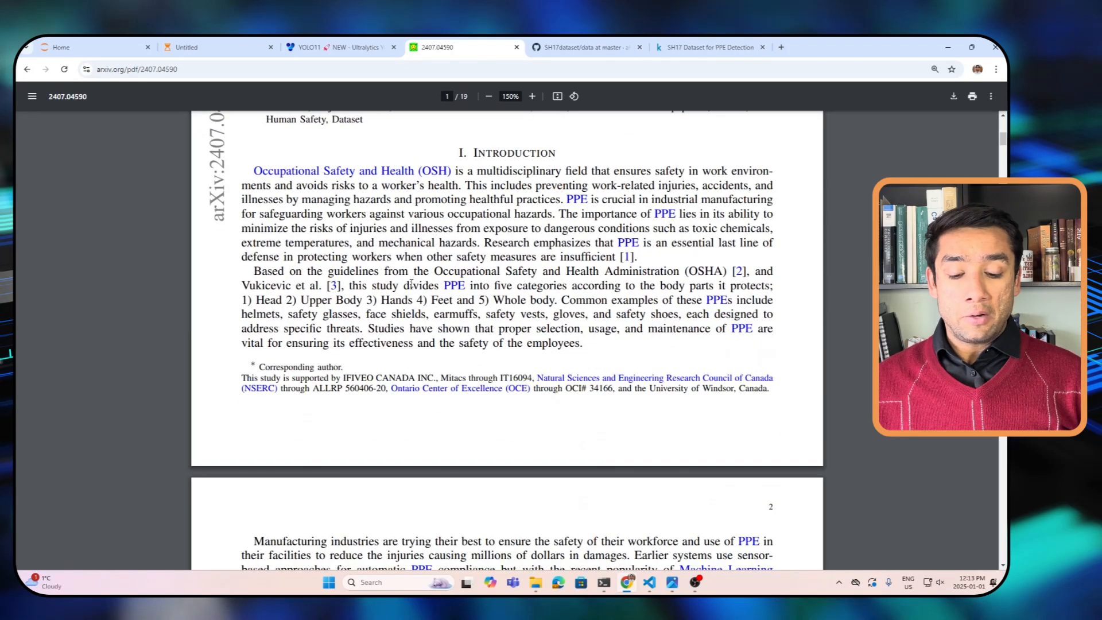
{"action": "scroll", "scroll_direction": "down", "scroll_amount": 3}
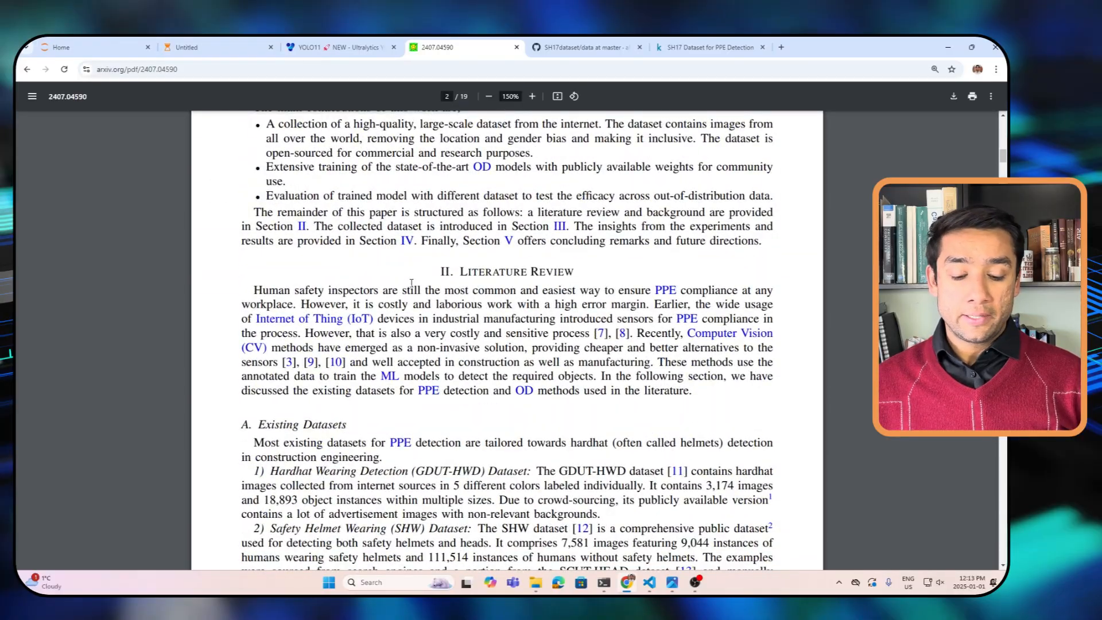
{"action": "scroll", "scroll_direction": "down", "scroll_amount": 3}
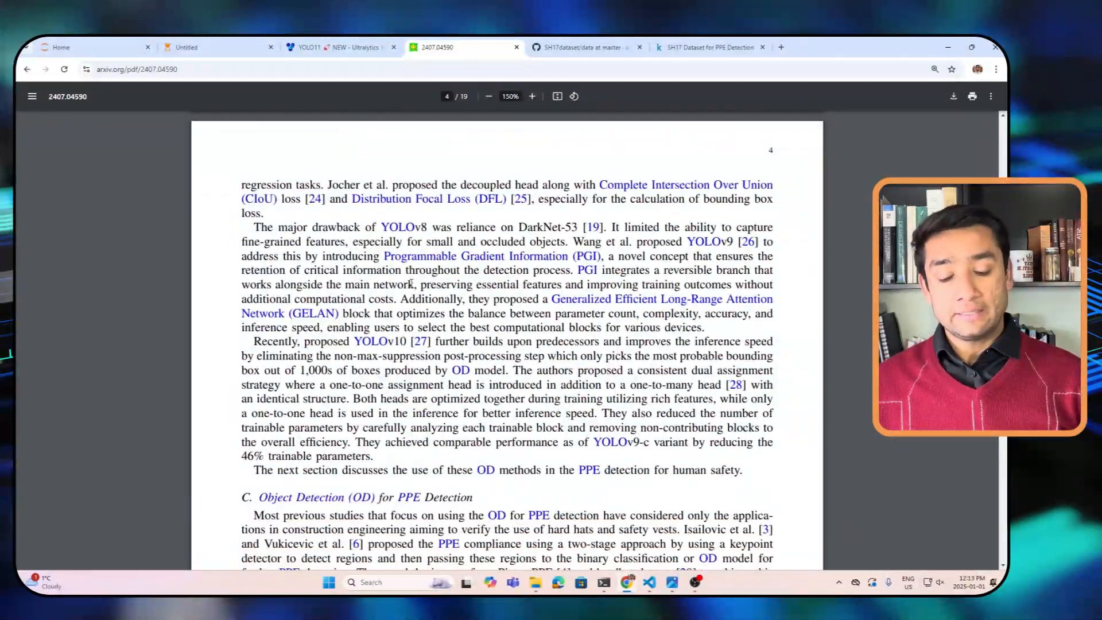
{"action": "scroll", "scroll_direction": "down", "scroll_amount": 3}
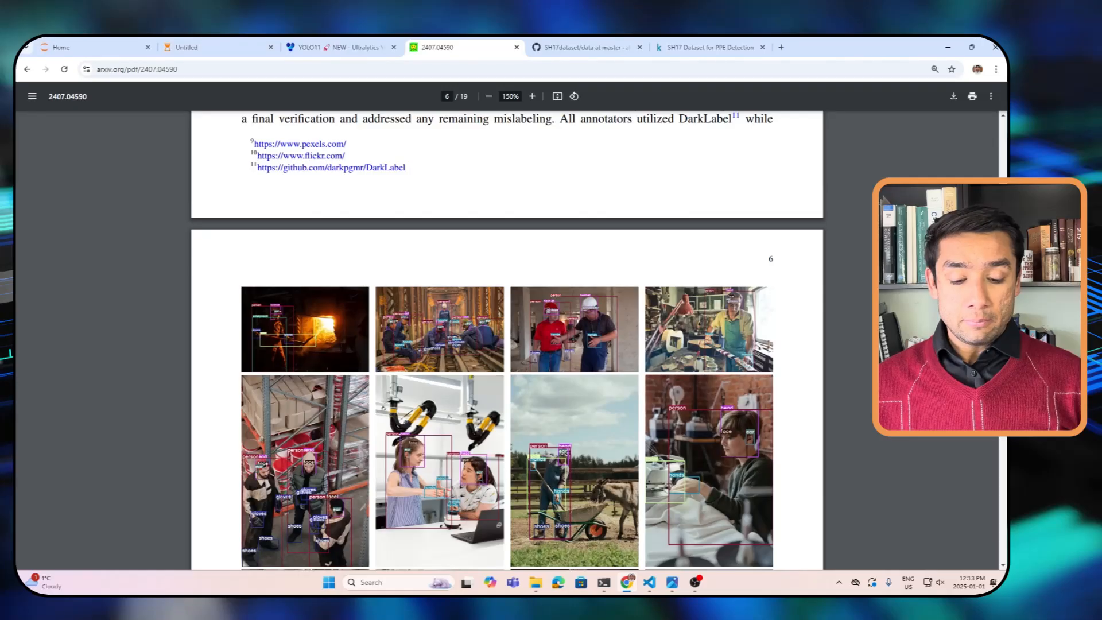
{"action": "scroll", "scroll_direction": "down", "scroll_amount": 3}
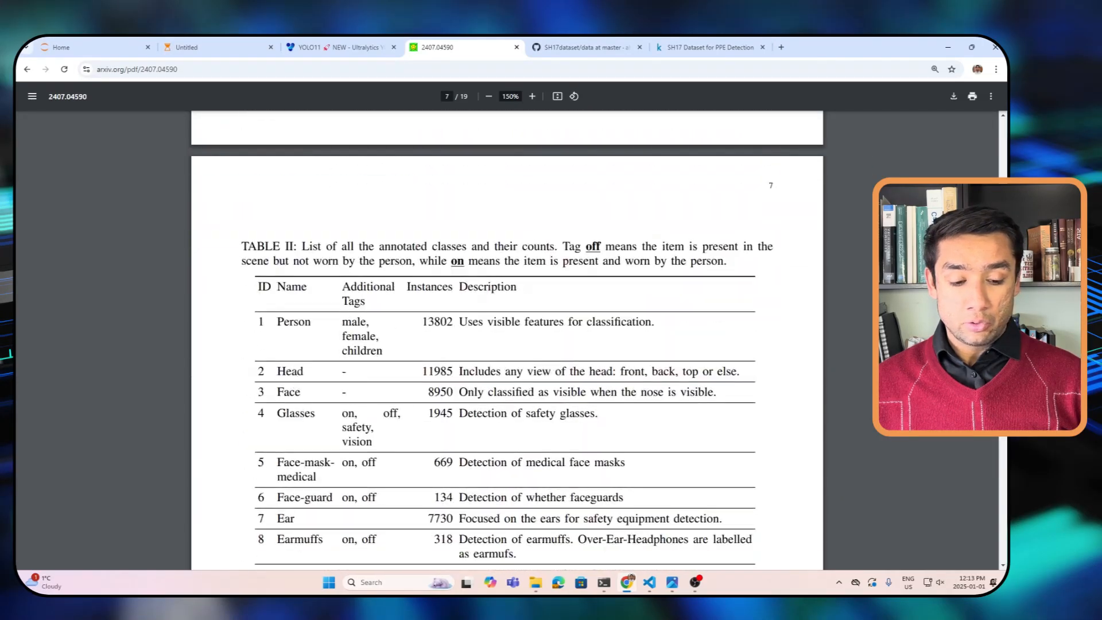
{"action": "scroll", "scroll_direction": "down", "scroll_amount": 3}
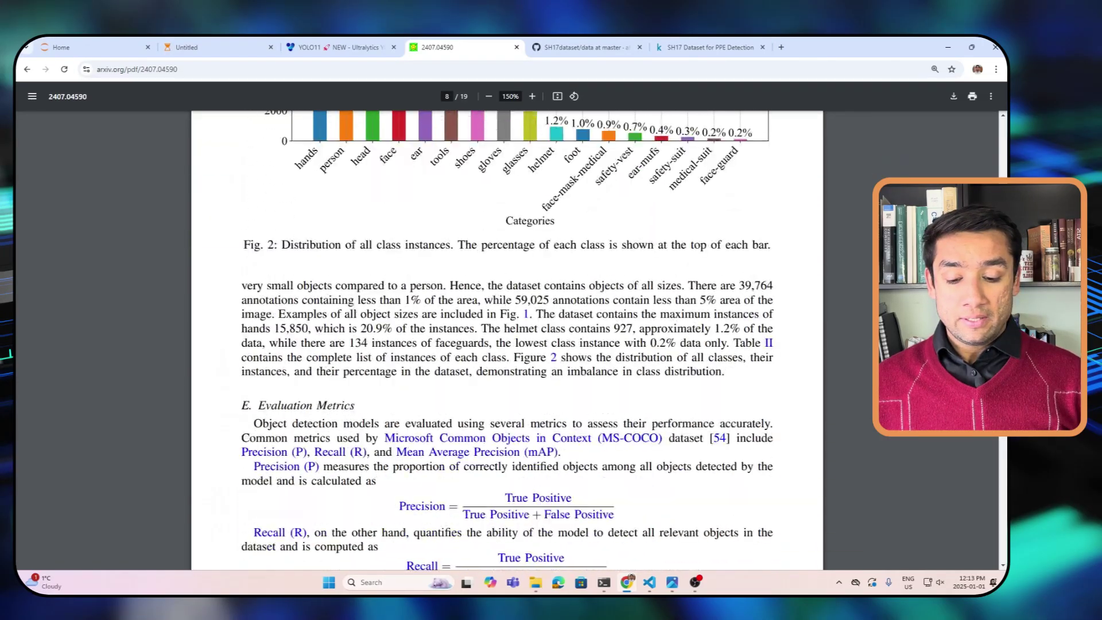
{"action": "scroll", "scroll_direction": "down", "scroll_amount": 3}
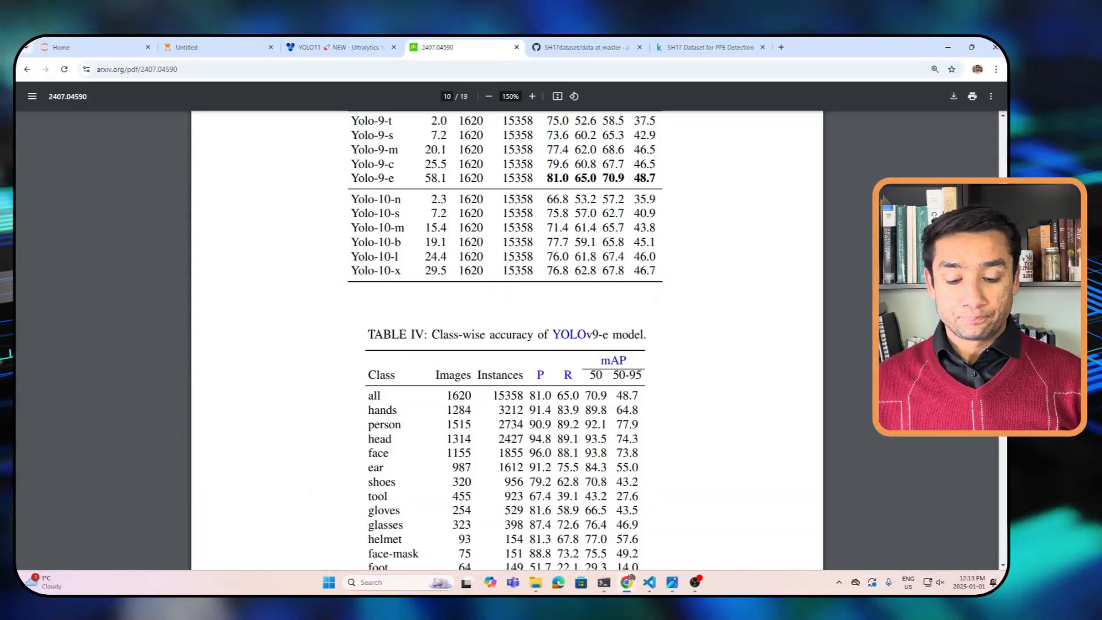
{"action": "scroll", "scroll_direction": "down", "scroll_amount": 3}
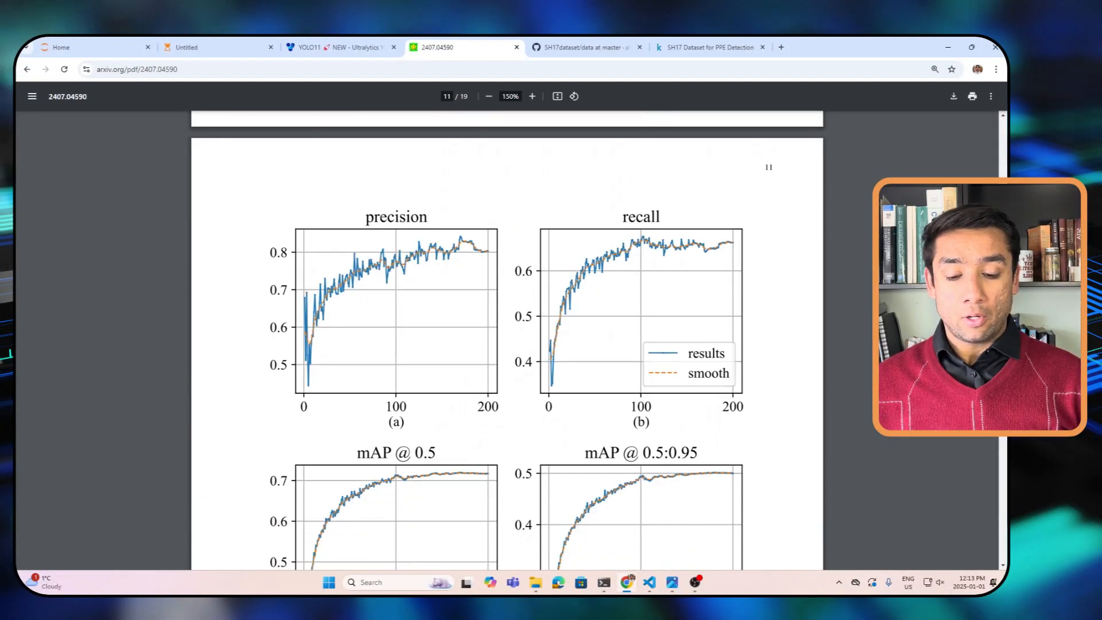
{"action": "scroll", "scroll_direction": "down", "scroll_amount": 3}
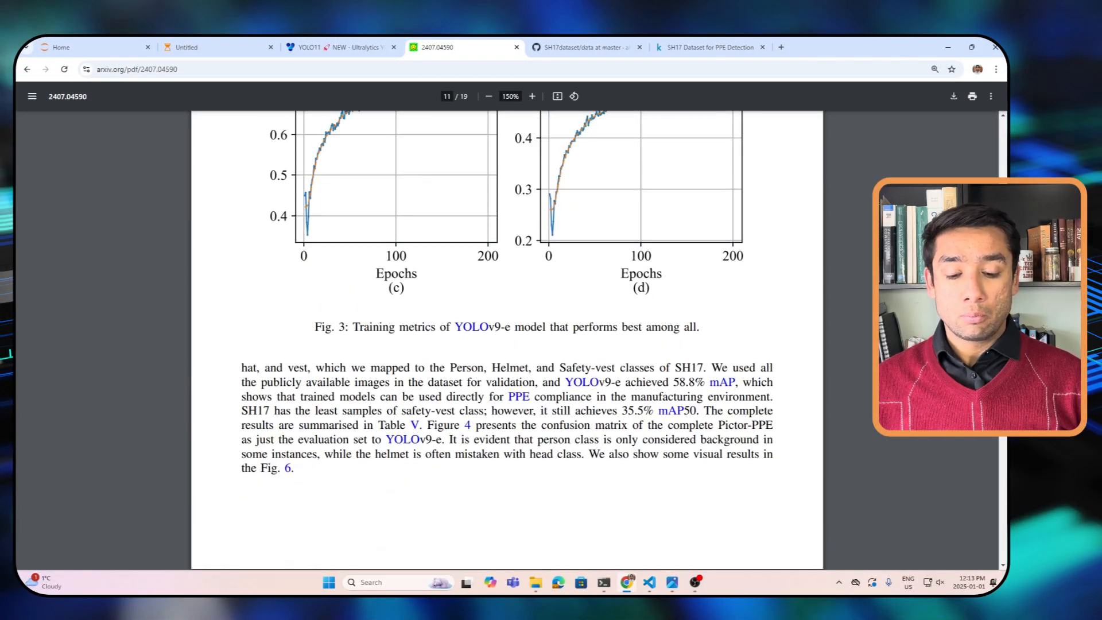
{"action": "scroll", "scroll_direction": "down", "scroll_amount": 3}
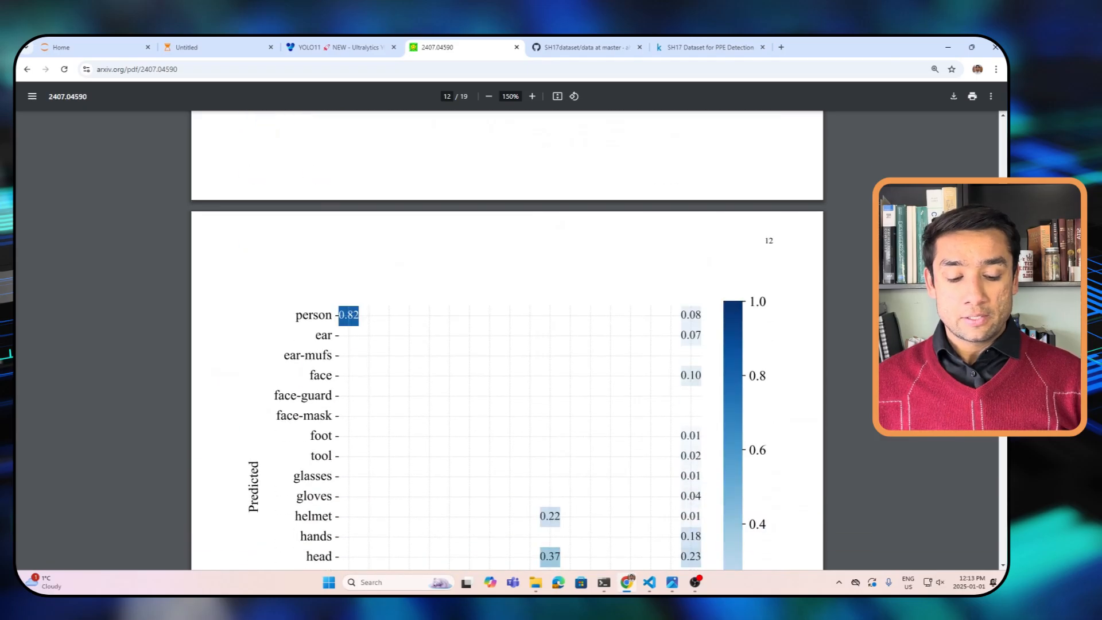
{"action": "scroll", "scroll_direction": "down", "scroll_amount": 3}
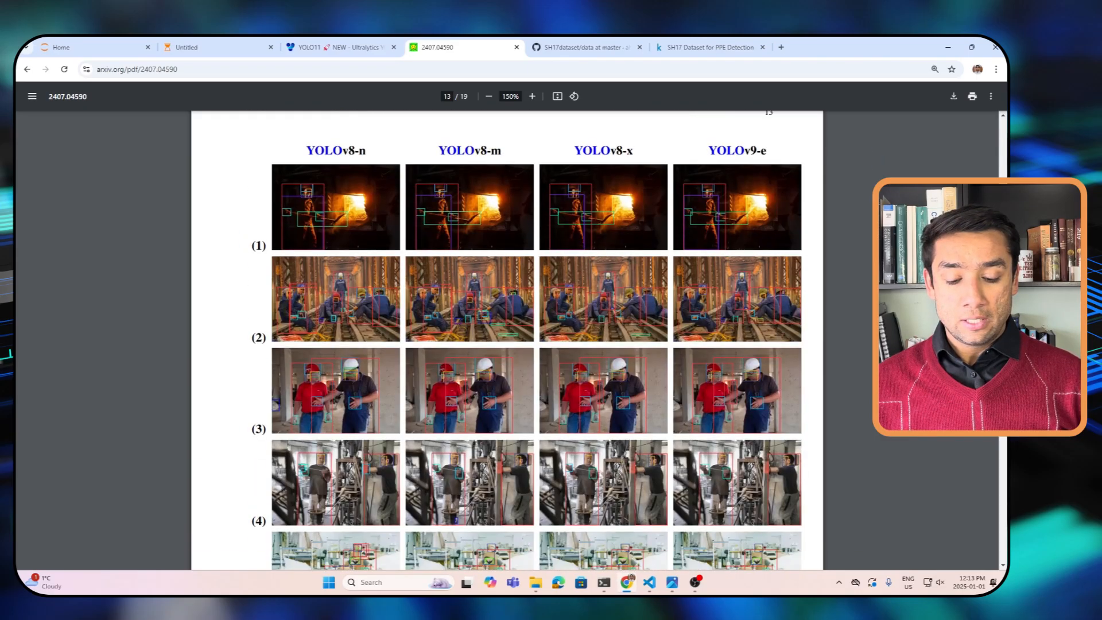
{"action": "mouse_move", "coordinate": [457, 230]}
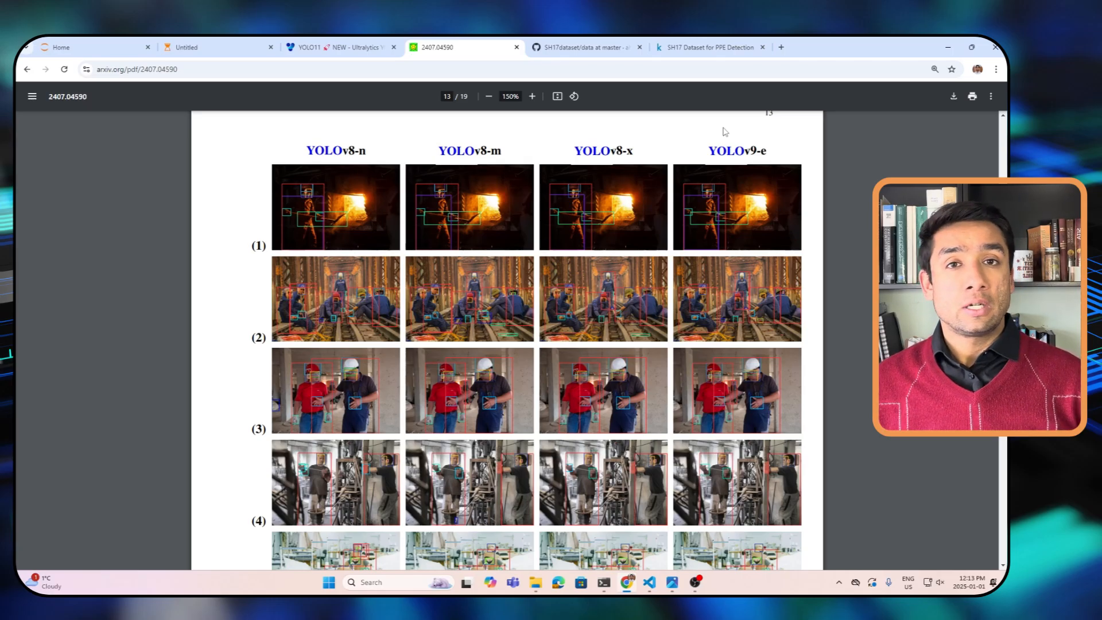
{"action": "scroll", "scroll_direction": "down", "scroll_amount": 3}
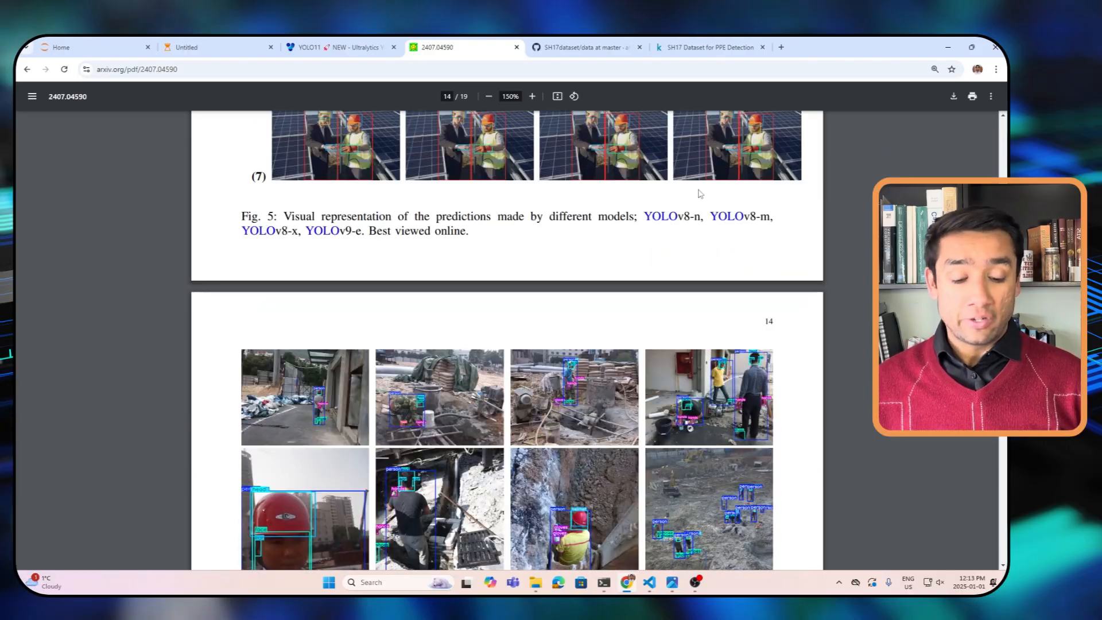
Scroll the SH17 paper PDF to page 7's Table II of 17 annotated classes and instance counts
{"action": "scroll", "scroll_direction": "up", "scroll_amount": 3}
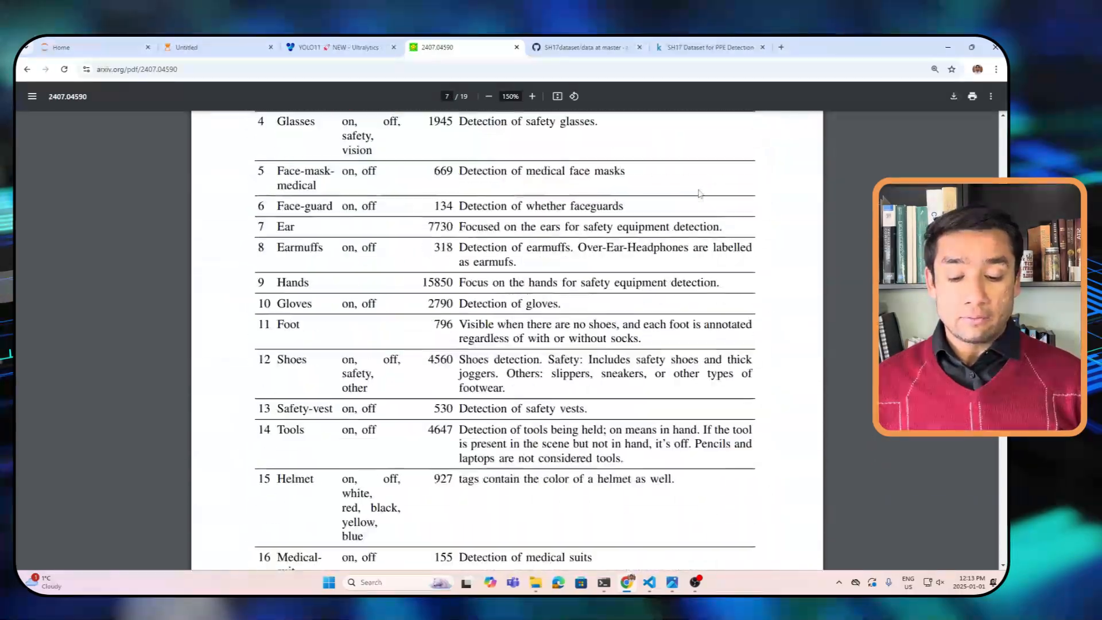
{"action": "scroll", "scroll_direction": "up", "scroll_amount": 3}
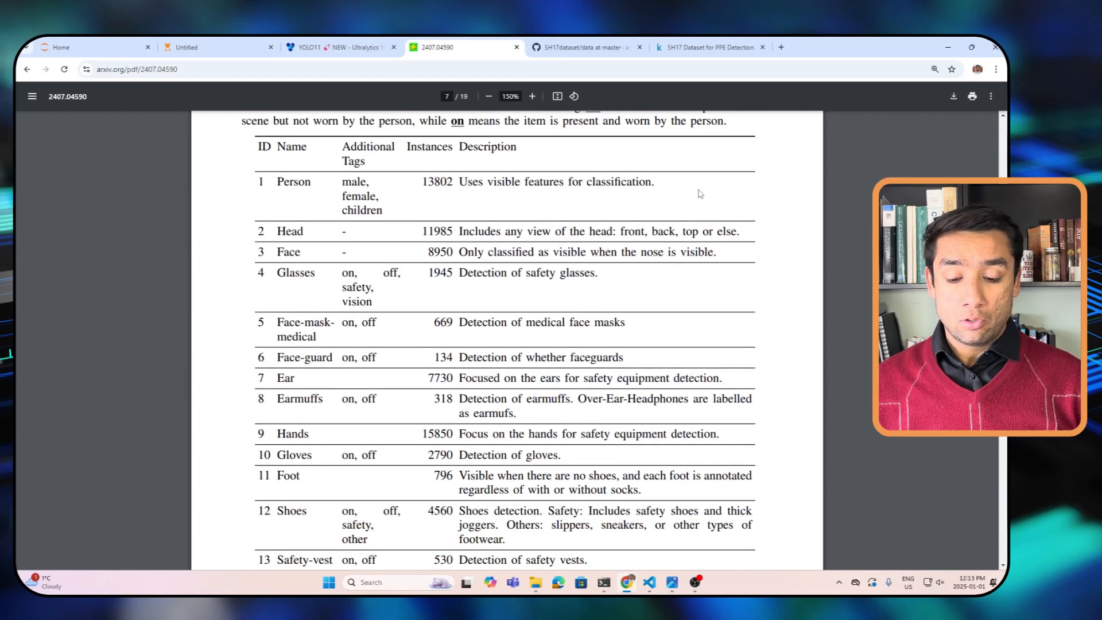
{"action": "scroll", "scroll_direction": "down", "scroll_amount": 3}
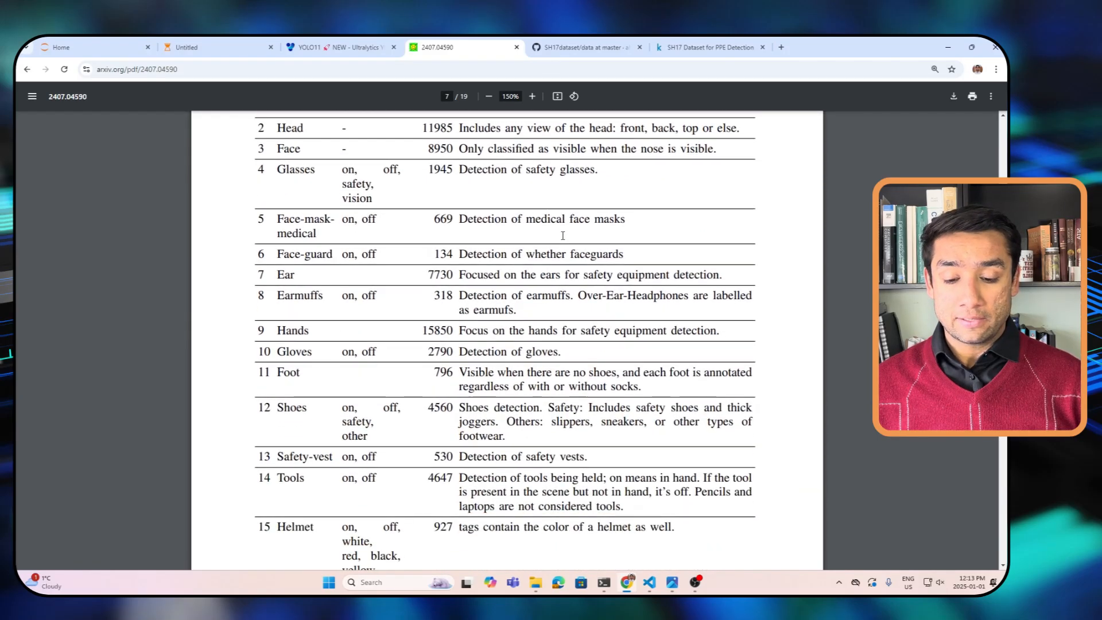
{"action": "scroll", "scroll_direction": "down", "scroll_amount": 3}
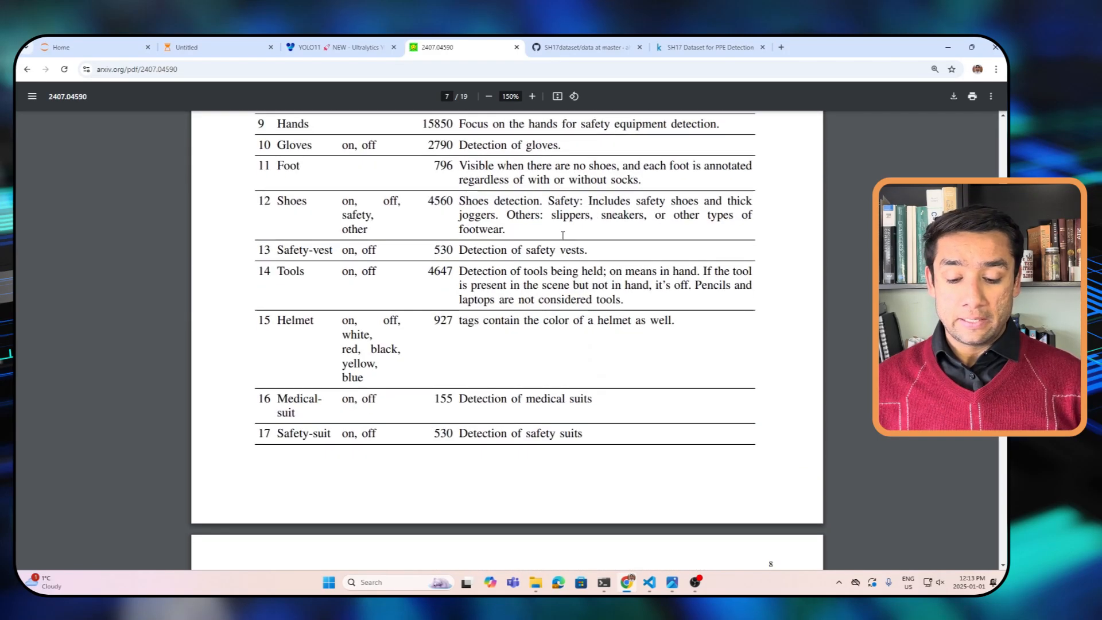
{"action": "scroll", "scroll_direction": "up", "scroll_amount": 3}
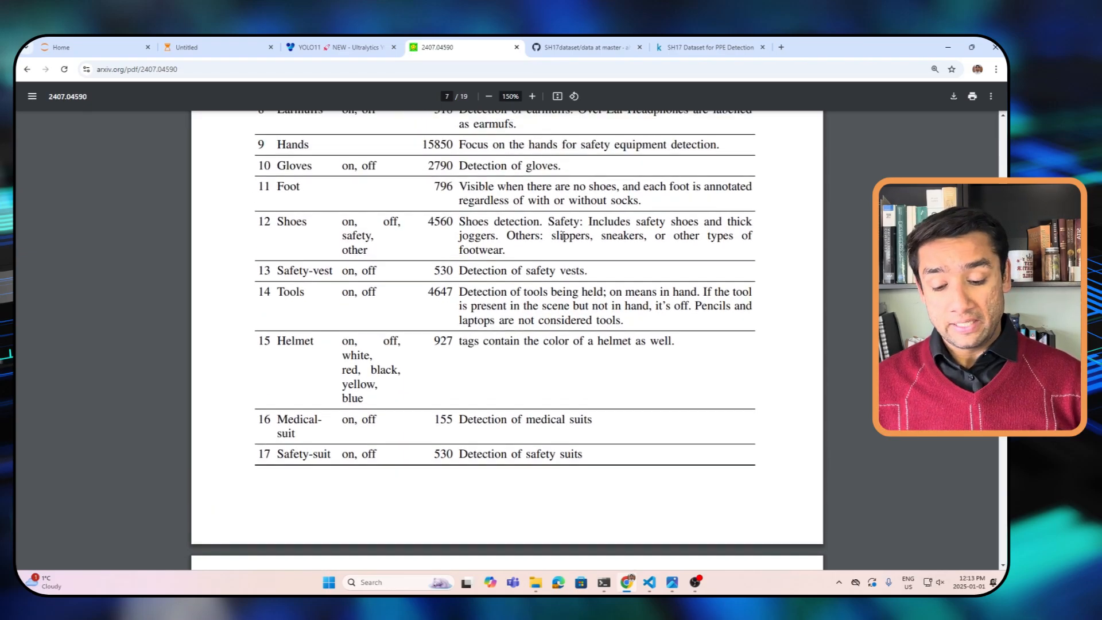
{"action": "scroll", "scroll_direction": "up", "scroll_amount": 3}
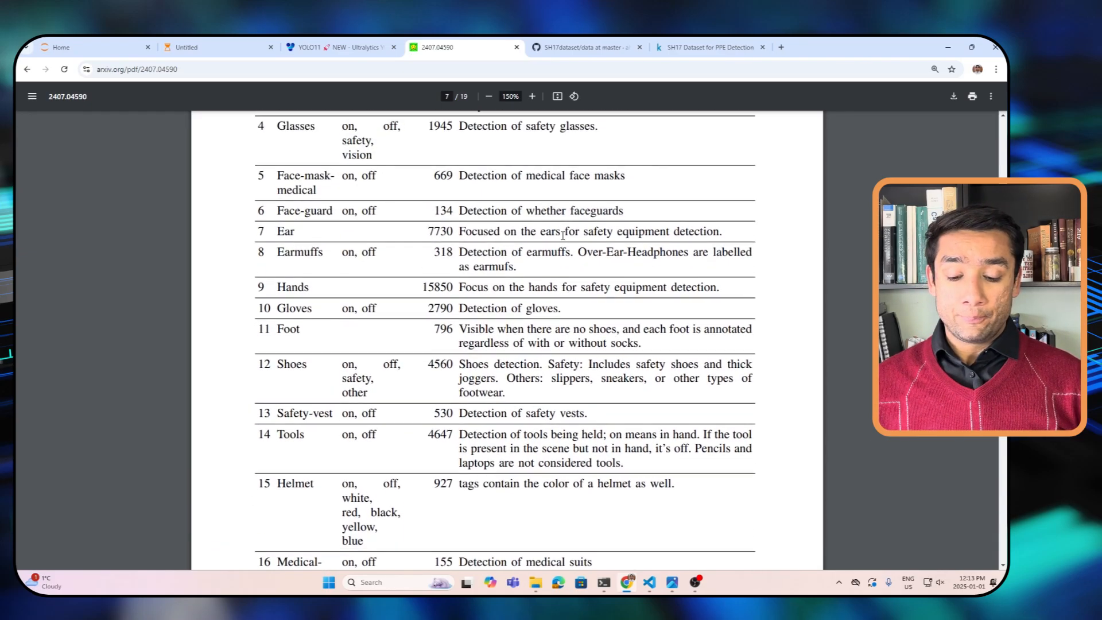
{"action": "scroll", "scroll_direction": "up", "scroll_amount": 3}
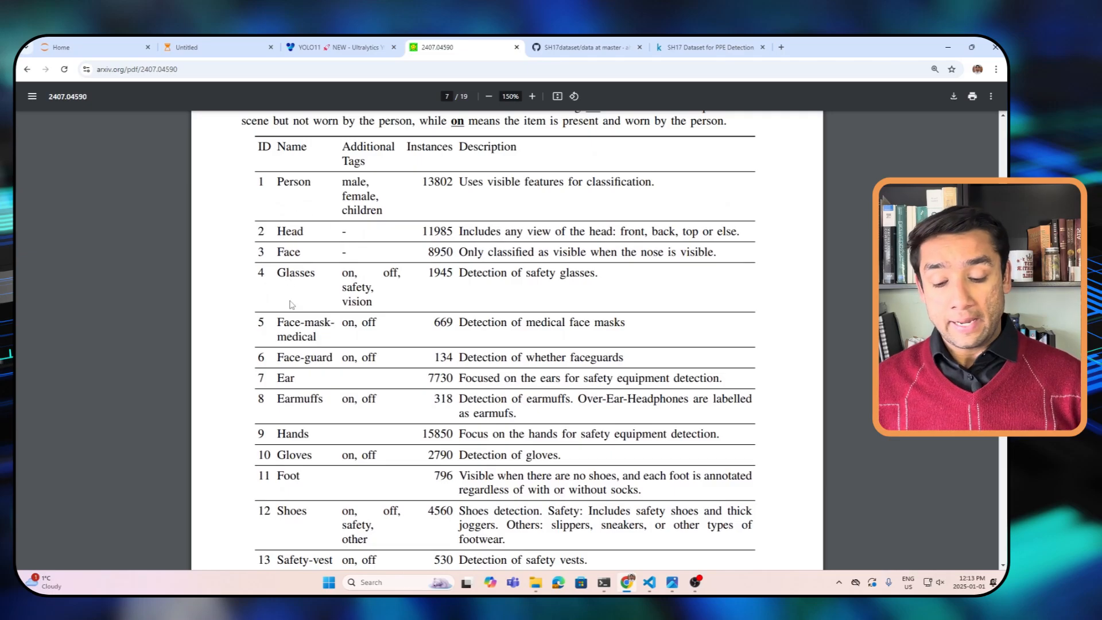
{"action": "mouse_move", "coordinate": [280, 388]}
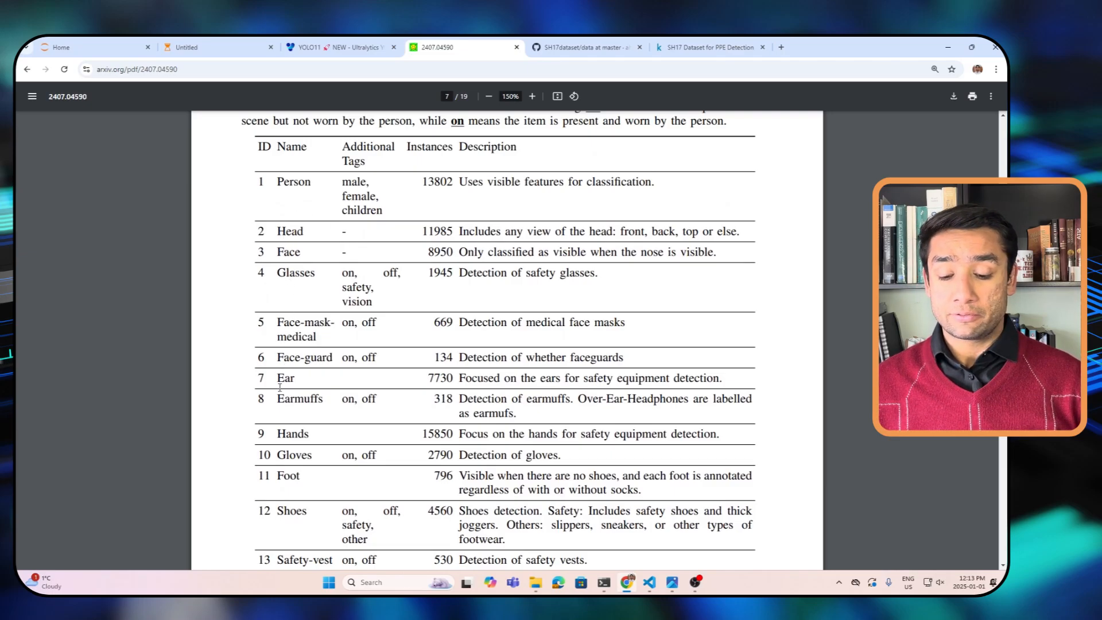
{"action": "scroll", "scroll_direction": "down", "scroll_amount": 3}
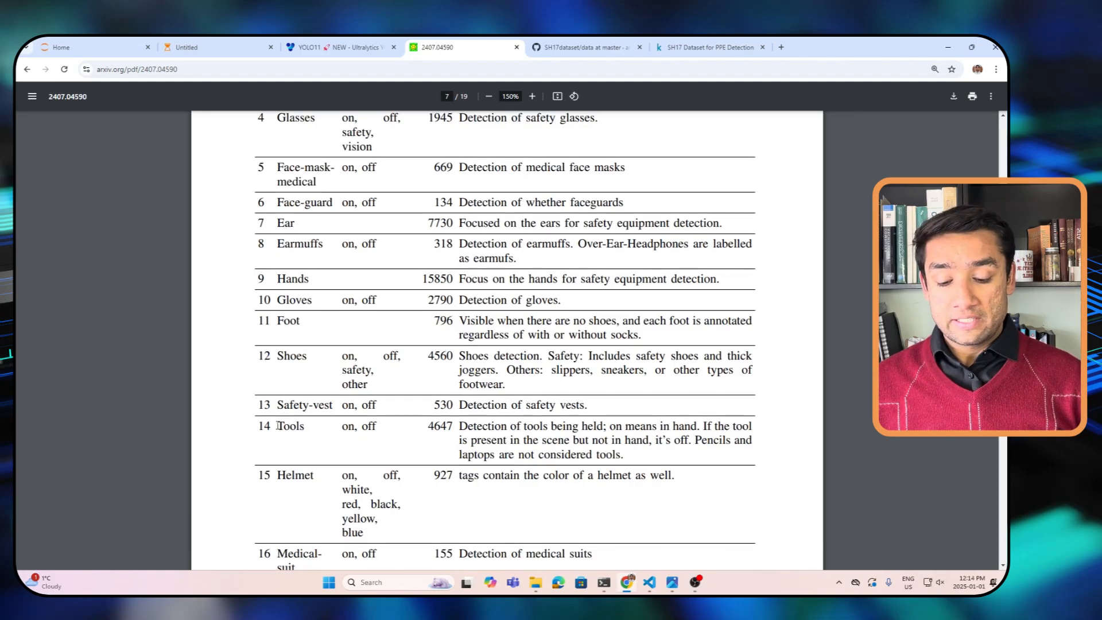
{"action": "scroll", "scroll_direction": "down", "scroll_amount": 3}
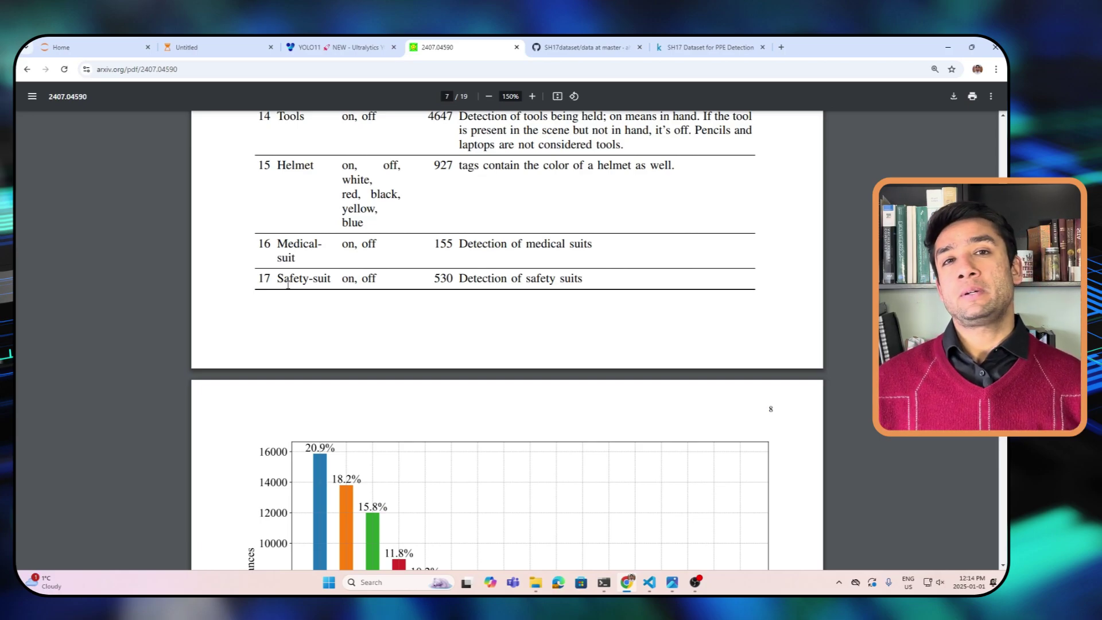
{"action": "scroll", "scroll_direction": "up", "scroll_amount": 3}
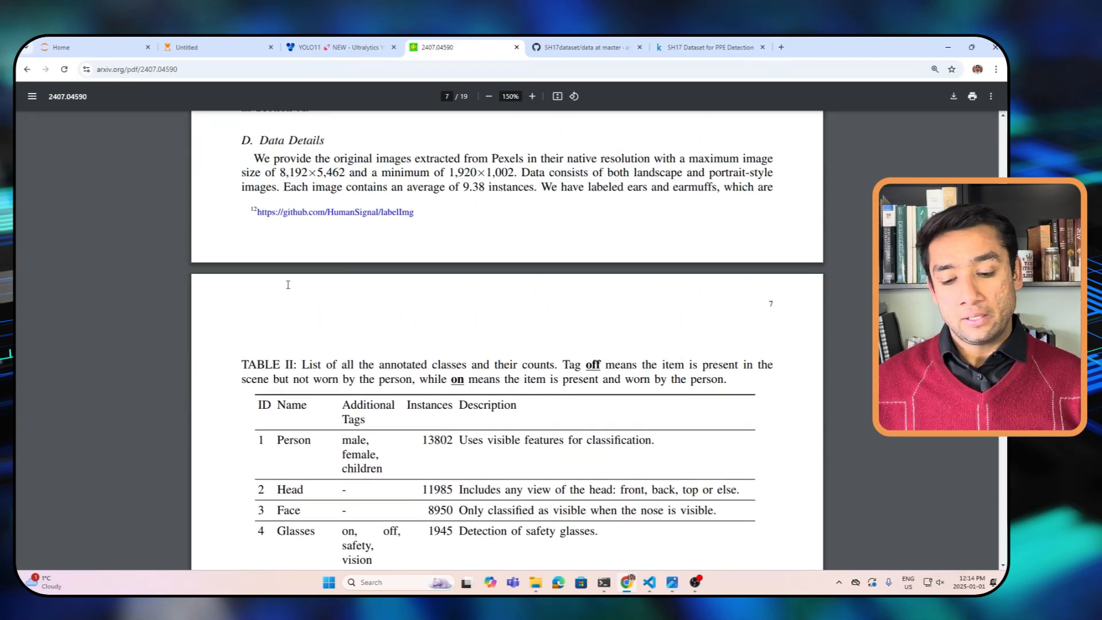
{"action": "scroll", "scroll_direction": "down", "scroll_amount": 3}
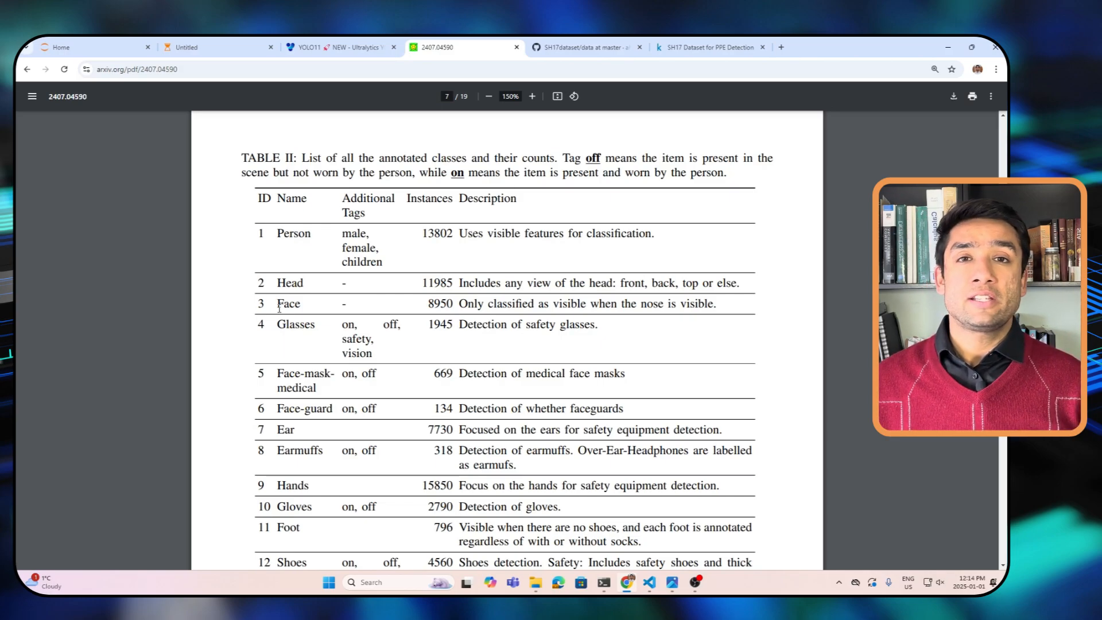
{"action": "mouse_move", "coordinate": [646, 146]}
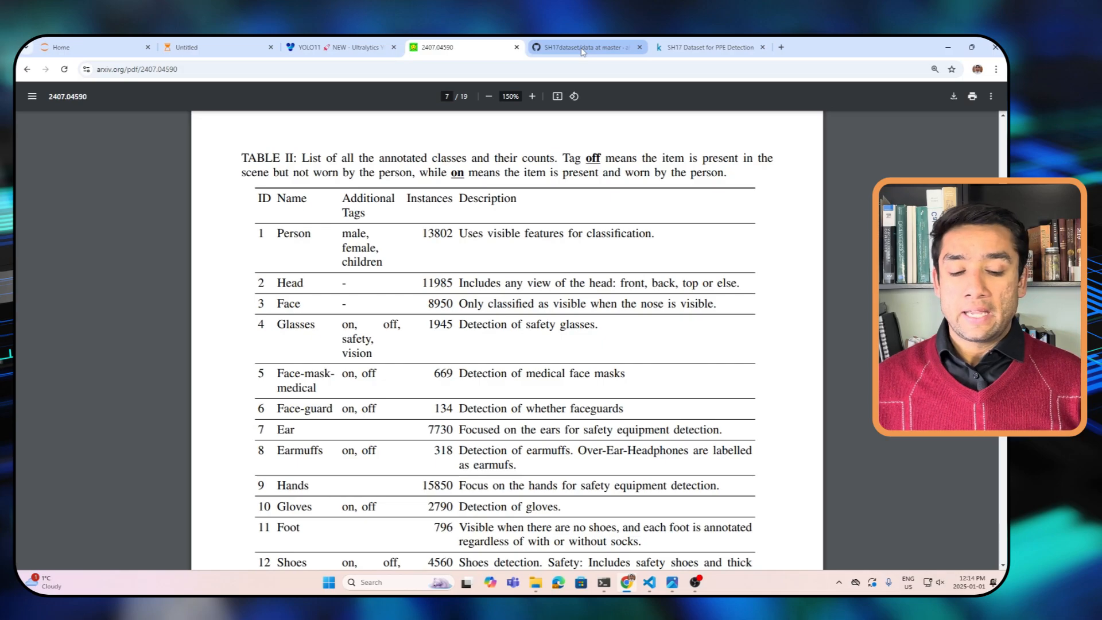
Navigate from the SH17dataset data folder to the repo root and show the README's annotated example photo
{"action": "left_click", "coordinate": [585, 47]}
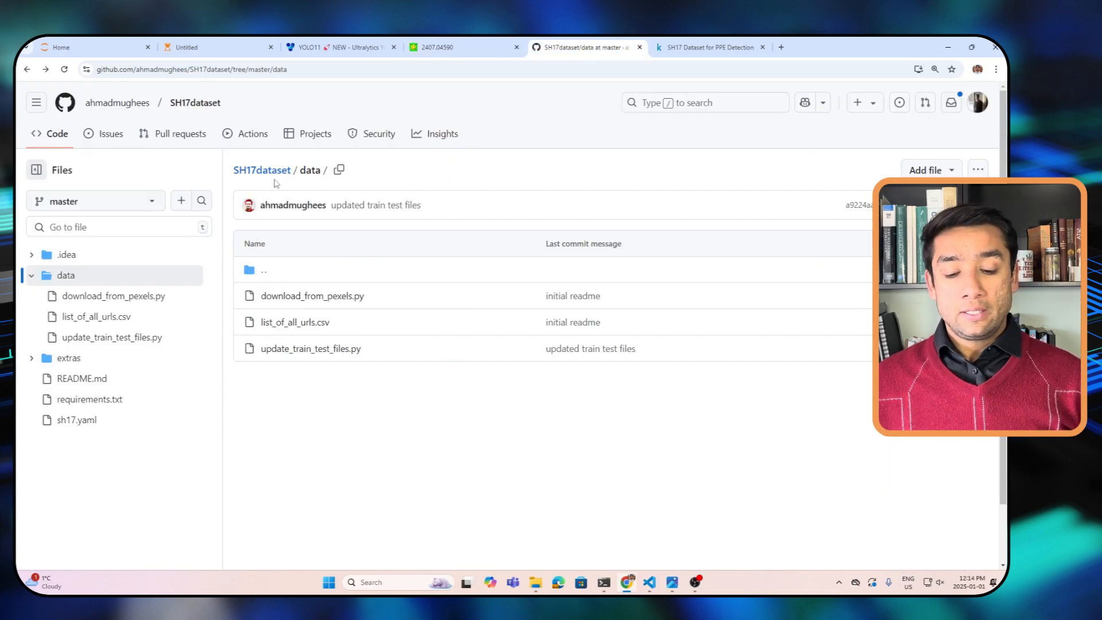
{"action": "left_click", "coordinate": [262, 170]}
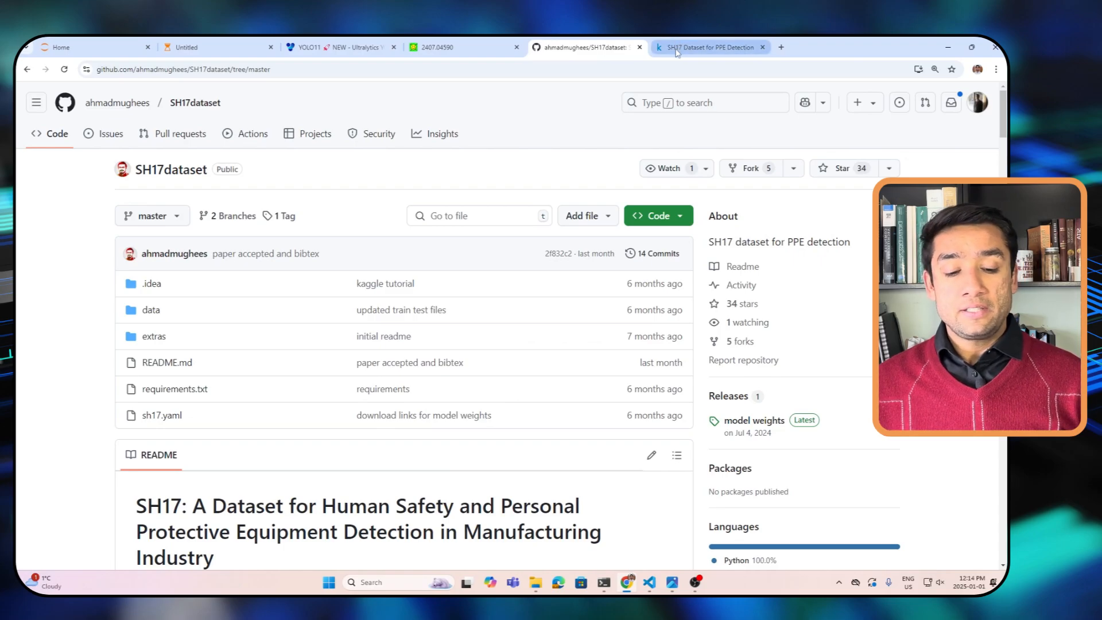
{"action": "left_click", "coordinate": [705, 47]}
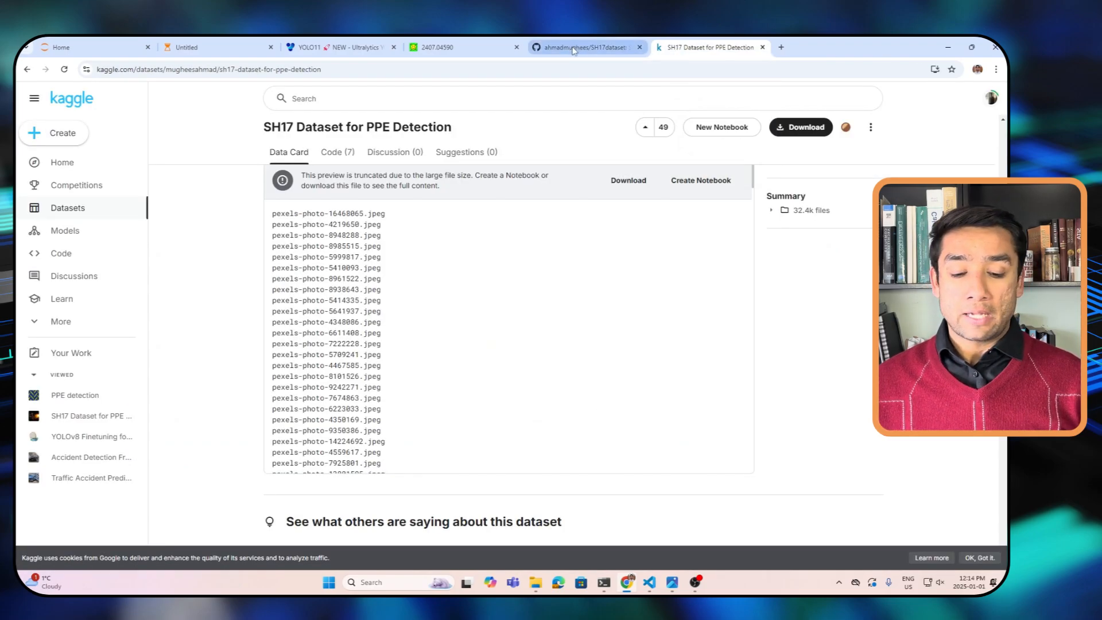
{"action": "left_click", "coordinate": [581, 47]}
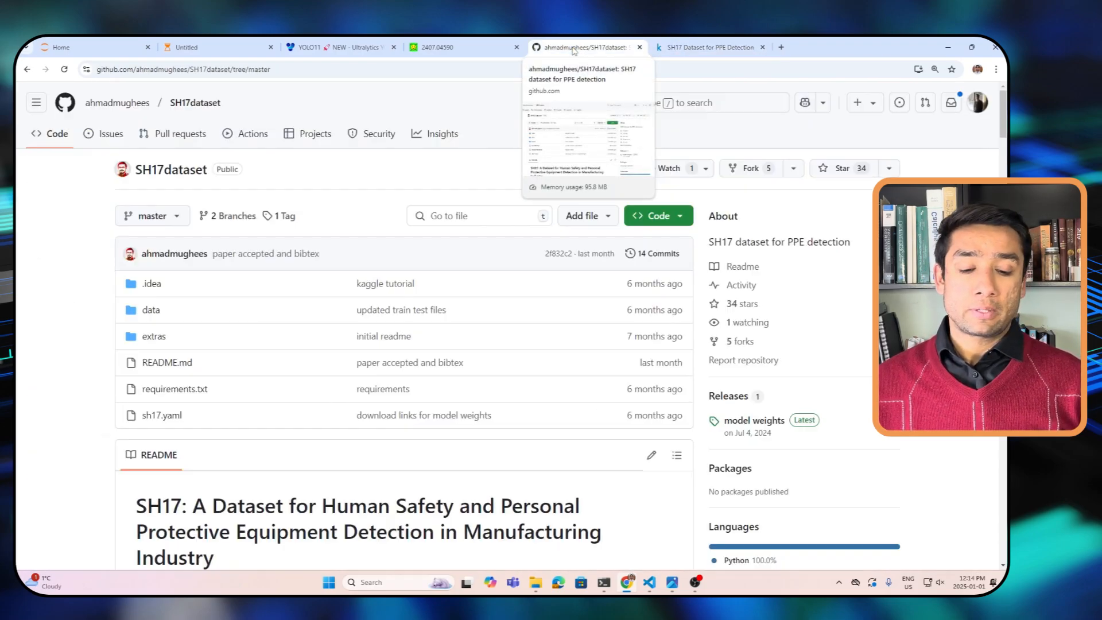
{"action": "mouse_move", "coordinate": [202, 257]}
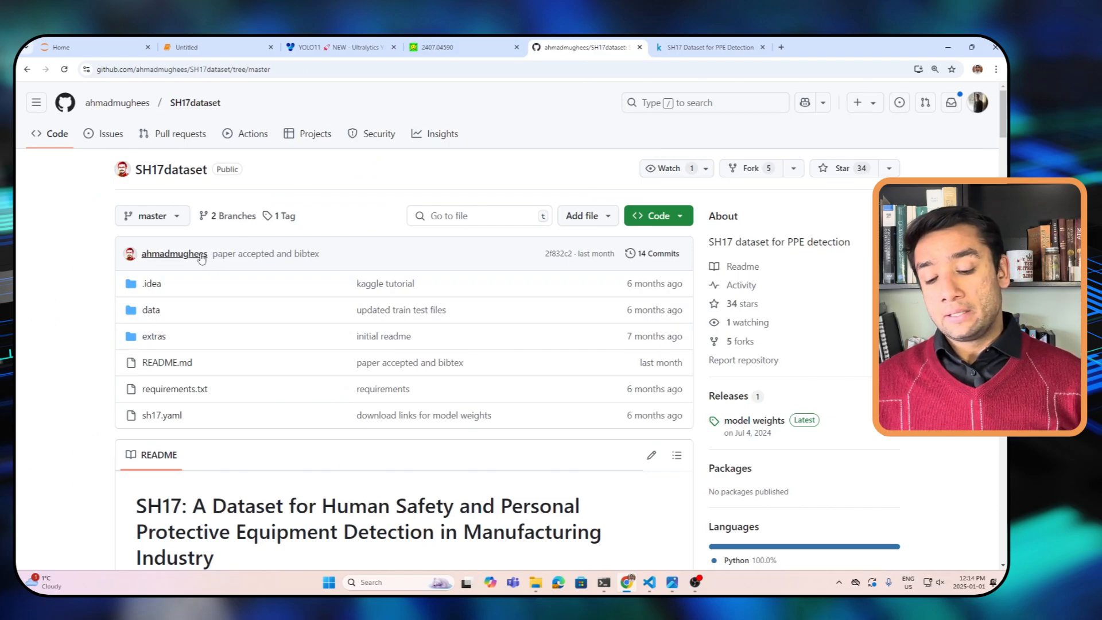
{"action": "mouse_move", "coordinate": [173, 253]}
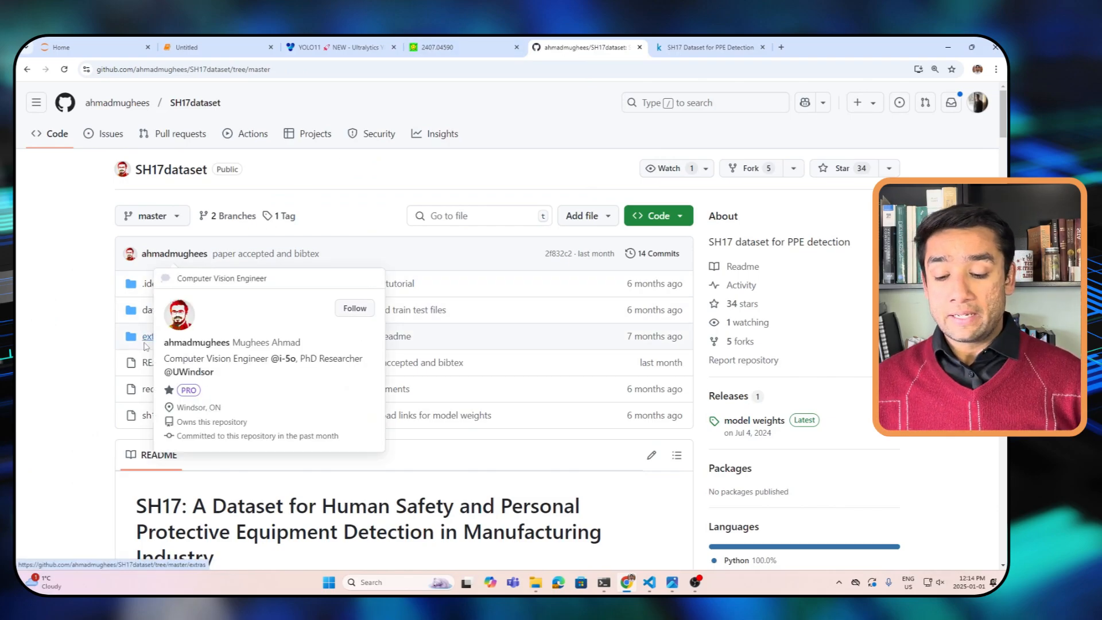
{"action": "scroll", "scroll_direction": "down", "scroll_amount": 3}
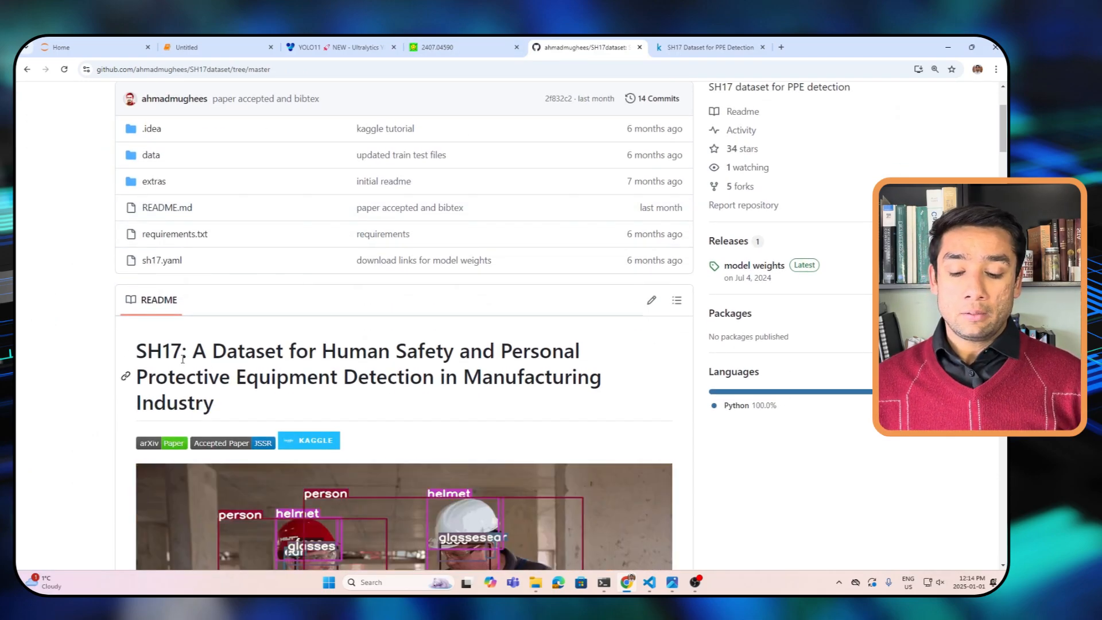
{"action": "scroll", "scroll_direction": "down", "scroll_amount": 3}
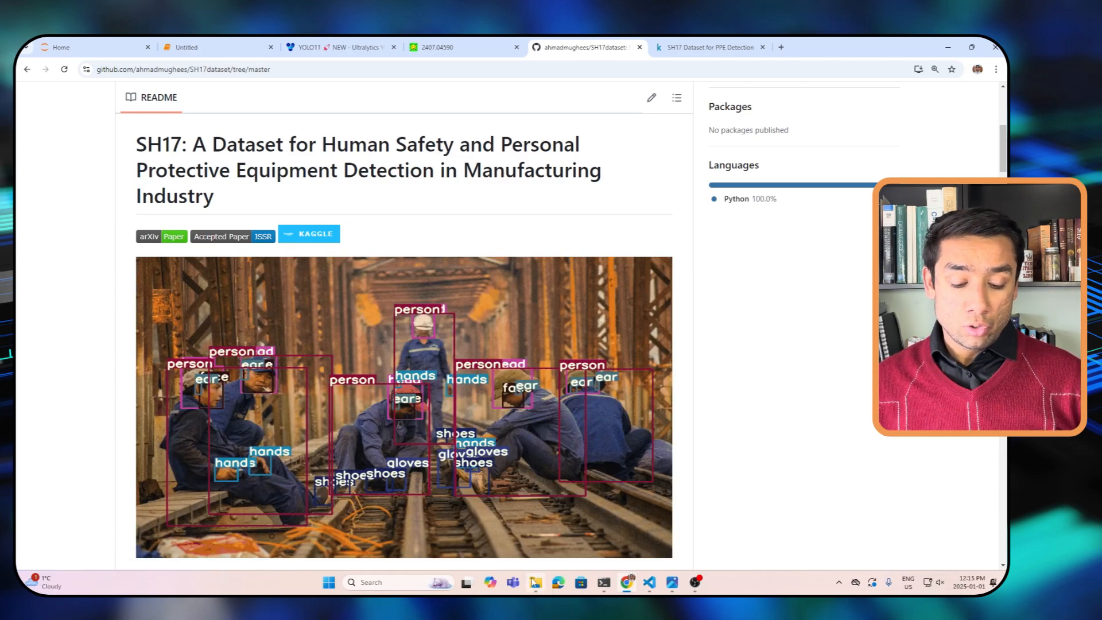
Browse the local sh17-dataset-for-ppe-detection root, opening its images subfolder and selecting labels
{"action": "left_click", "coordinate": [535, 582]}
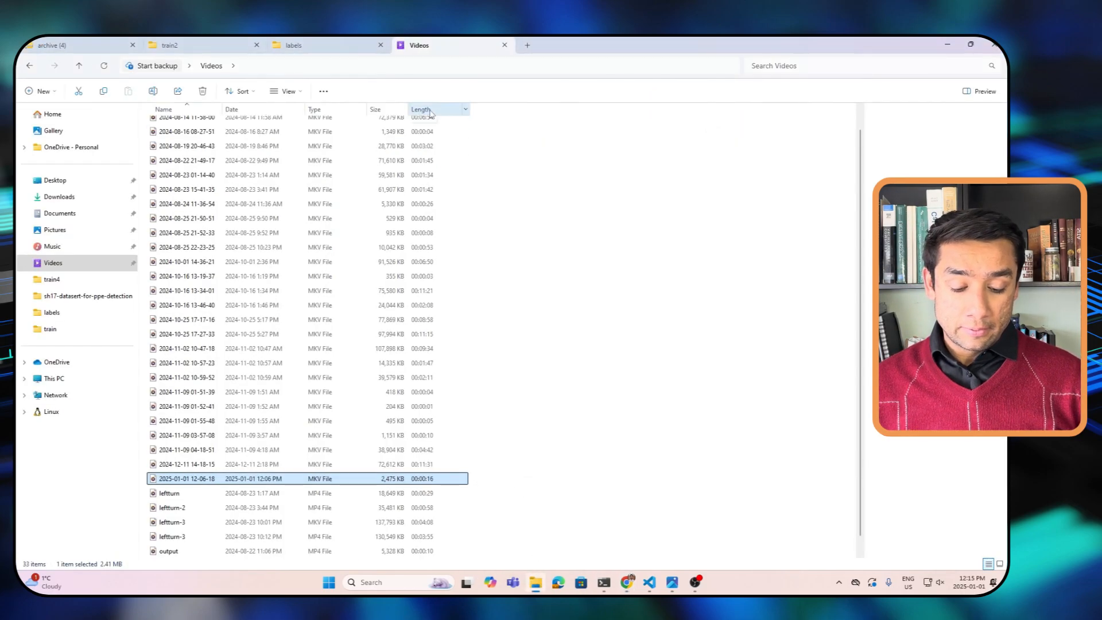
{"action": "left_click", "coordinate": [291, 44]}
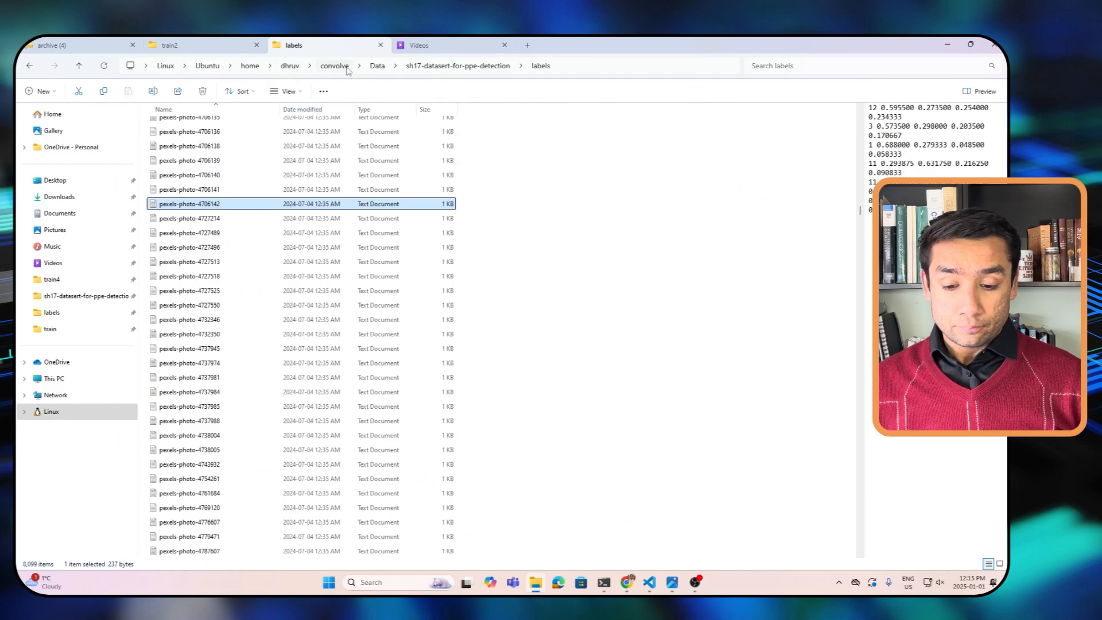
{"action": "left_click", "coordinate": [458, 65]}
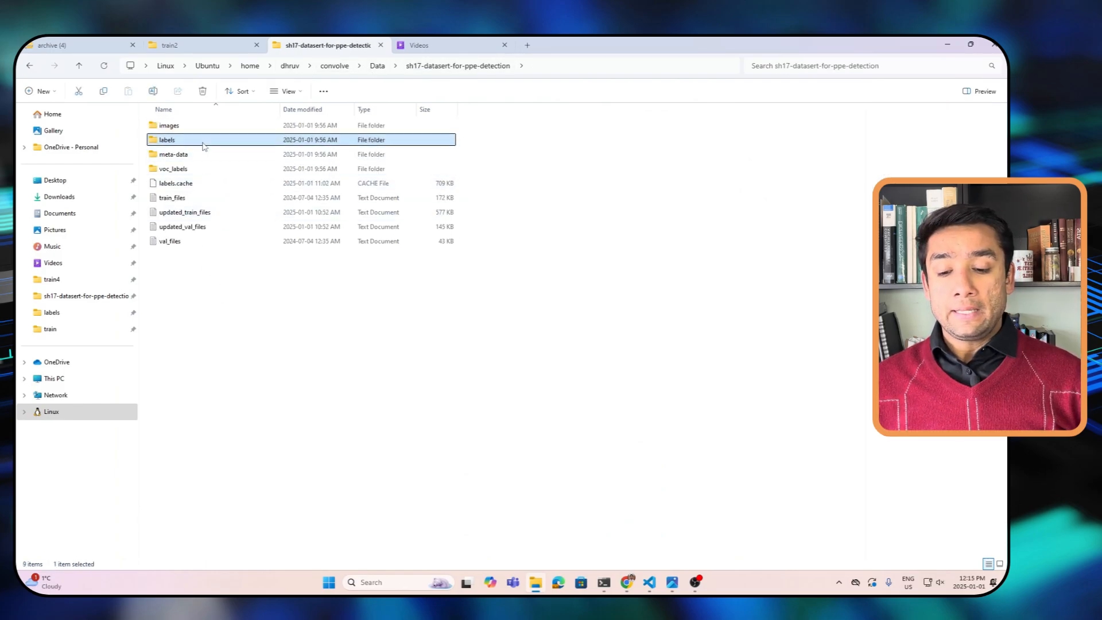
{"action": "double_click", "coordinate": [168, 125]}
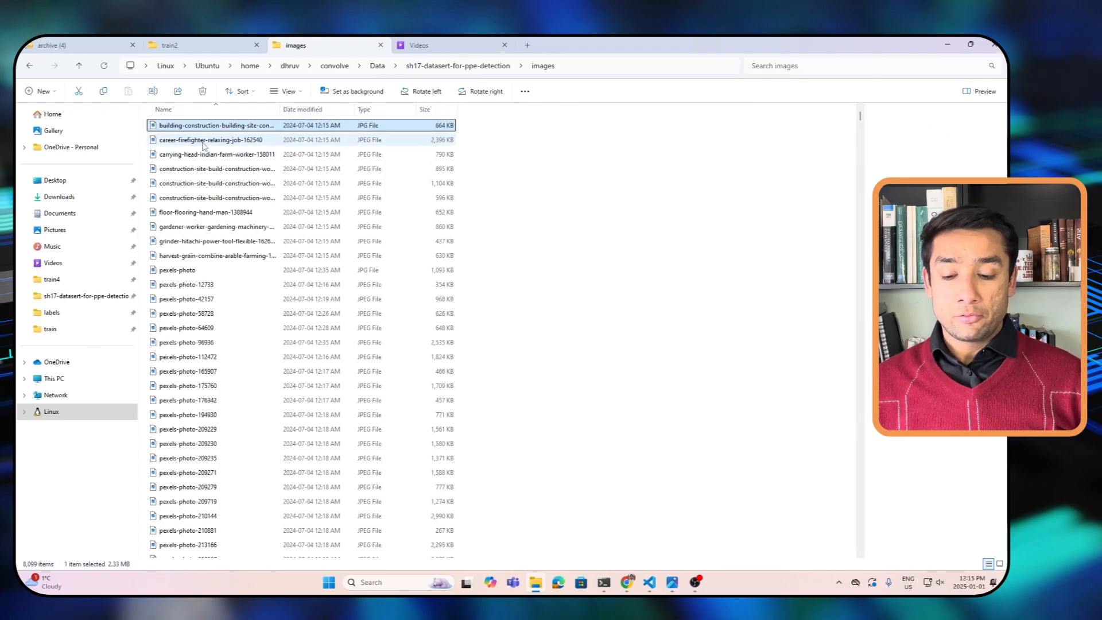
{"action": "double_click", "coordinate": [214, 124]}
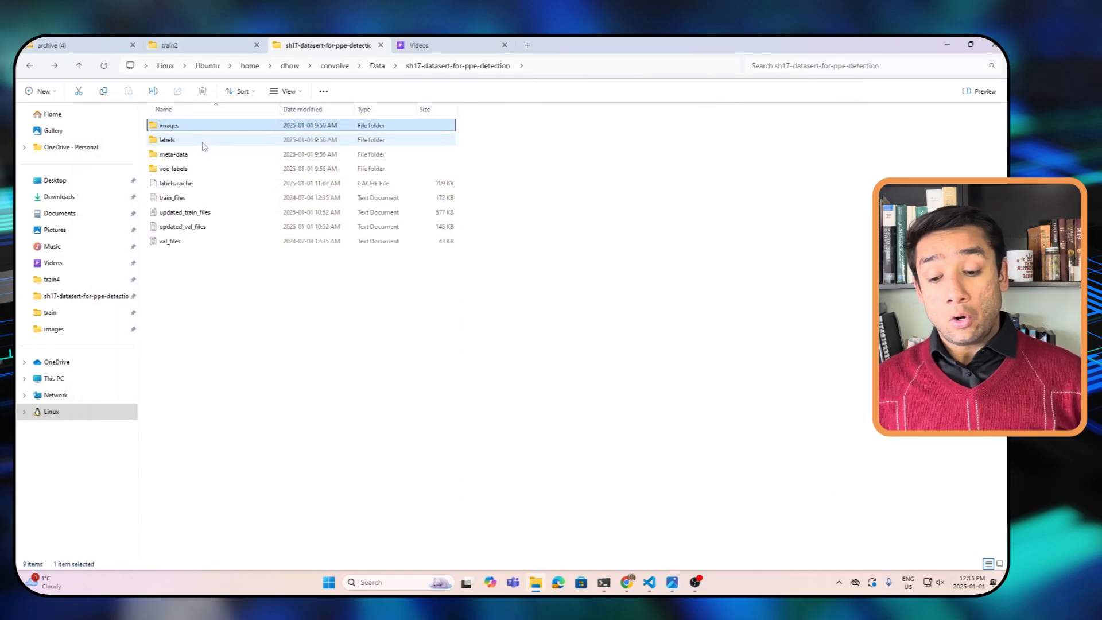
{"action": "left_click", "coordinate": [166, 139]}
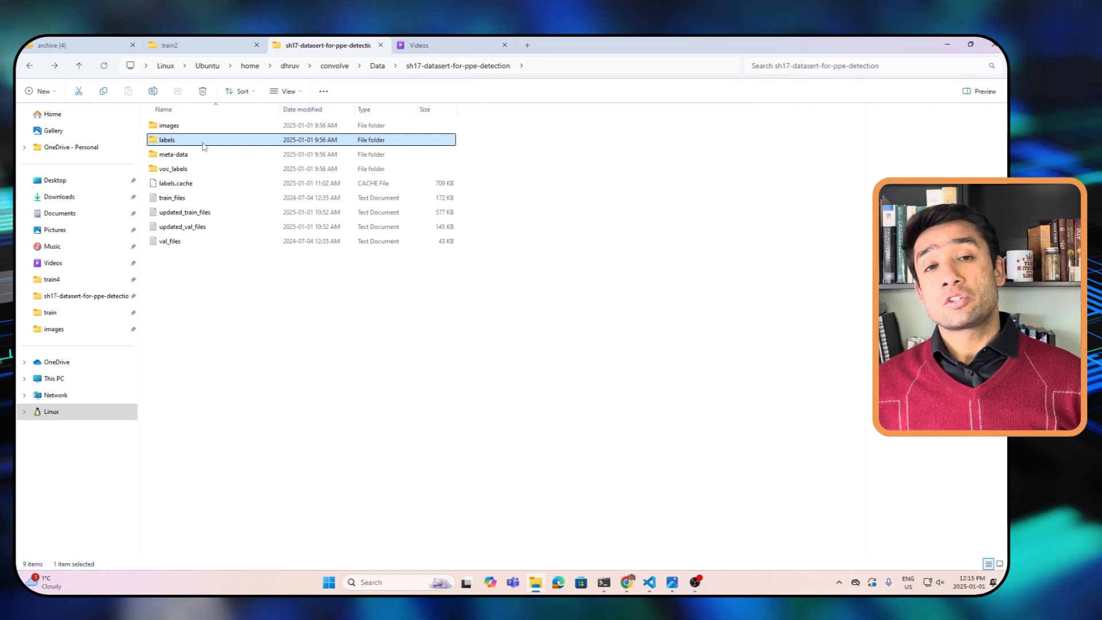
{"action": "left_click", "coordinate": [173, 169]}
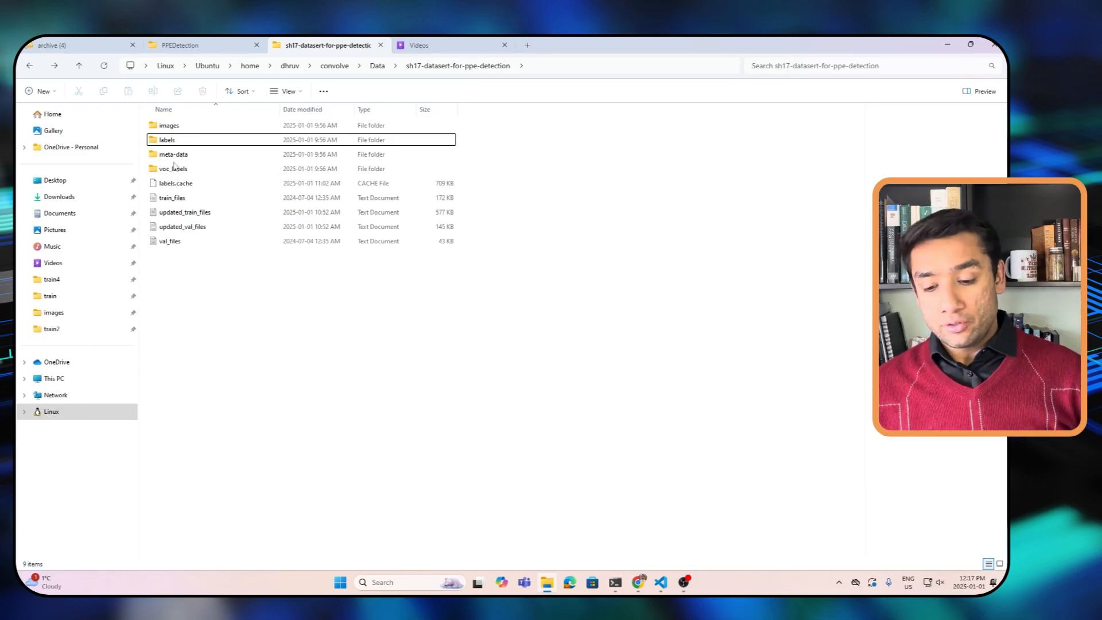
Look through the voc_labels XML annotations, go back, and preview train_files in the Preview pane
{"action": "left_click", "coordinate": [169, 125]}
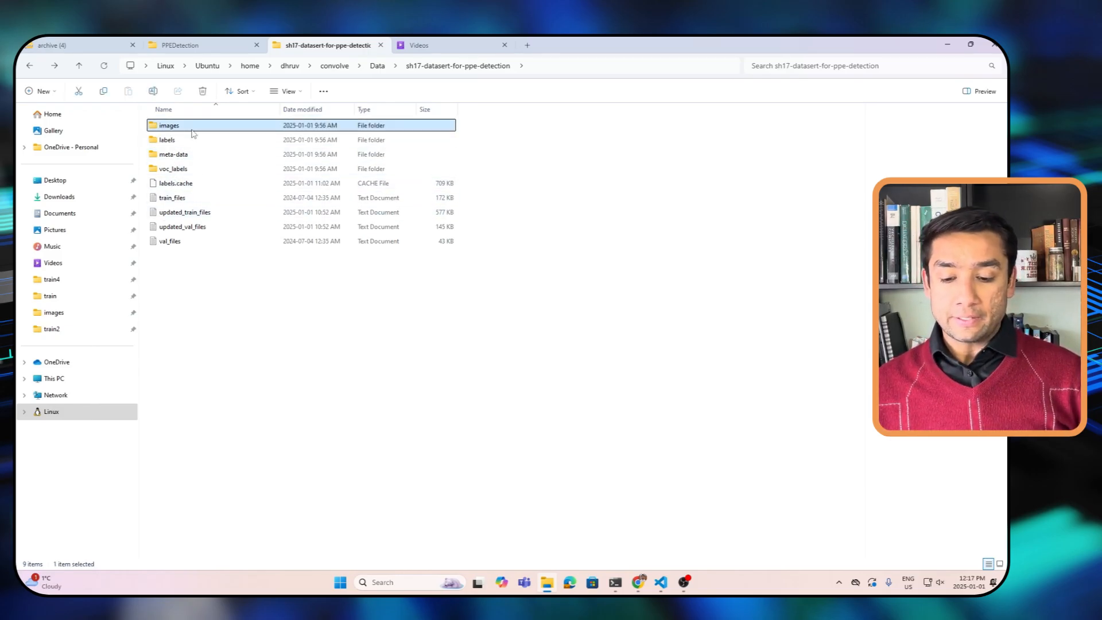
{"action": "left_click", "coordinate": [173, 154]}
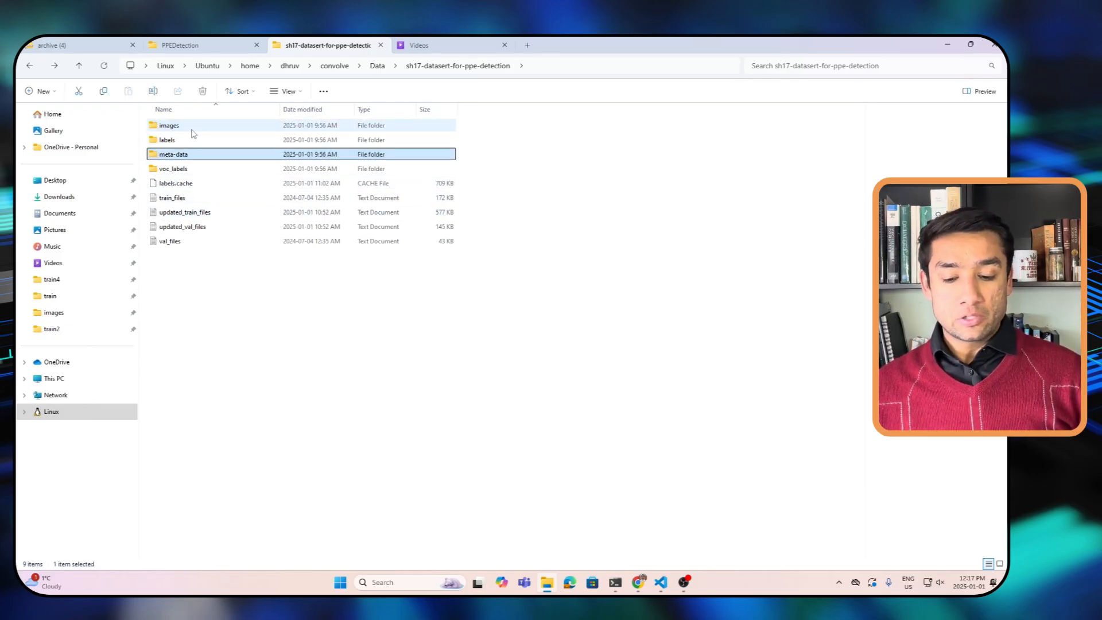
{"action": "left_click", "coordinate": [173, 169]}
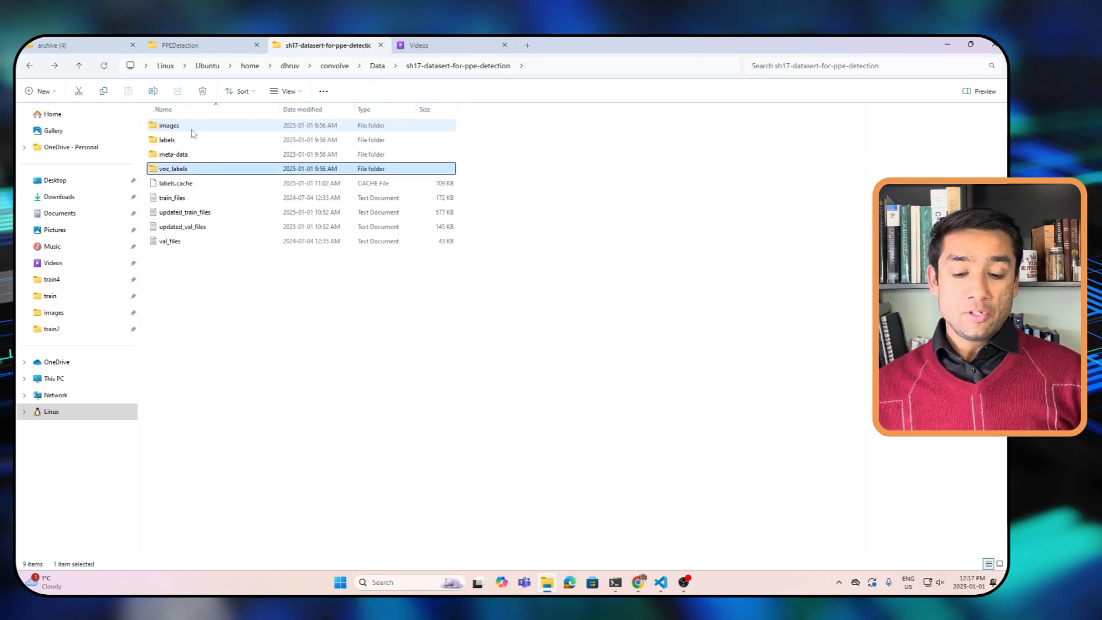
{"action": "double_click", "coordinate": [173, 168]}
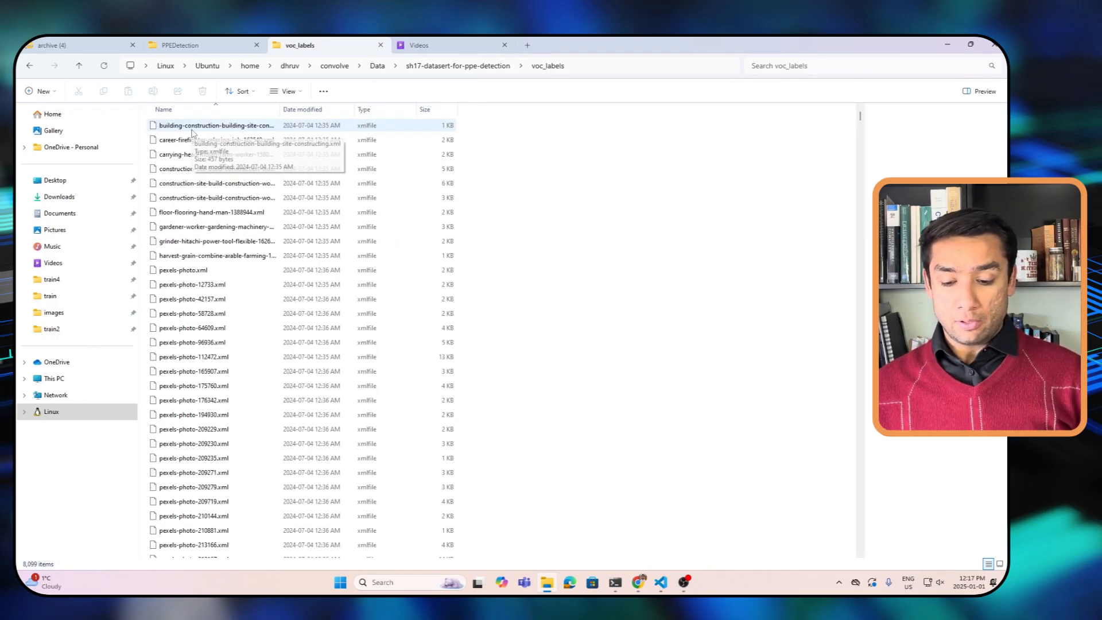
{"action": "left_click", "coordinate": [196, 549]}
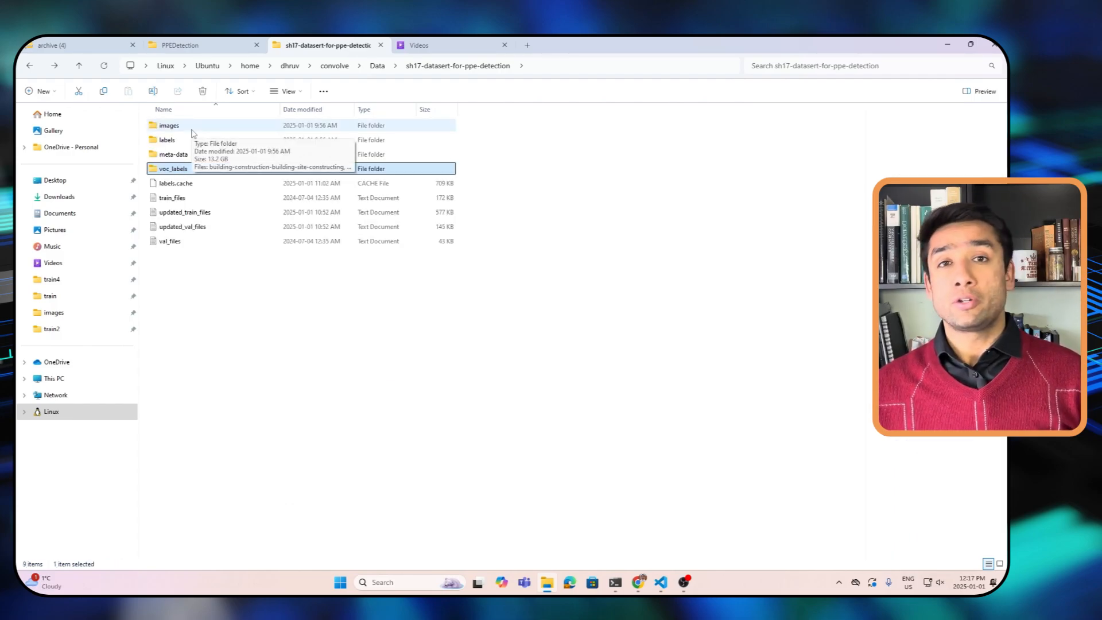
{"action": "left_click", "coordinate": [171, 197]}
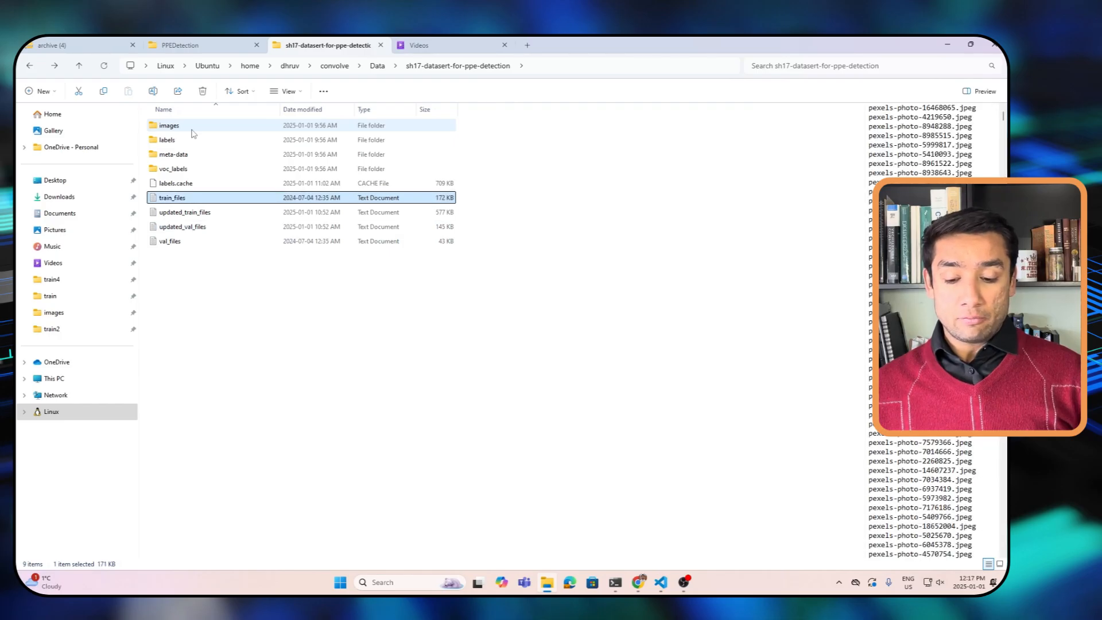
Read the train_files and val_files image lists in Notepad, then close them
{"action": "double_click", "coordinate": [172, 196]}
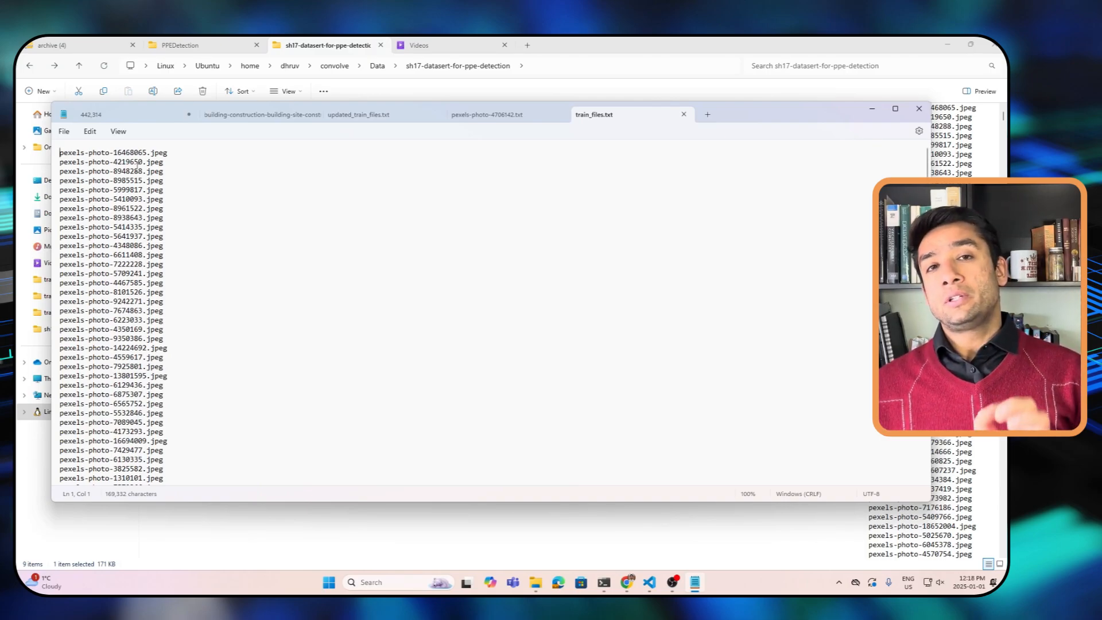
{"action": "mouse_move", "coordinate": [606, 129]}
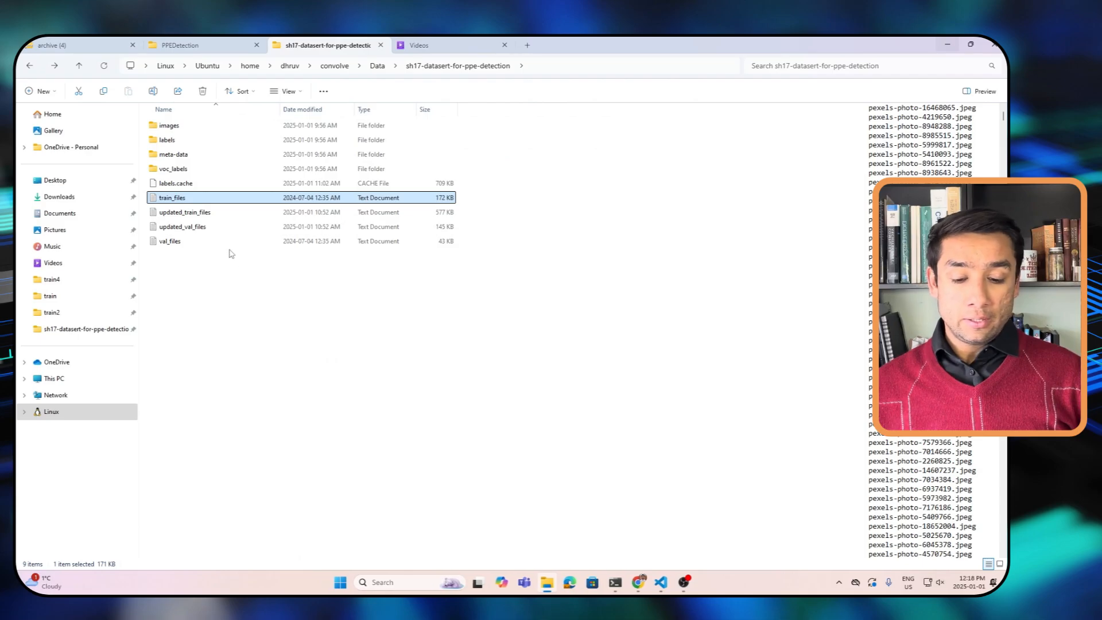
{"action": "double_click", "coordinate": [170, 240]}
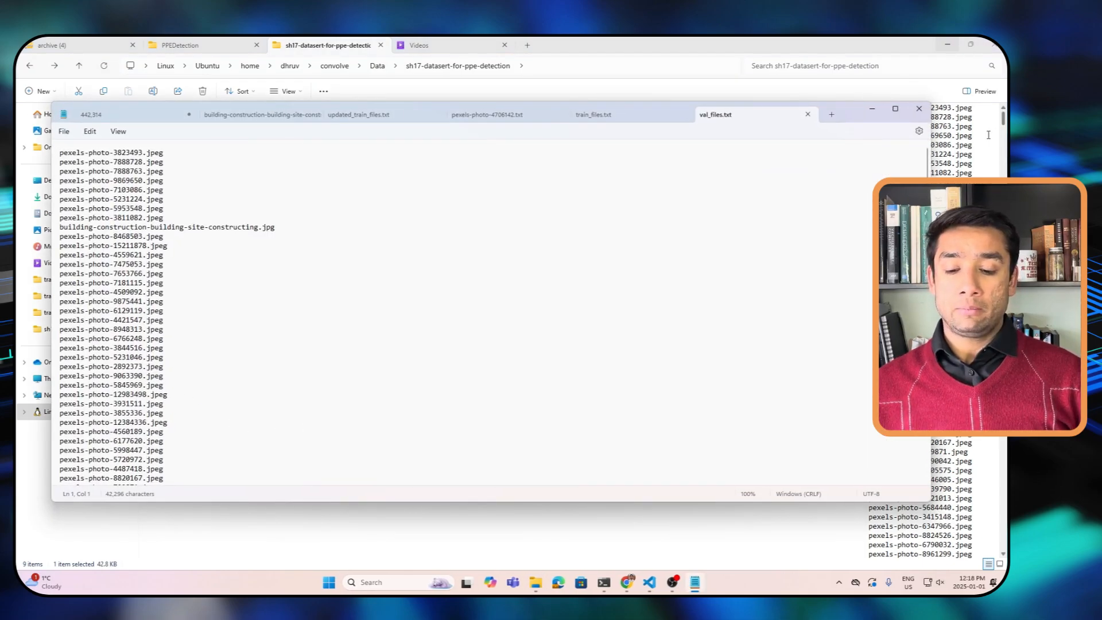
{"action": "left_click", "coordinate": [918, 113]}
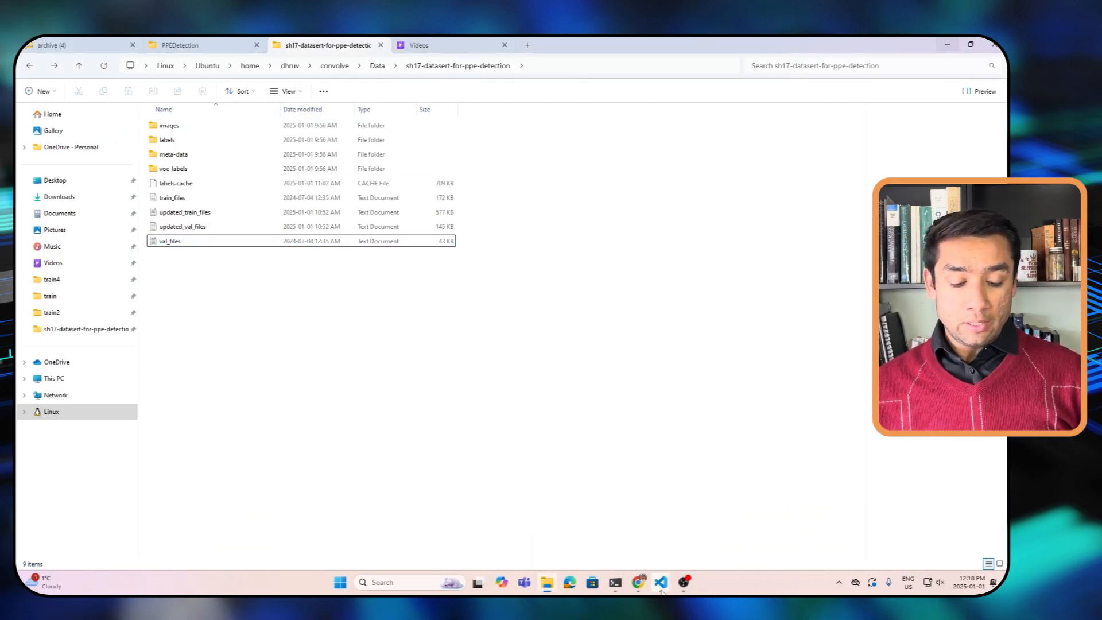
{"action": "mouse_move", "coordinate": [658, 582]}
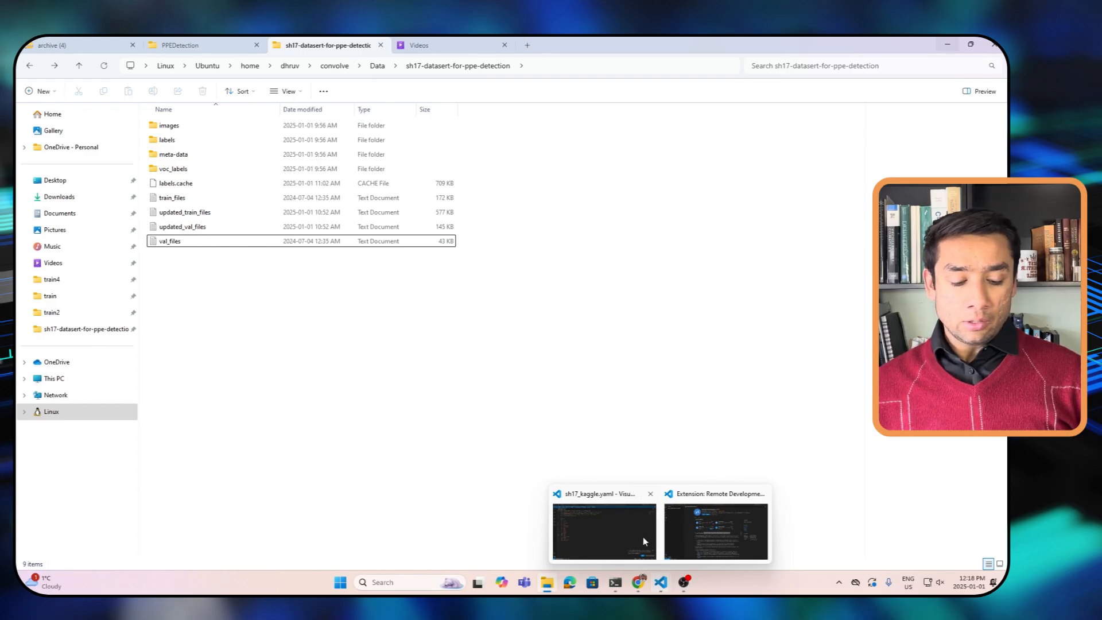
Compare the original train_files list with the sh17_kaggle.yaml config, switching between Notepad and VS Code
{"action": "left_click", "coordinate": [603, 531]}
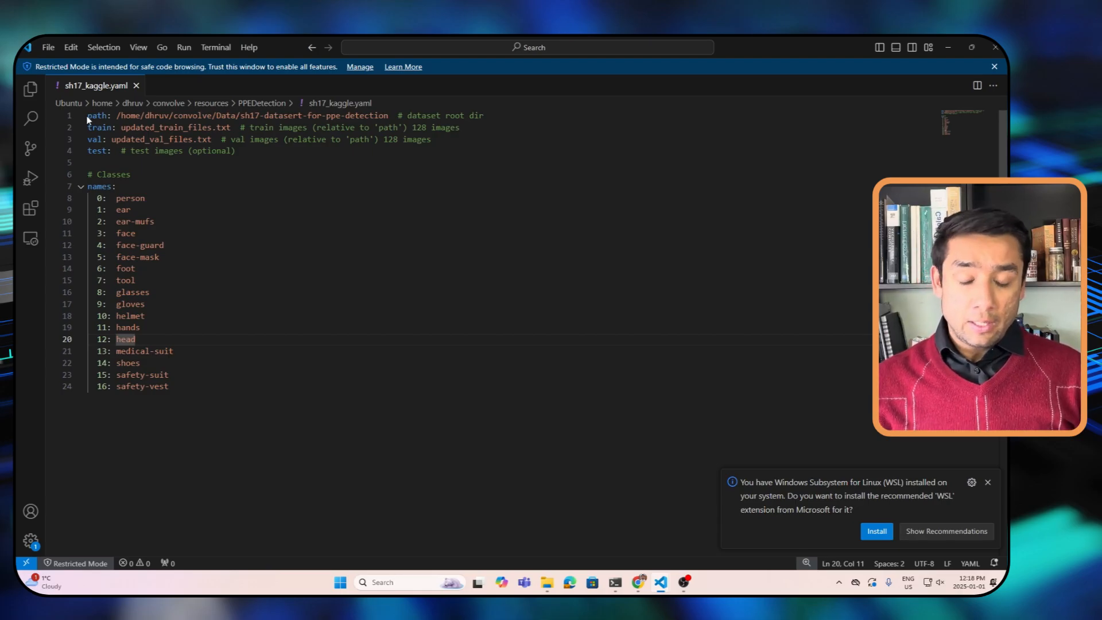
{"action": "key", "text": "alt+tab"}
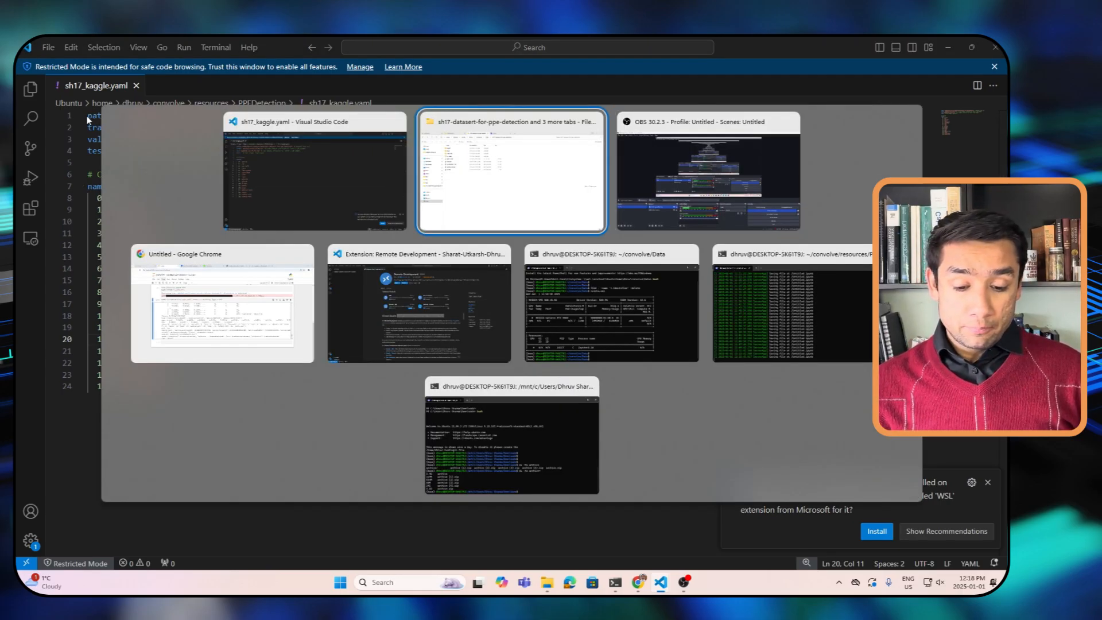
{"action": "left_click", "coordinate": [510, 172]}
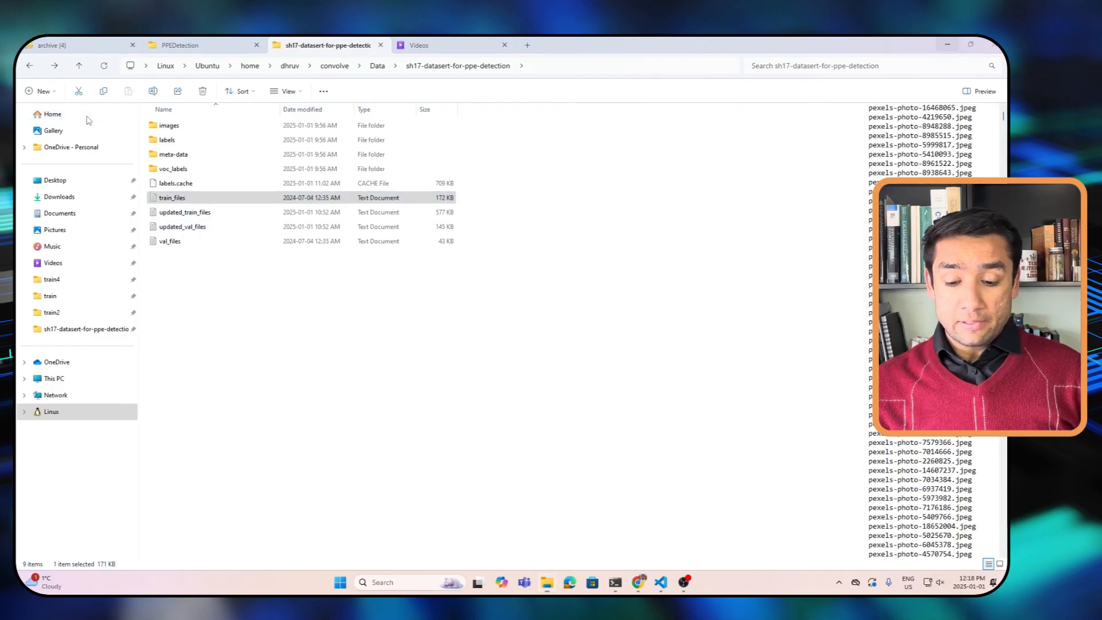
{"action": "double_click", "coordinate": [172, 198]}
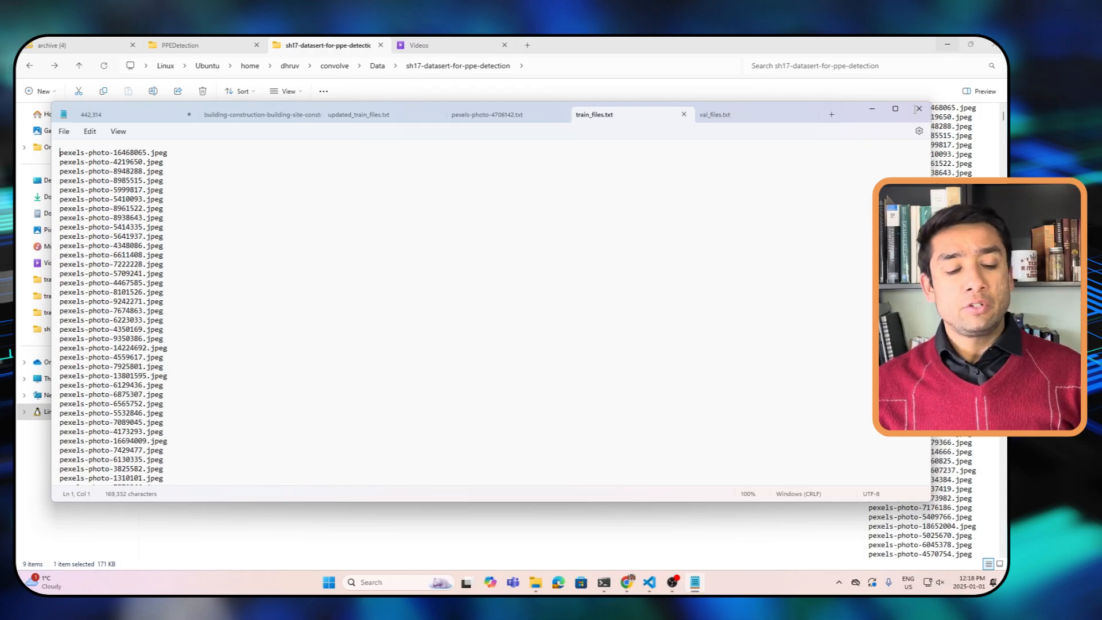
{"action": "left_click", "coordinate": [917, 108]}
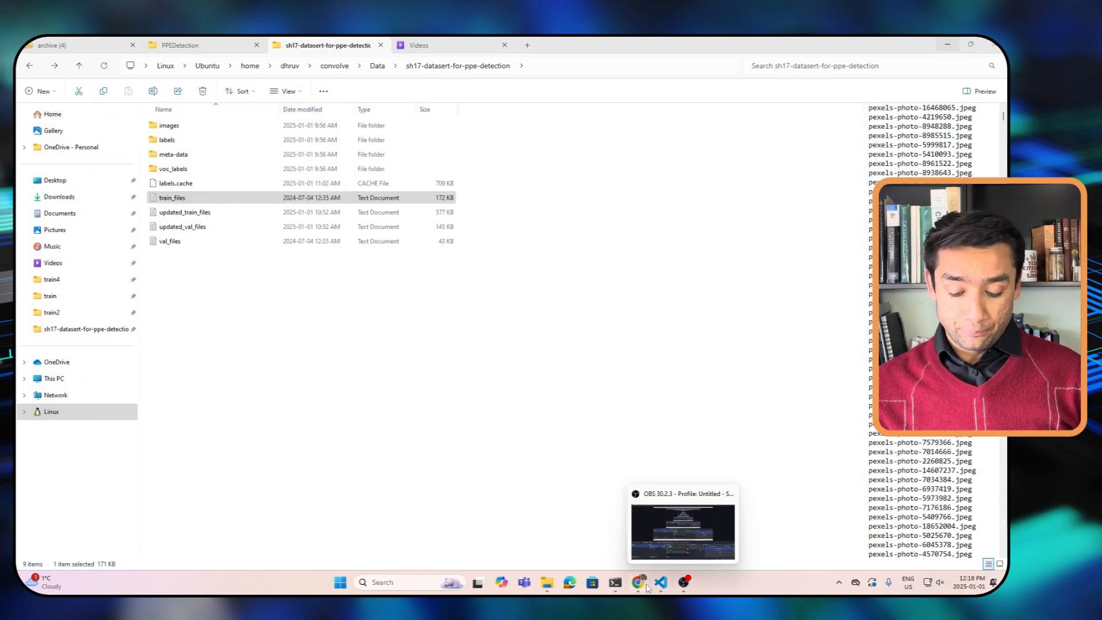
{"action": "left_click", "coordinate": [659, 581]}
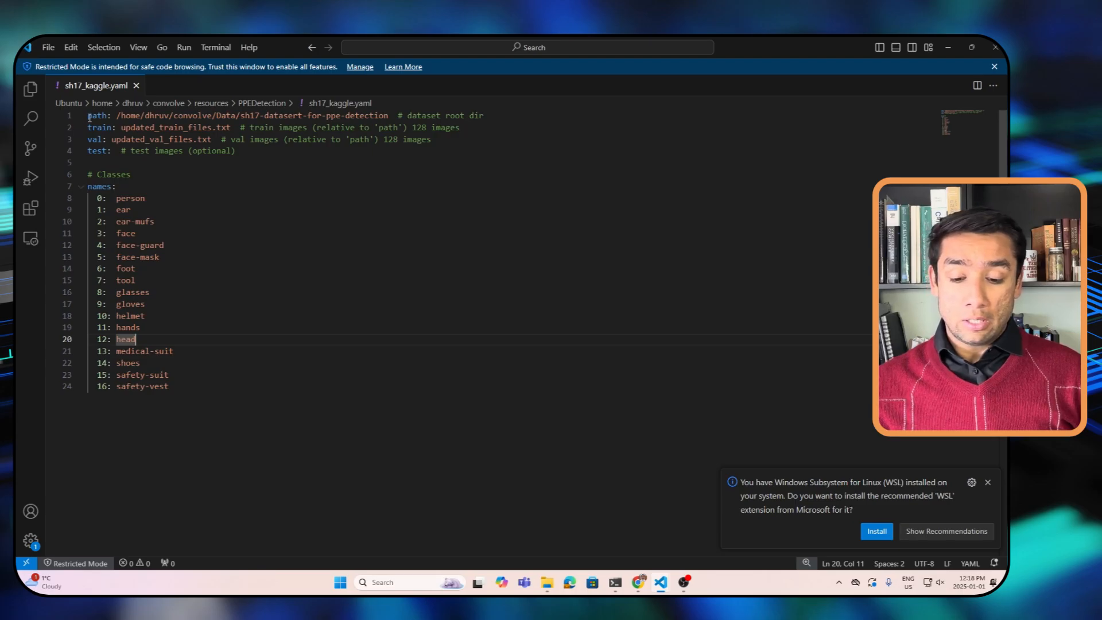
Highlight the config's dataset root path, train and val list keys and the 17-name class block
{"action": "left_click", "coordinate": [96, 114]}
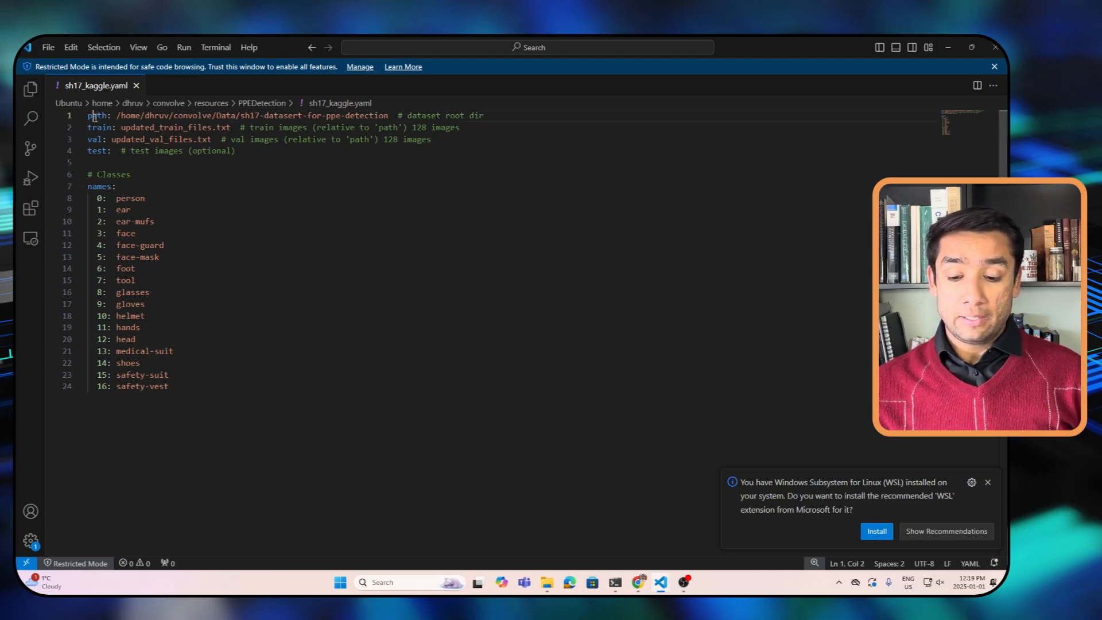
{"action": "double_click", "coordinate": [98, 128]}
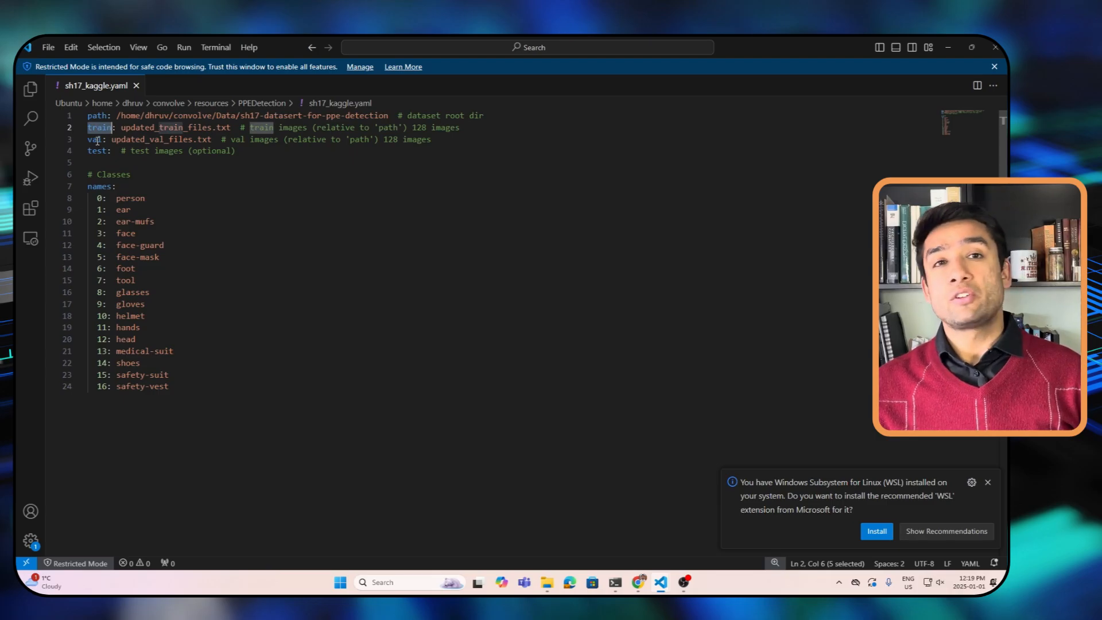
{"action": "double_click", "coordinate": [92, 139]}
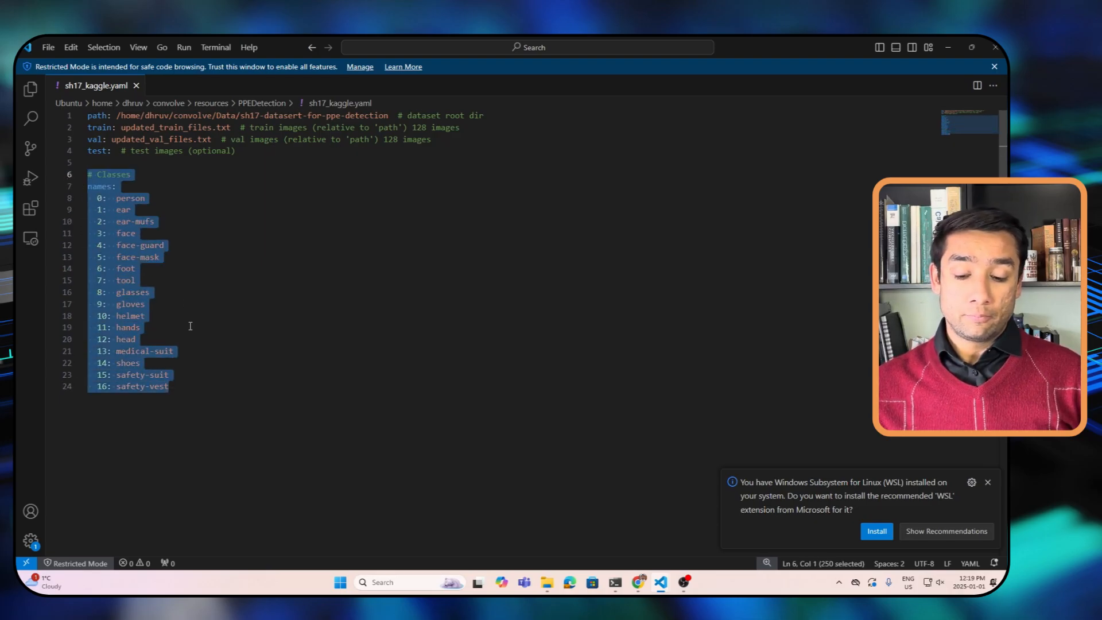
{"action": "left_click", "coordinate": [167, 386]}
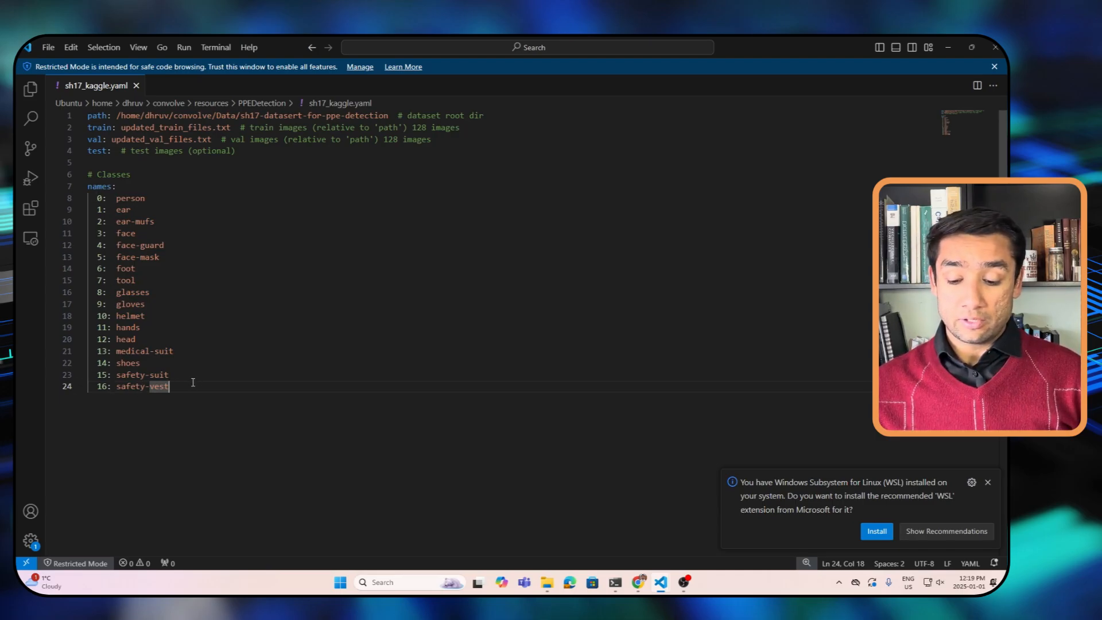
{"action": "mouse_move", "coordinate": [778, 513]}
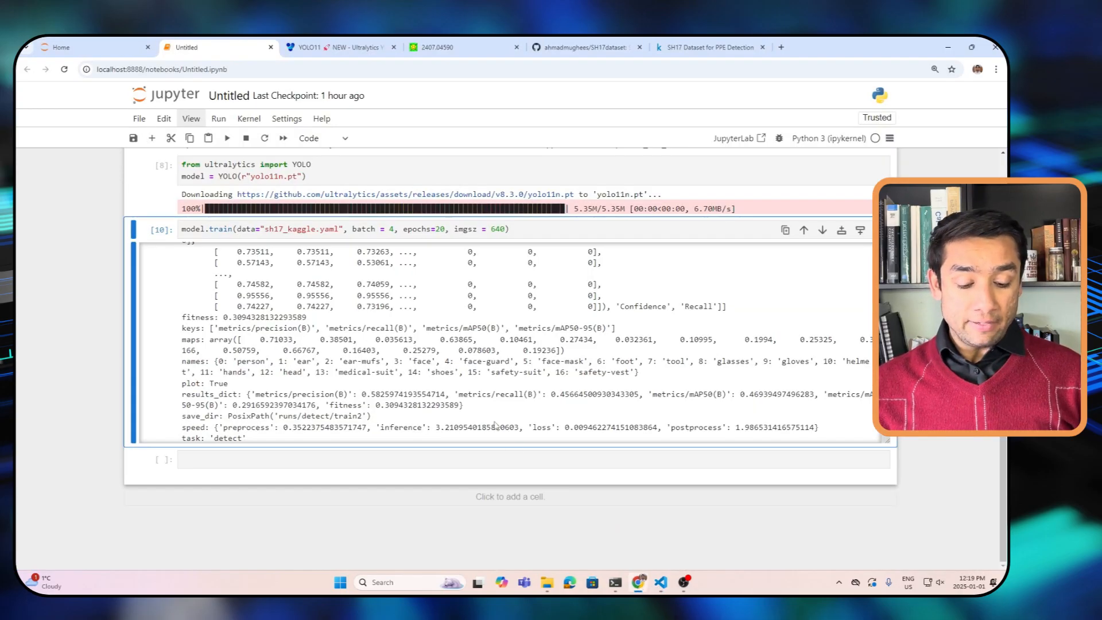
Rename the Untitled notebook to Yolov11-PPE via the Rename File dialog
{"action": "scroll", "scroll_direction": "up", "scroll_amount": 3}
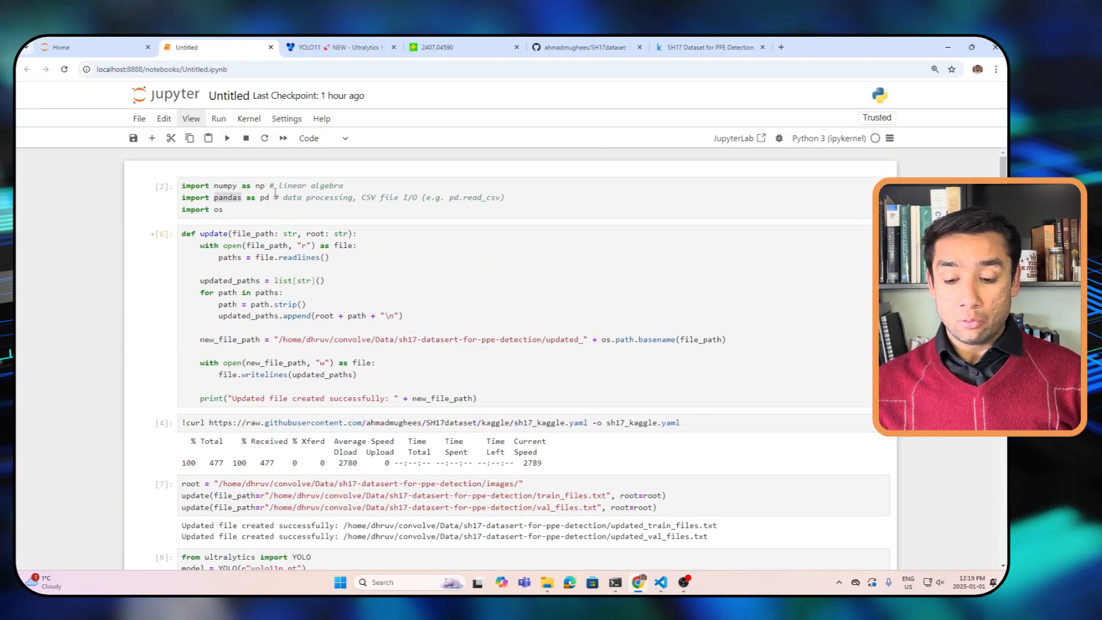
{"action": "left_click", "coordinate": [269, 196]}
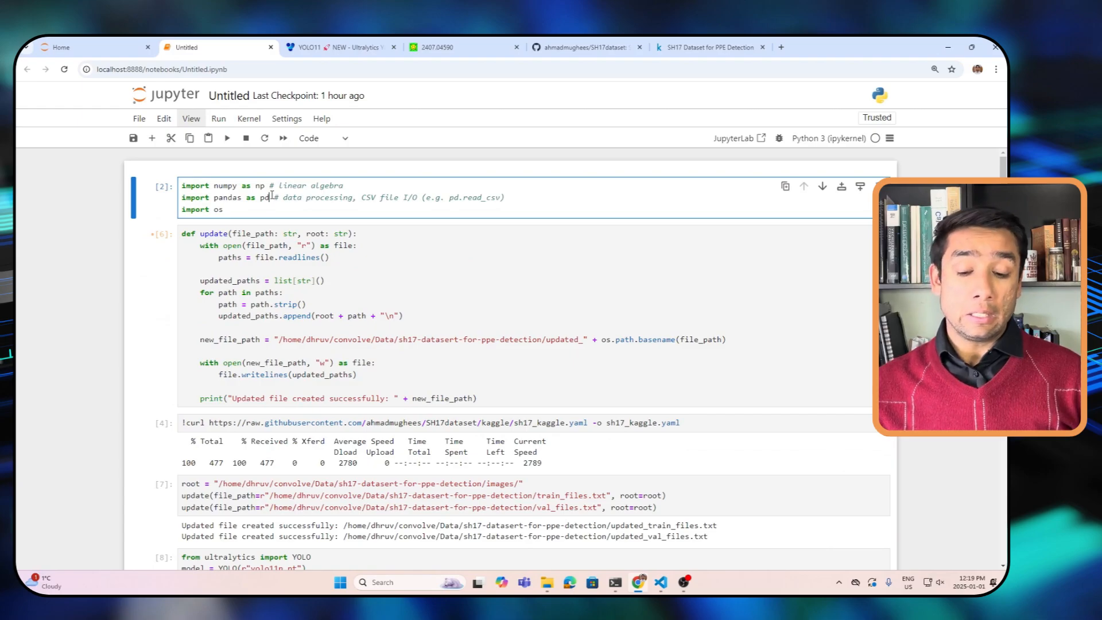
{"action": "left_click", "coordinate": [227, 95]}
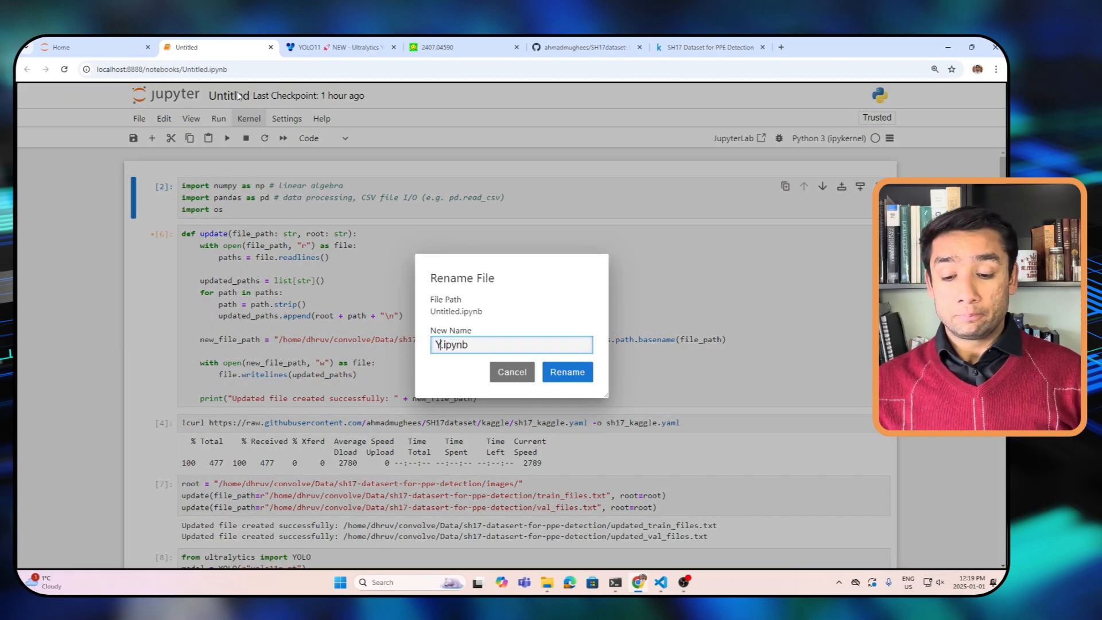
{"action": "type", "text": "olov11-"}
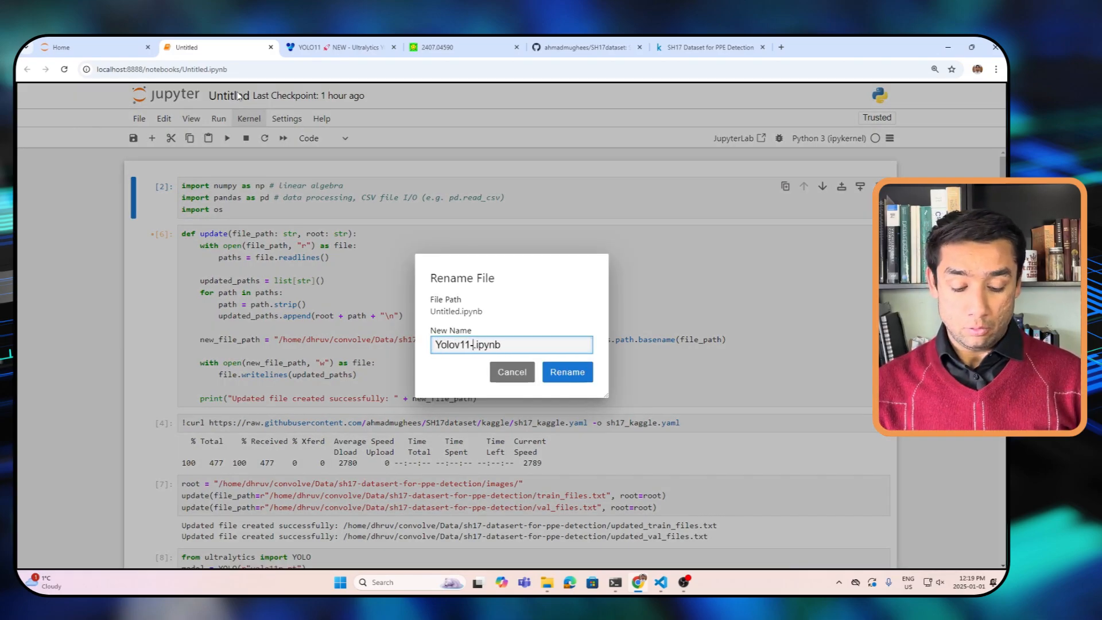
{"action": "left_click", "coordinate": [566, 372]}
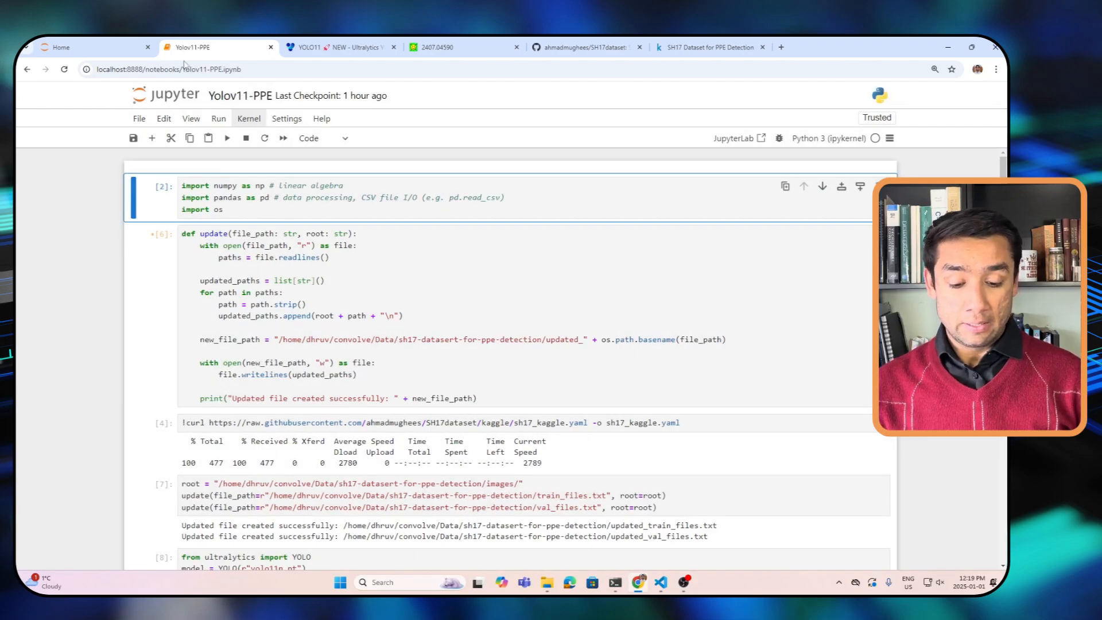
{"action": "left_click", "coordinate": [265, 213]}
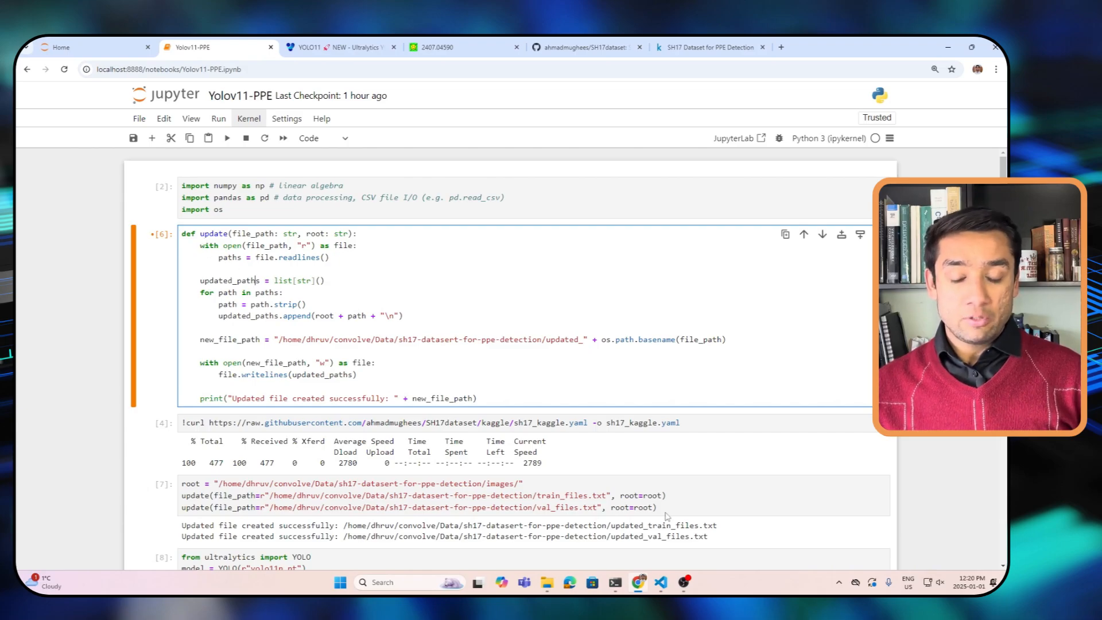
{"action": "mouse_move", "coordinate": [546, 582]}
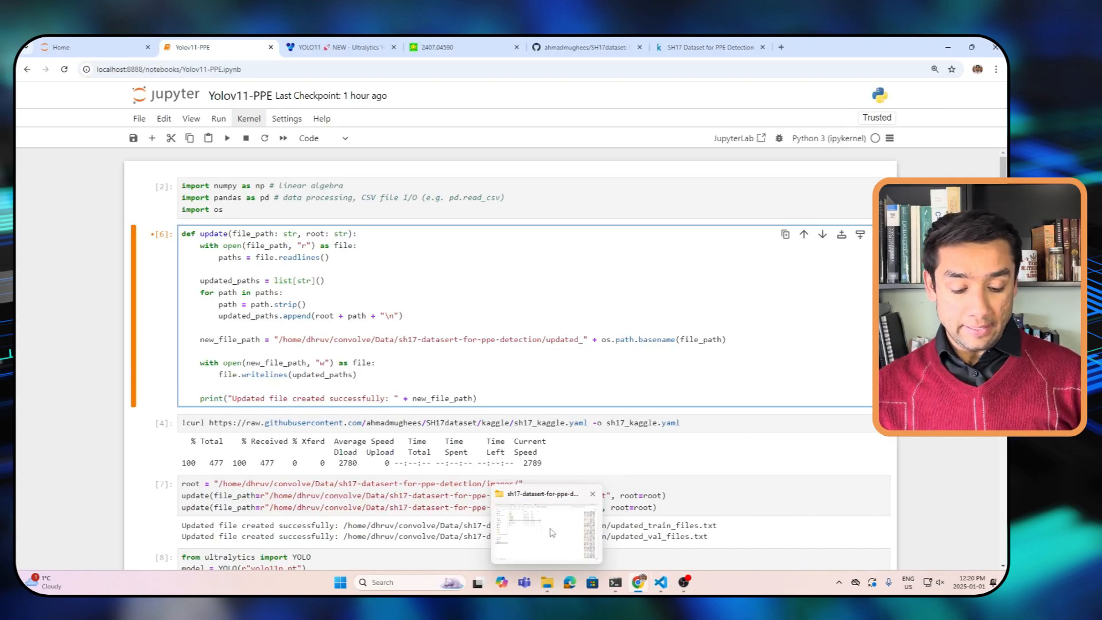
{"action": "left_click", "coordinate": [546, 527]}
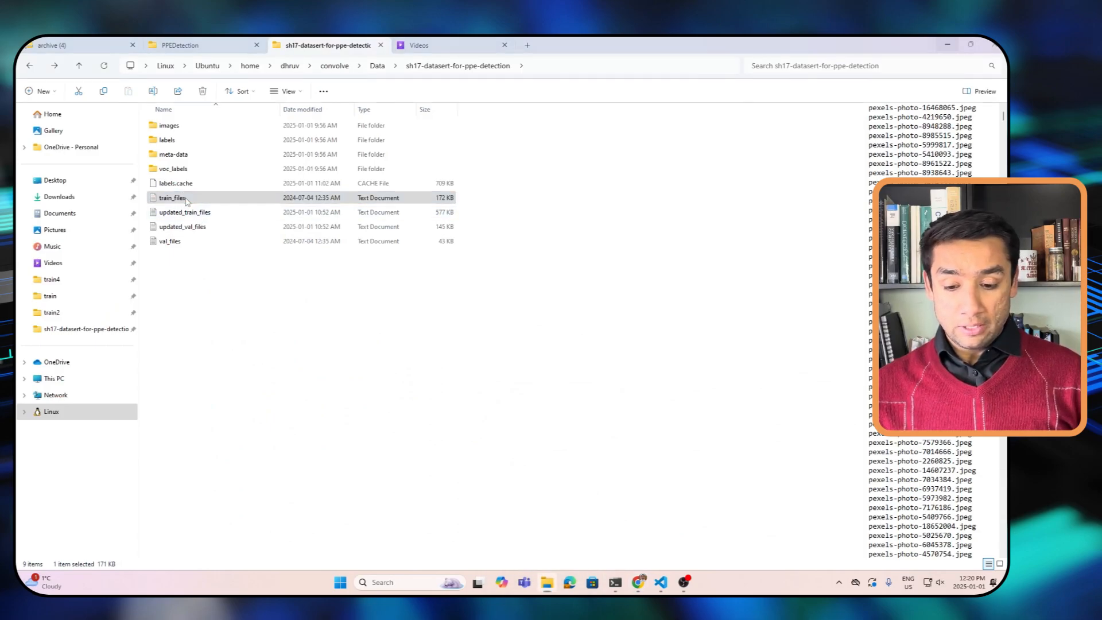
{"action": "double_click", "coordinate": [171, 197]}
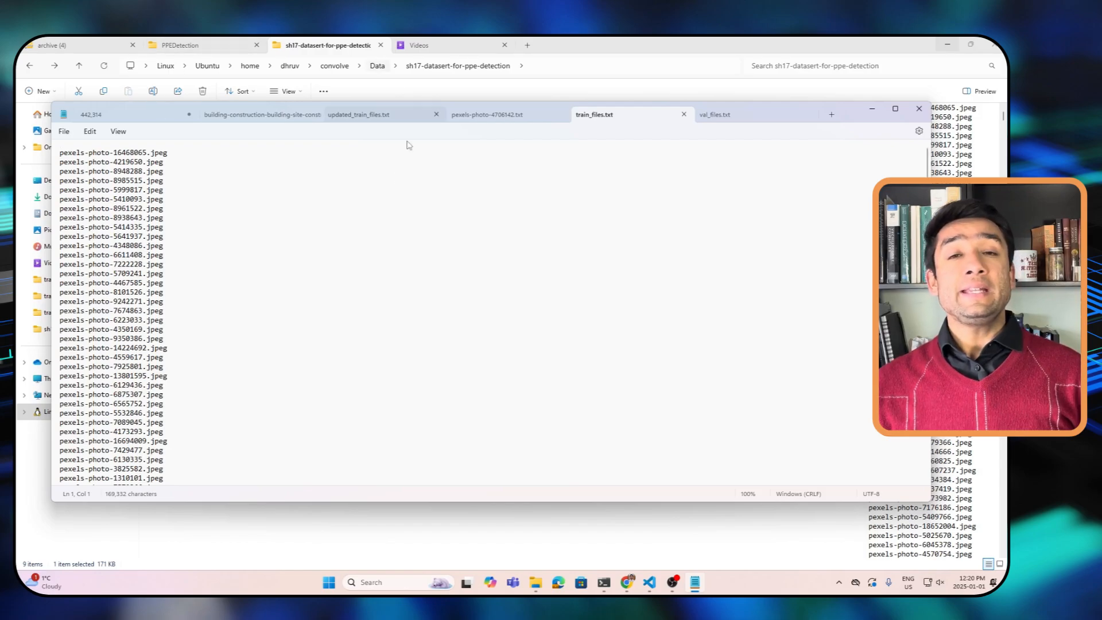
{"action": "left_click", "coordinate": [918, 108]}
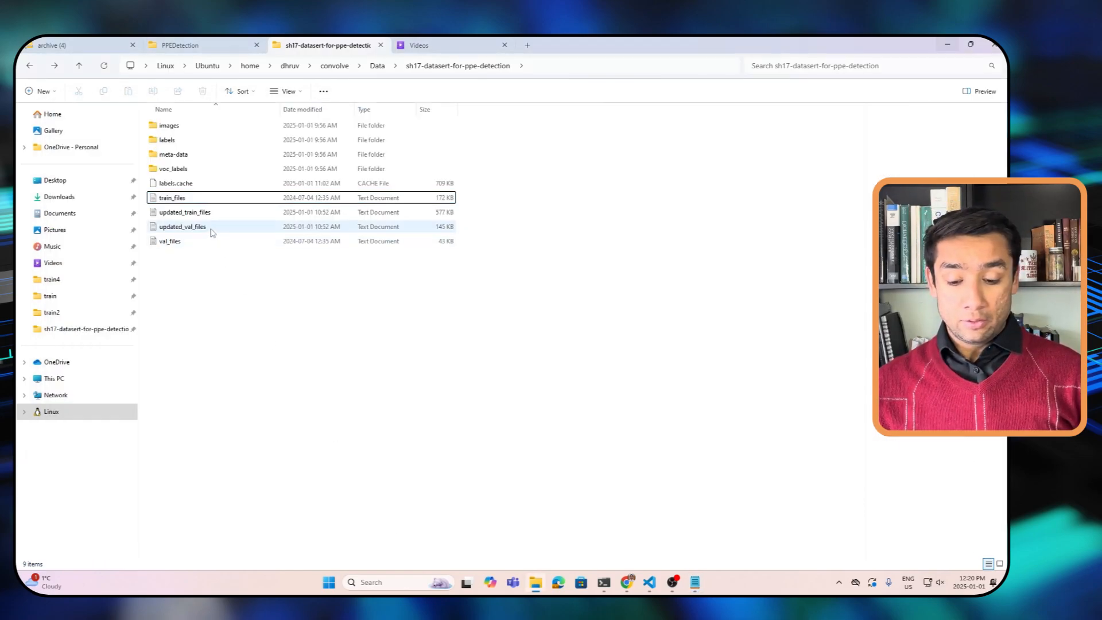
{"action": "double_click", "coordinate": [184, 212]}
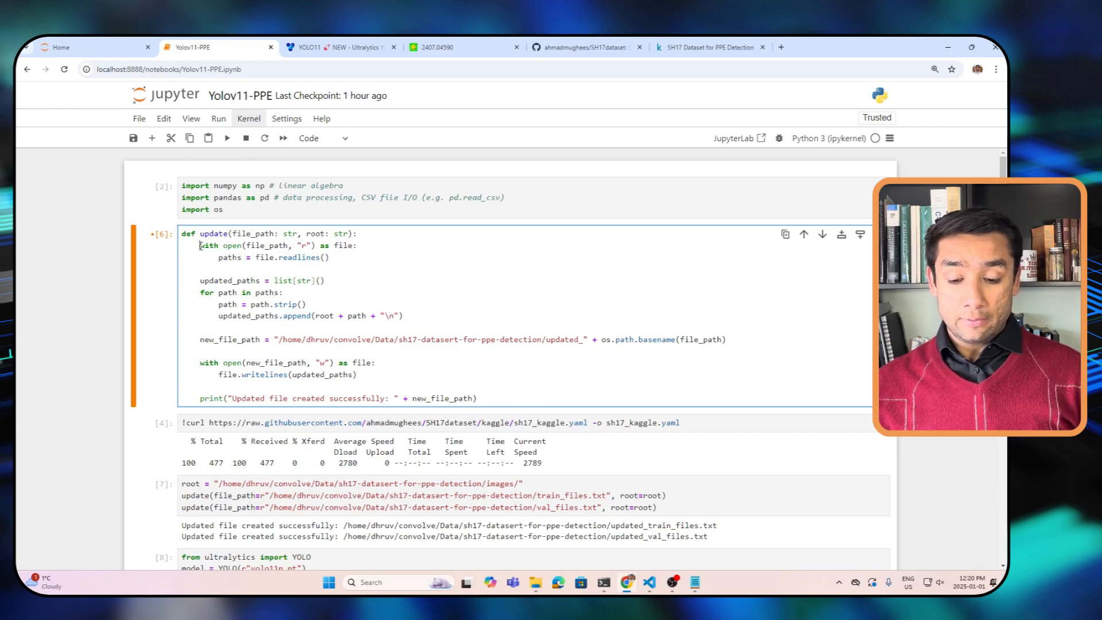
{"action": "double_click", "coordinate": [267, 246]}
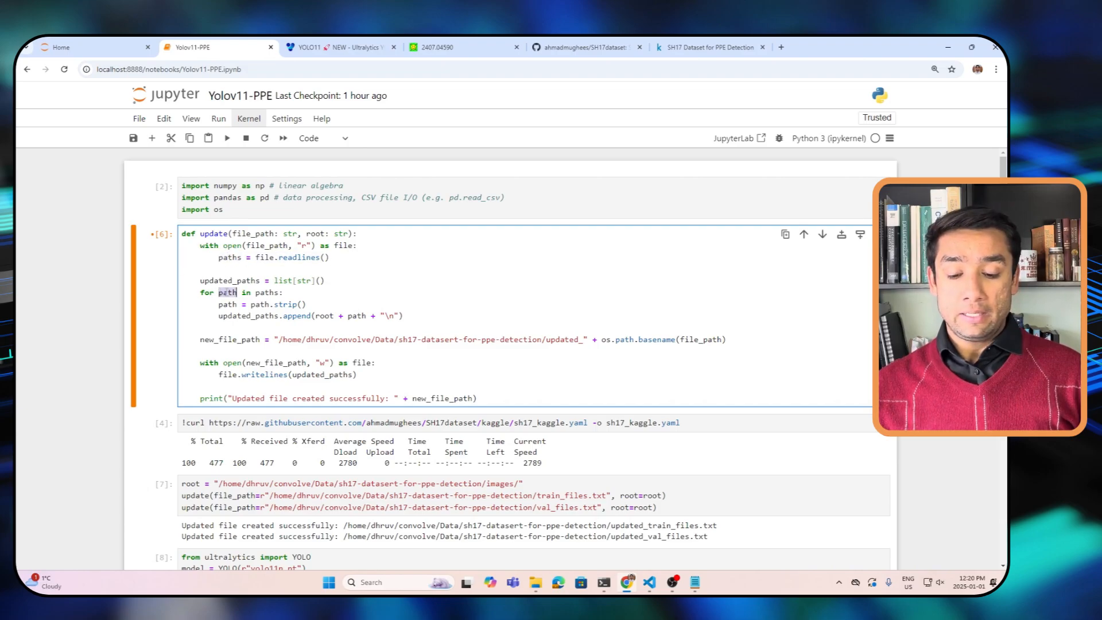
{"action": "scroll", "scroll_direction": "down", "scroll_amount": 3}
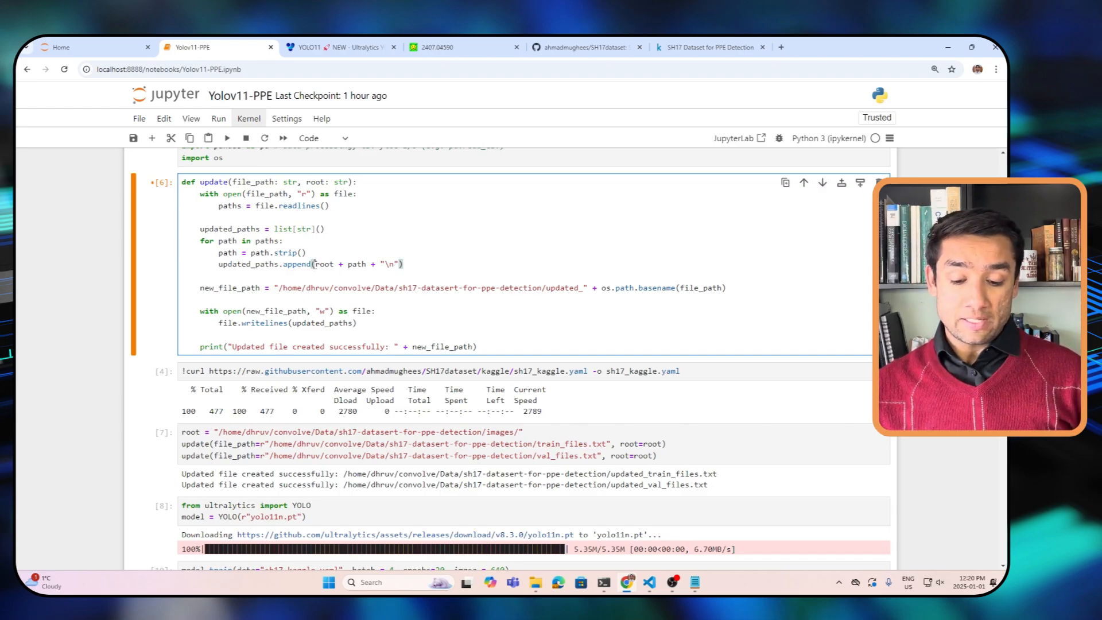
{"action": "double_click", "coordinate": [324, 264]}
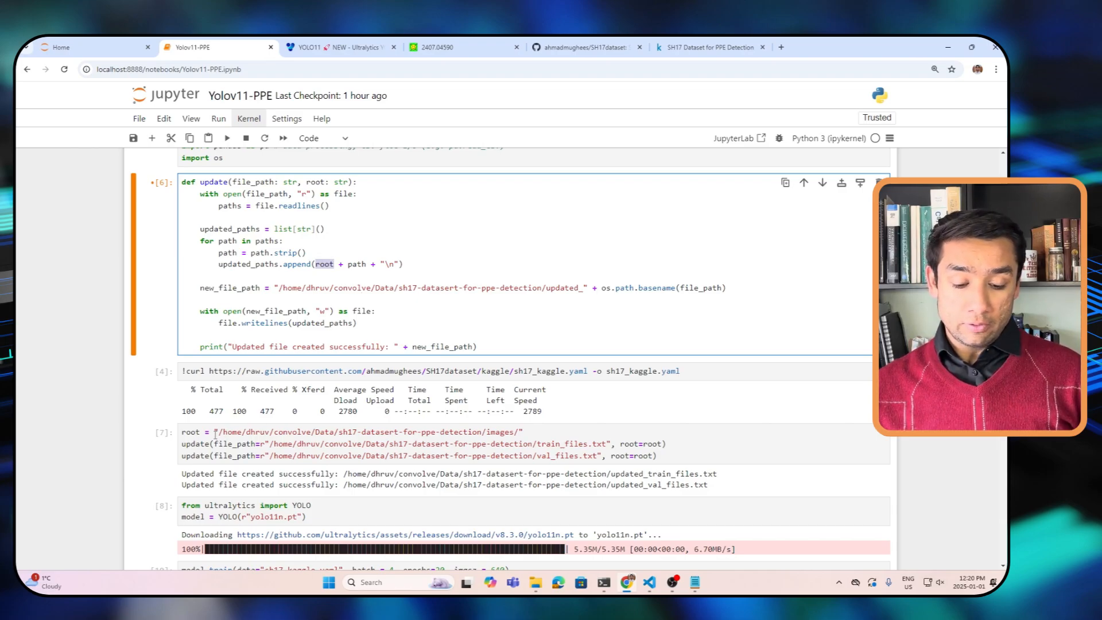
{"action": "left_click", "coordinate": [492, 431]}
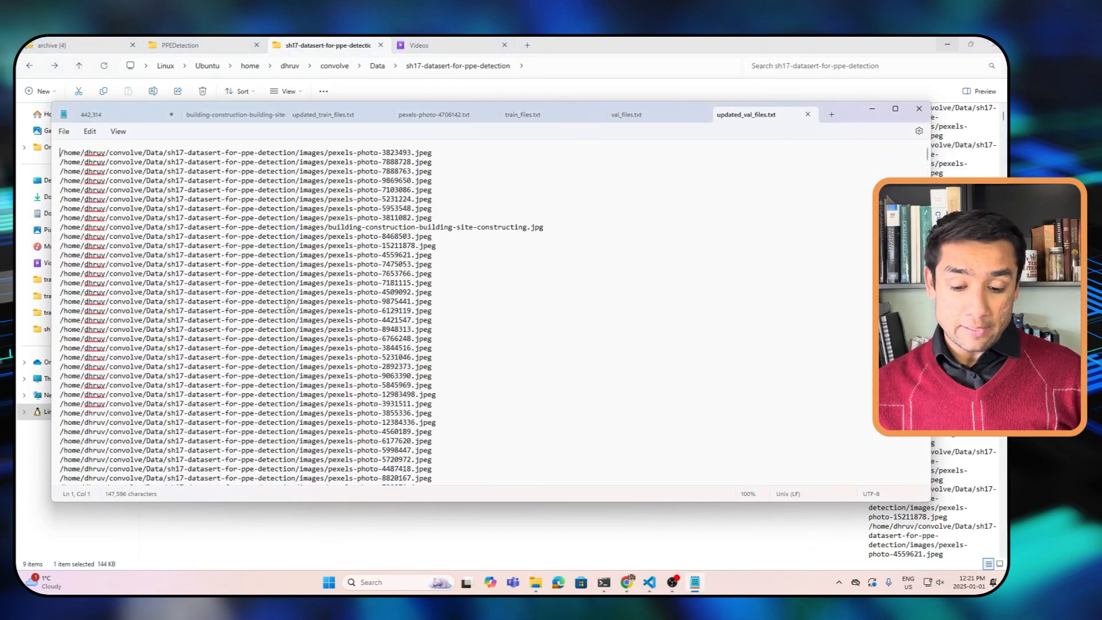
{"action": "mouse_move", "coordinate": [246, 210]}
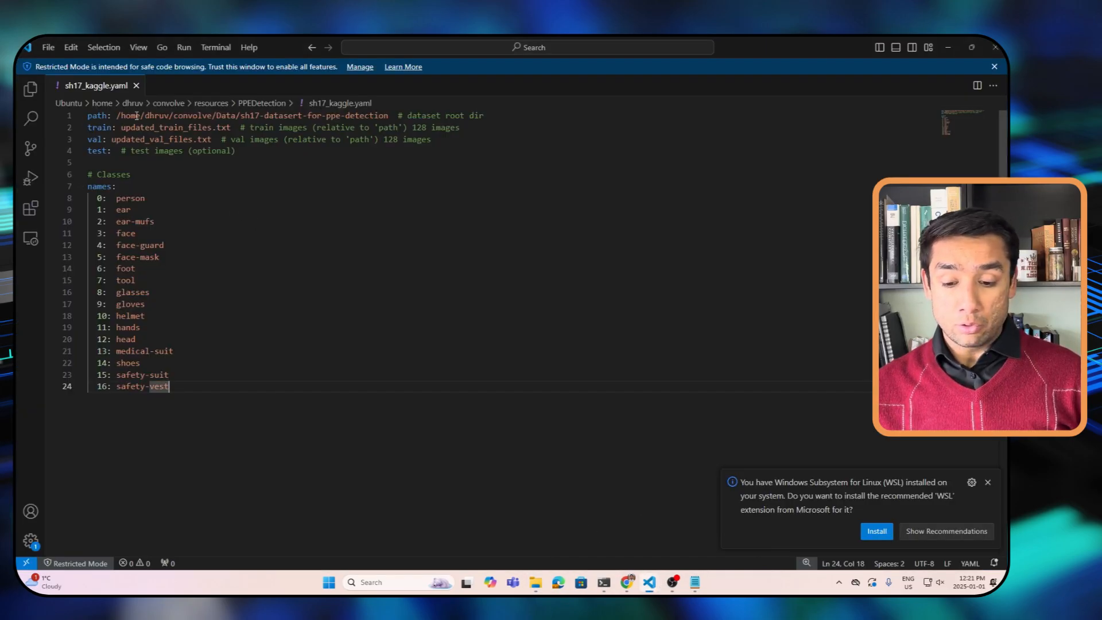
Point out the path and val entries in sh17_kaggle.yaml, then return to the Yolov11-PPE notebook
{"action": "key", "text": "ctrl+a"}
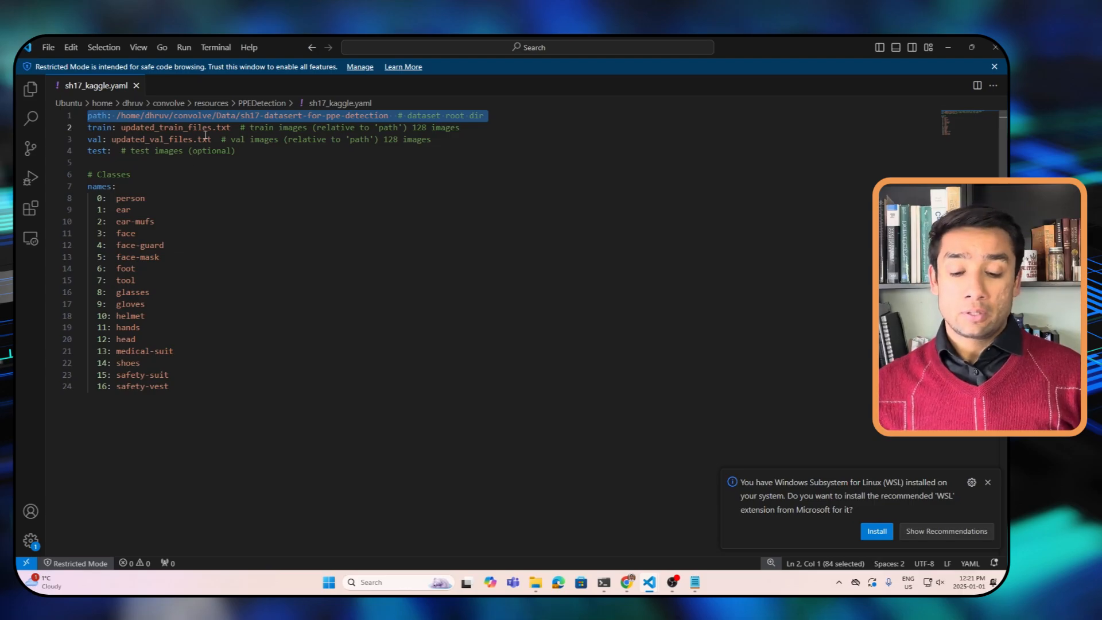
{"action": "left_click", "coordinate": [218, 138]}
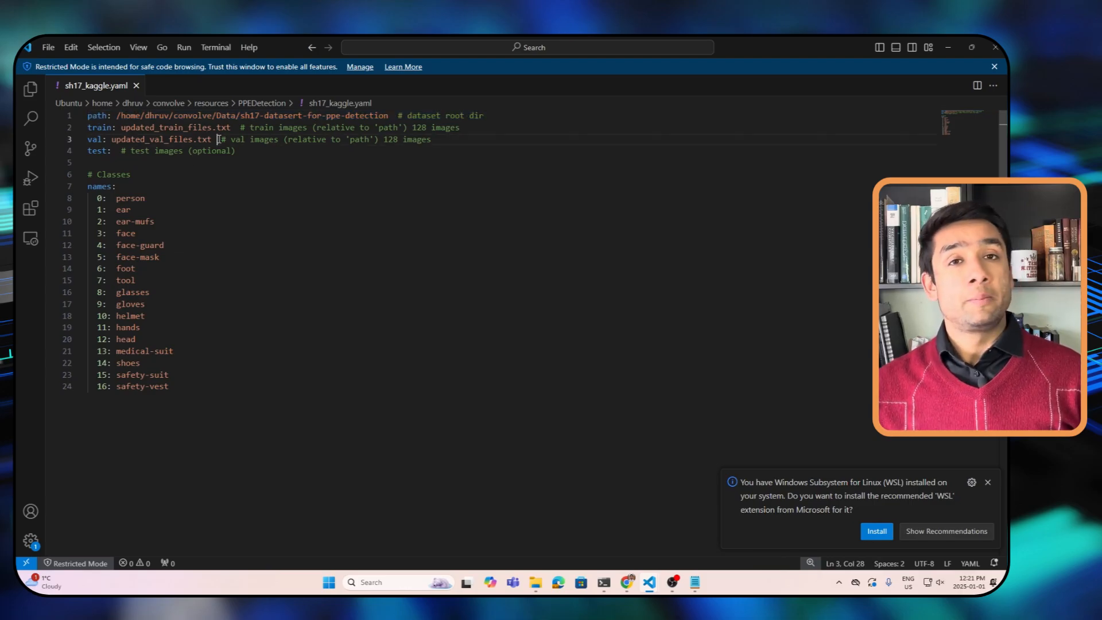
{"action": "key", "text": "alt+tab"}
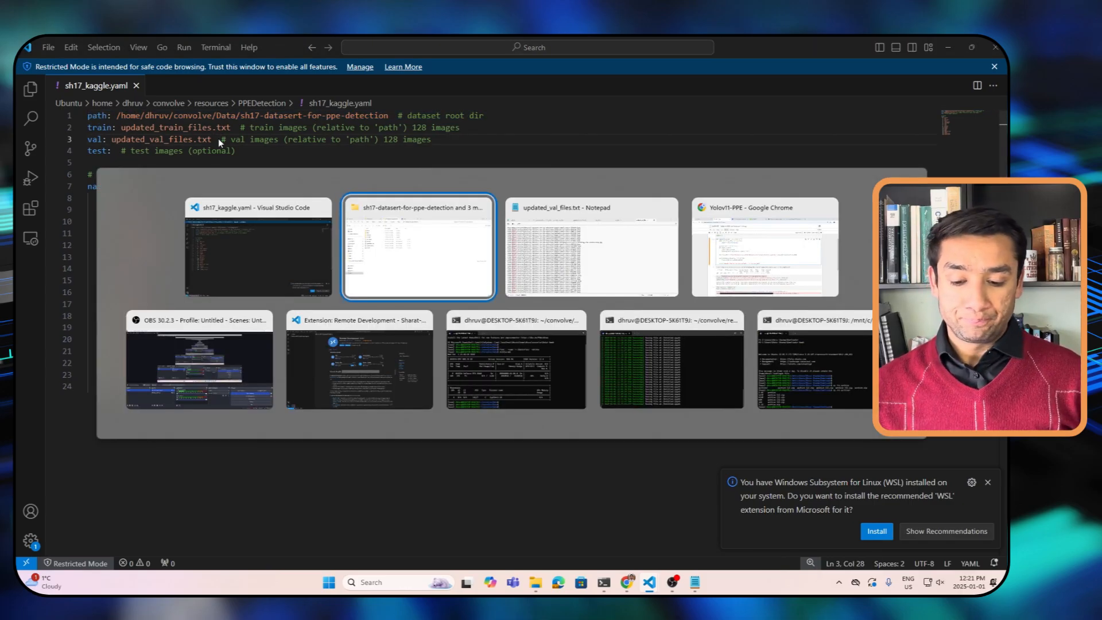
{"action": "left_click", "coordinate": [764, 246]}
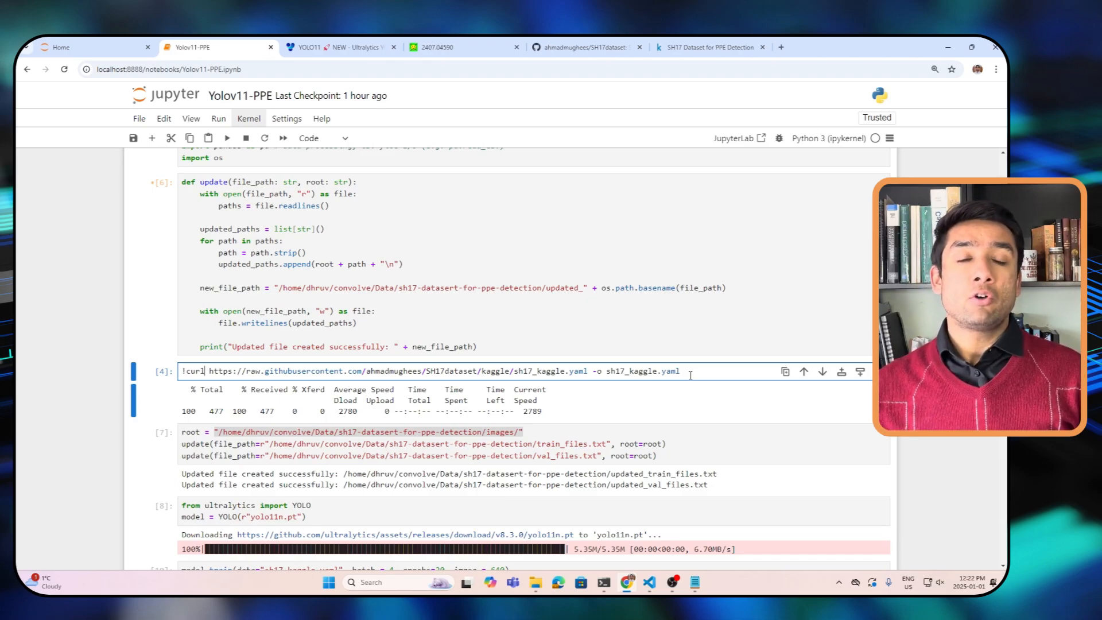
Scroll the model.train output to its end showing results_dict, class names and the train2 save_dir
{"action": "scroll", "scroll_direction": "down", "scroll_amount": 3}
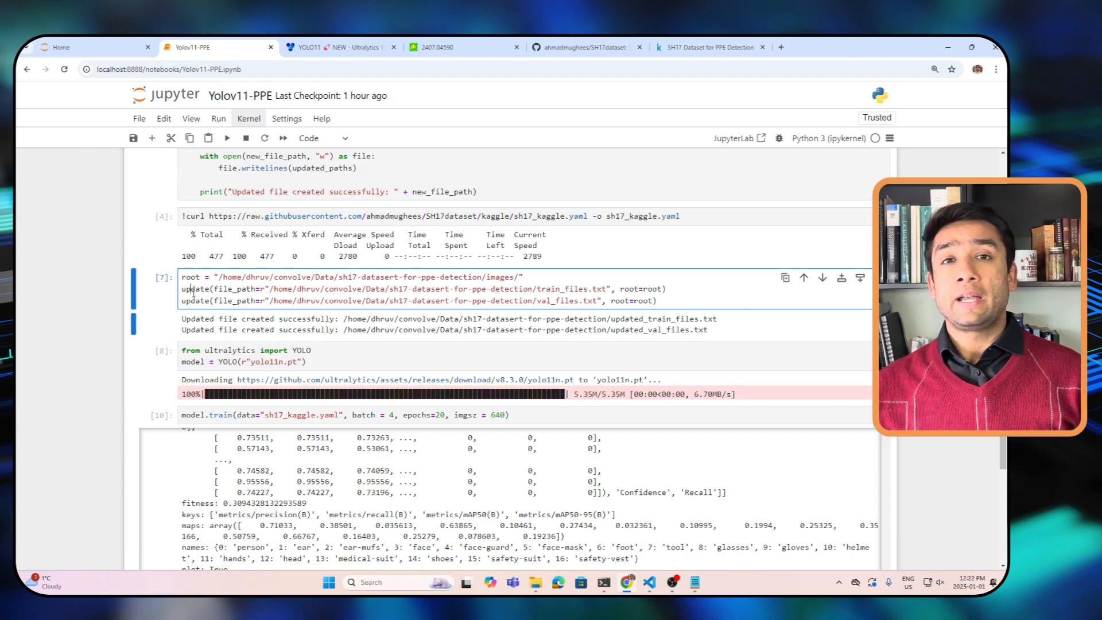
{"action": "scroll", "scroll_direction": "down", "scroll_amount": 3}
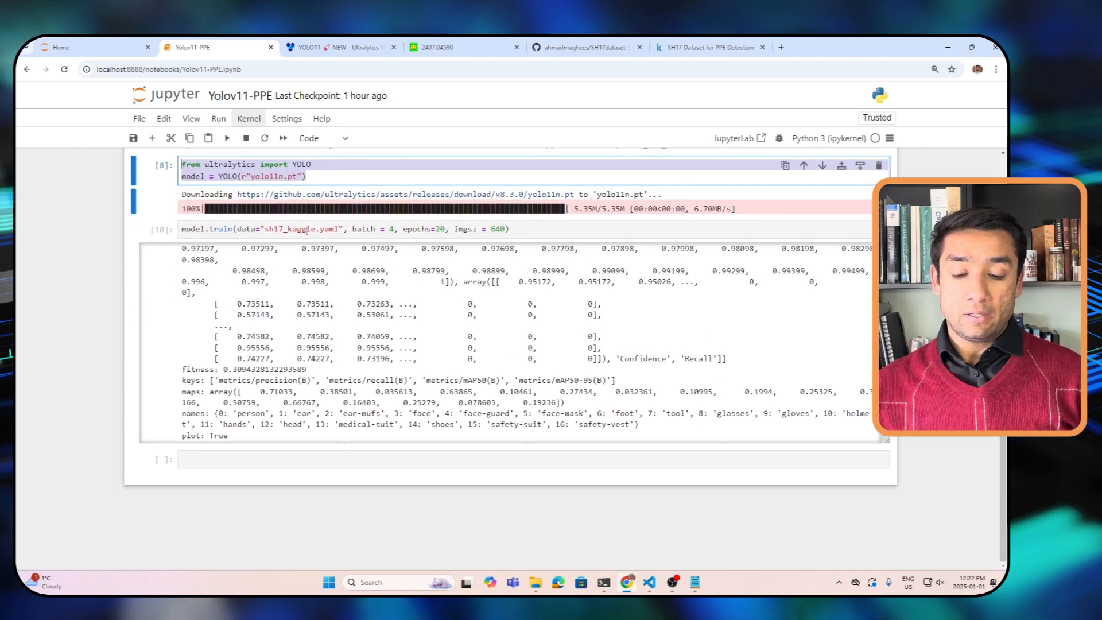
{"action": "scroll", "scroll_direction": "up", "scroll_amount": 3}
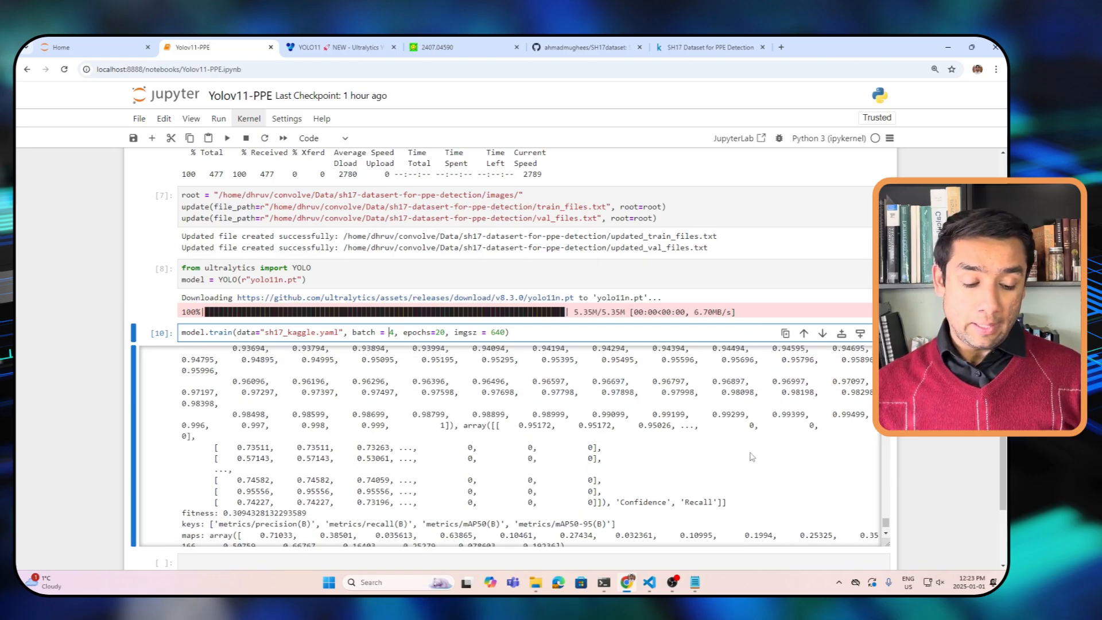
{"action": "scroll", "scroll_direction": "down", "scroll_amount": 3}
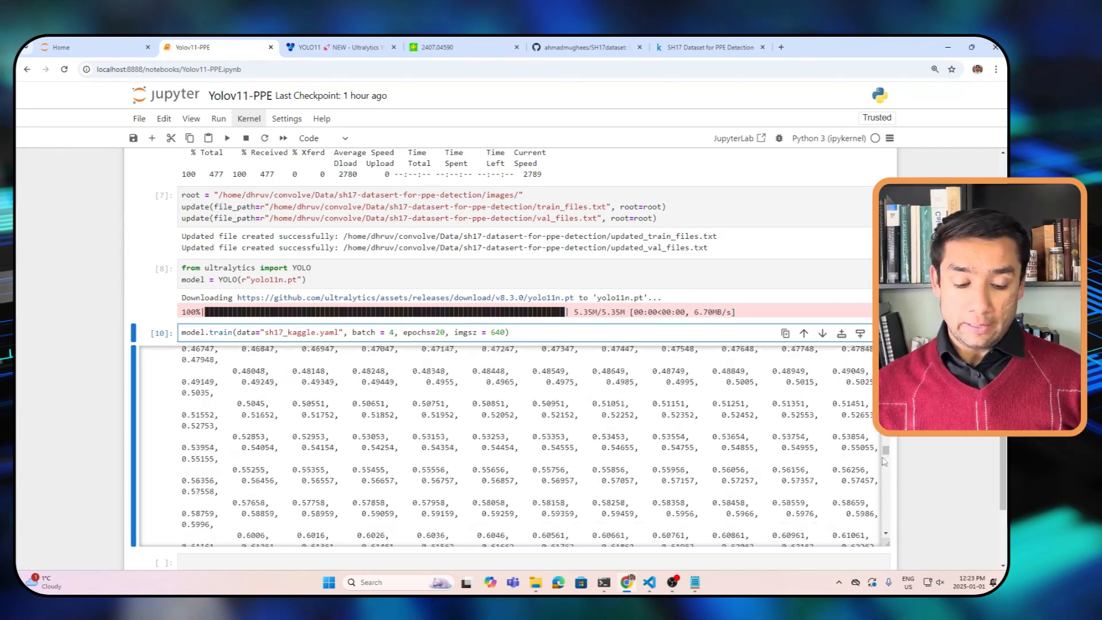
{"action": "scroll", "scroll_direction": "down", "scroll_amount": 3}
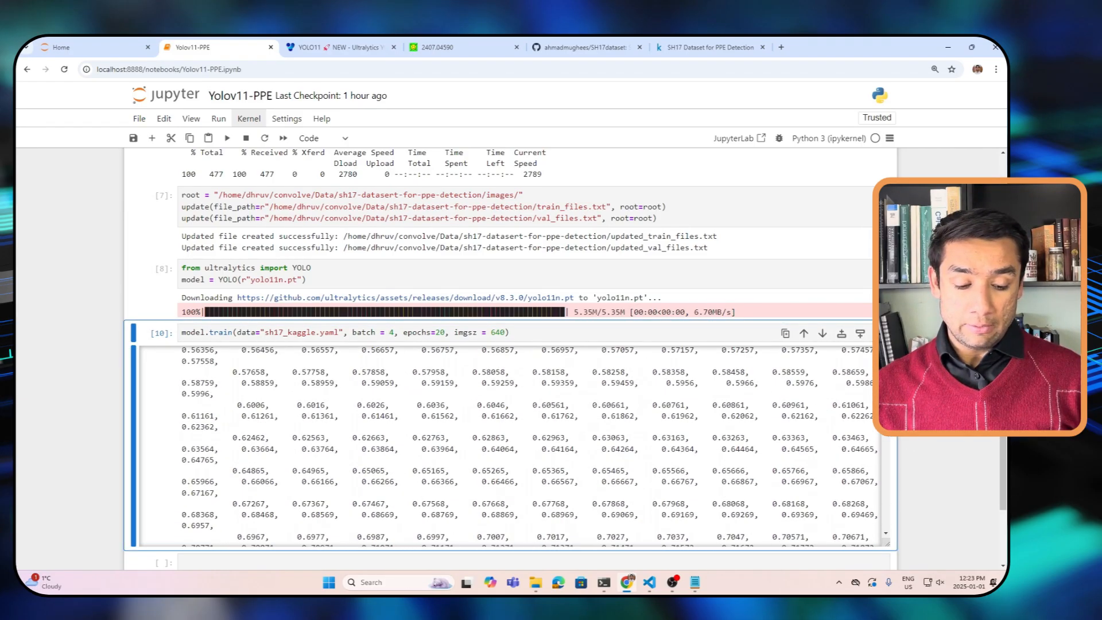
{"action": "scroll", "scroll_direction": "down", "scroll_amount": 3}
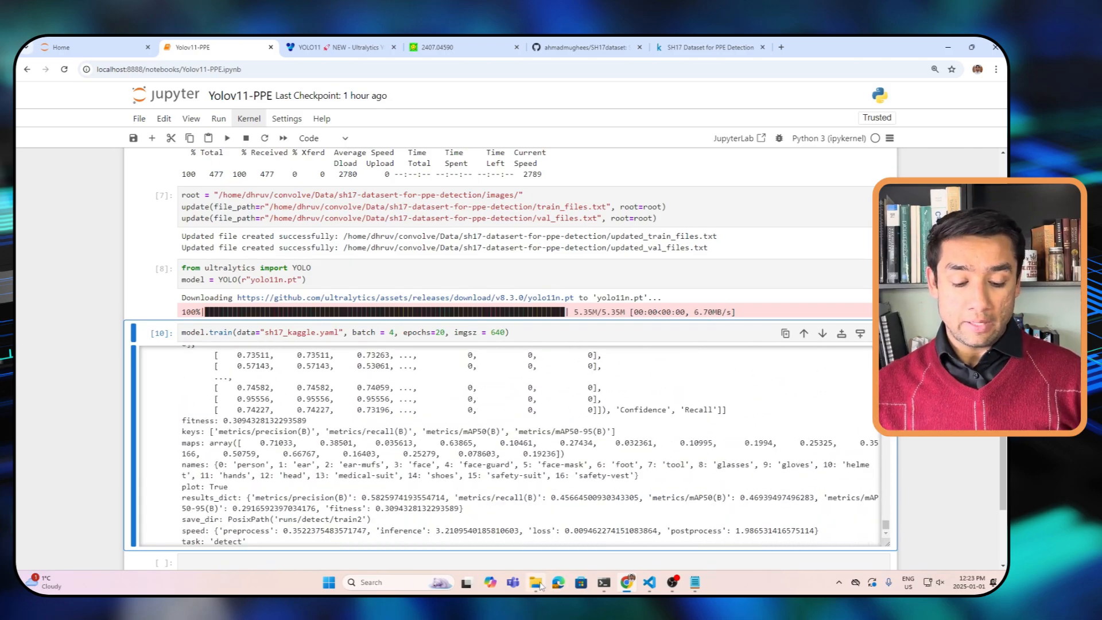
Navigate File Explorer into the PPEDetection project's runs > detect output folder
{"action": "left_click", "coordinate": [535, 582]}
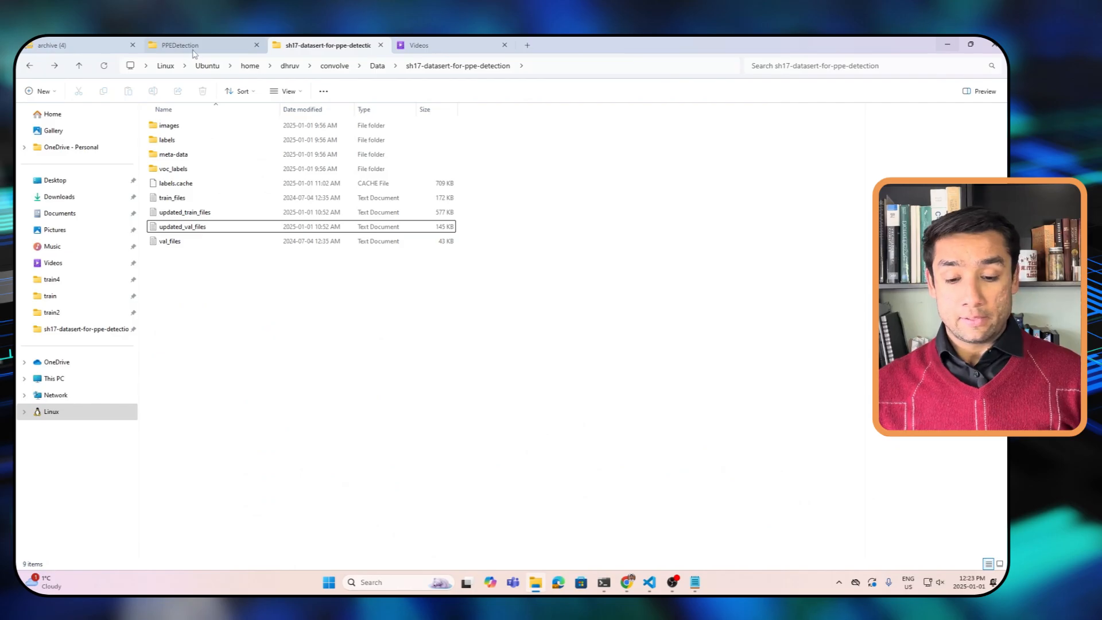
{"action": "left_click", "coordinate": [180, 45]}
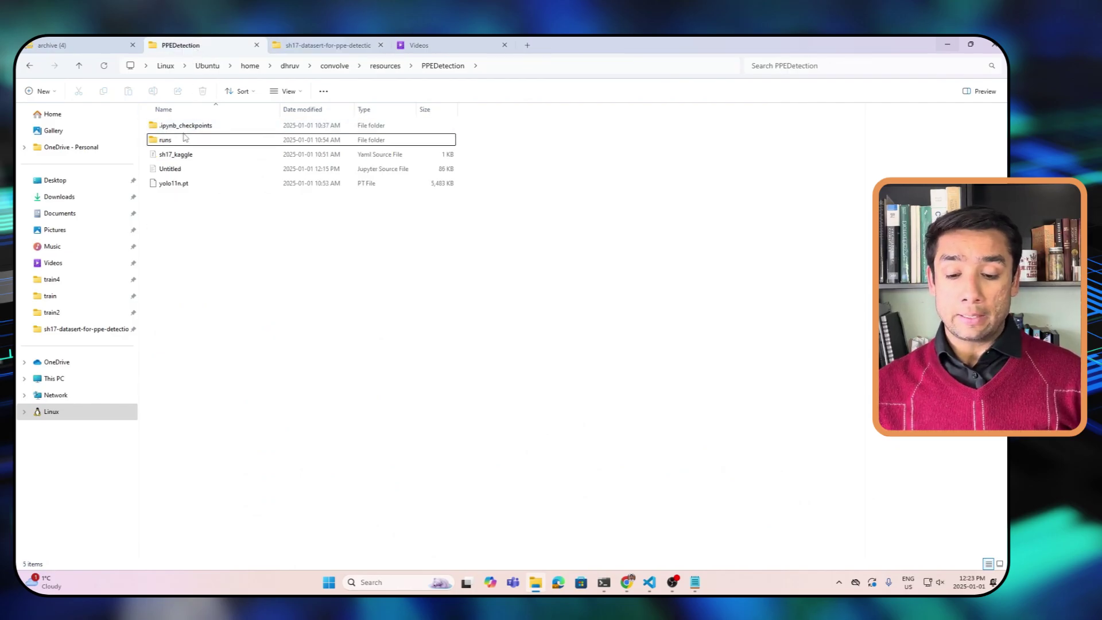
{"action": "left_click", "coordinate": [164, 139]}
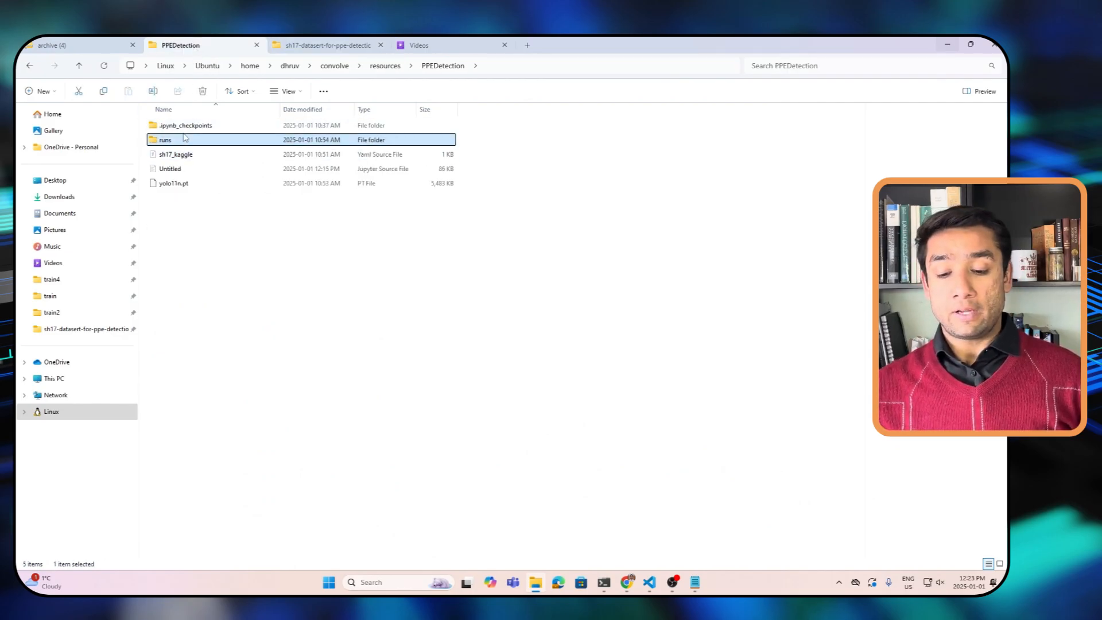
{"action": "mouse_move", "coordinate": [165, 139]}
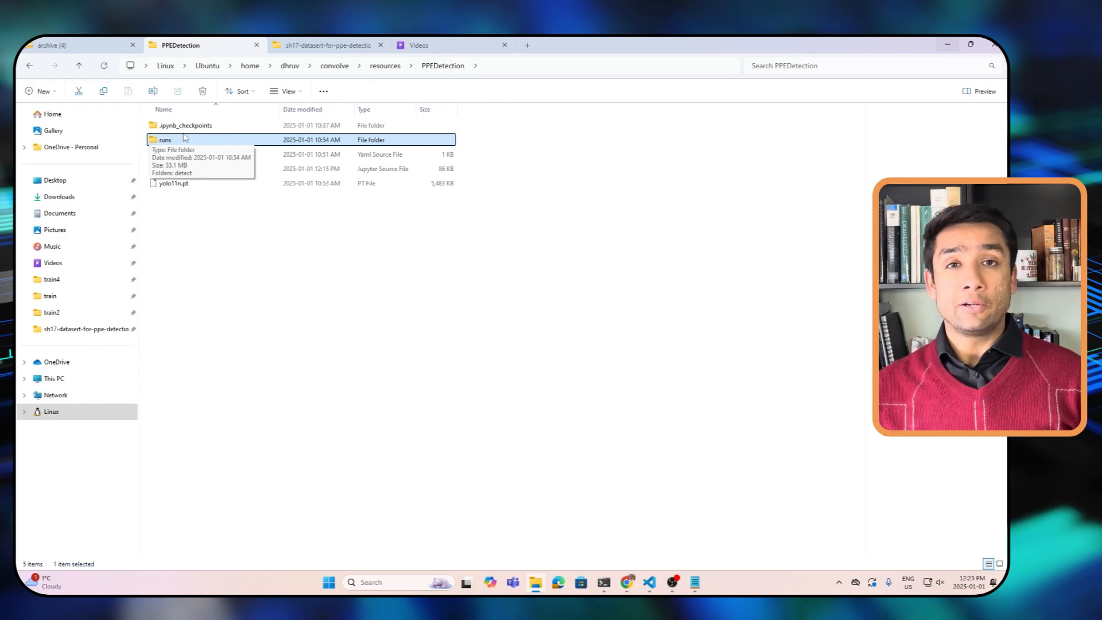
{"action": "double_click", "coordinate": [165, 138]}
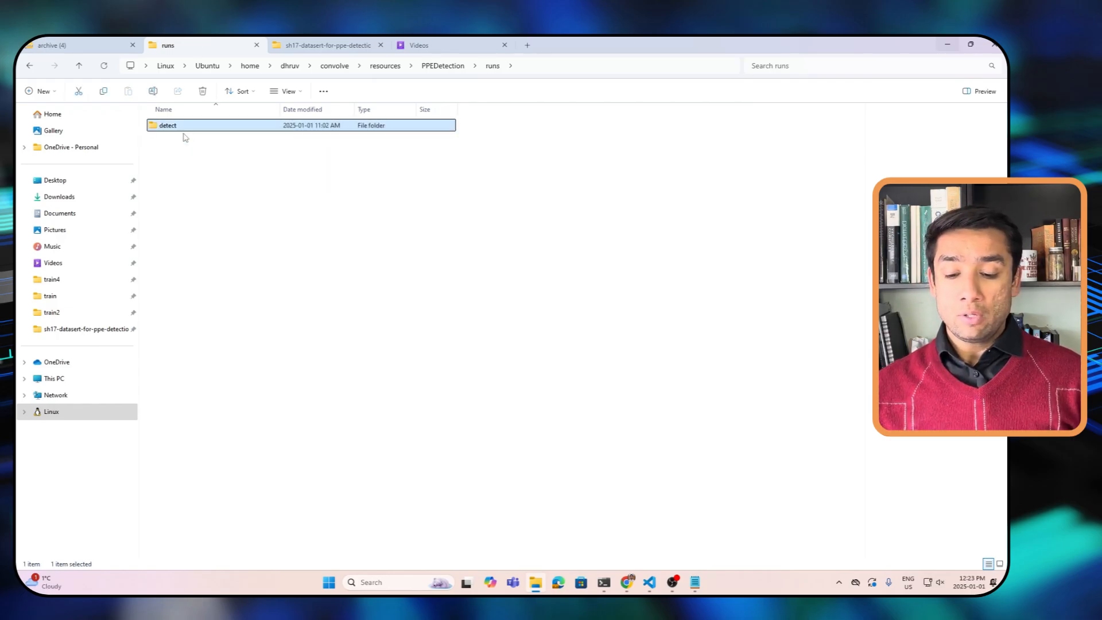
{"action": "double_click", "coordinate": [168, 125]}
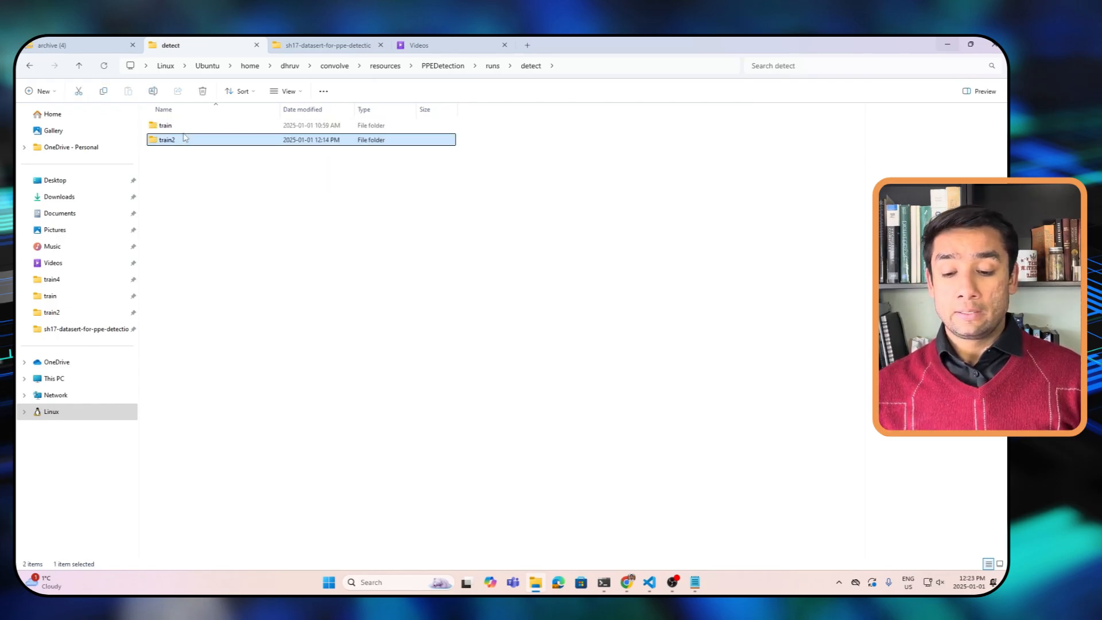
{"action": "mouse_move", "coordinate": [183, 139]}
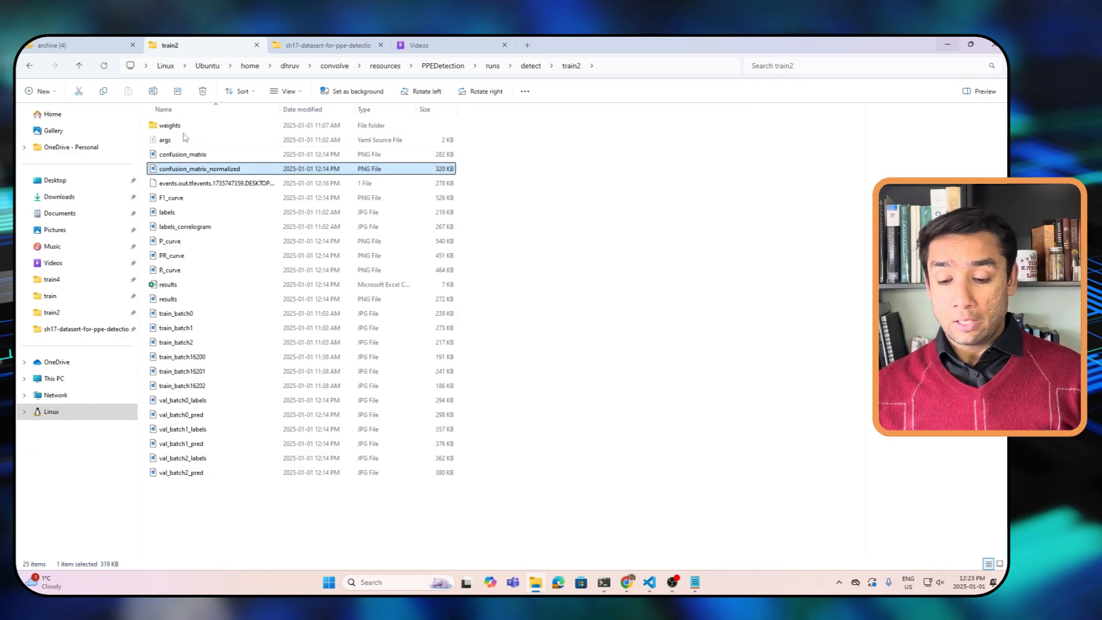
Peek at the train2 weights checkpoints, then view results.png from the train2 folder
{"action": "double_click", "coordinate": [169, 125]}
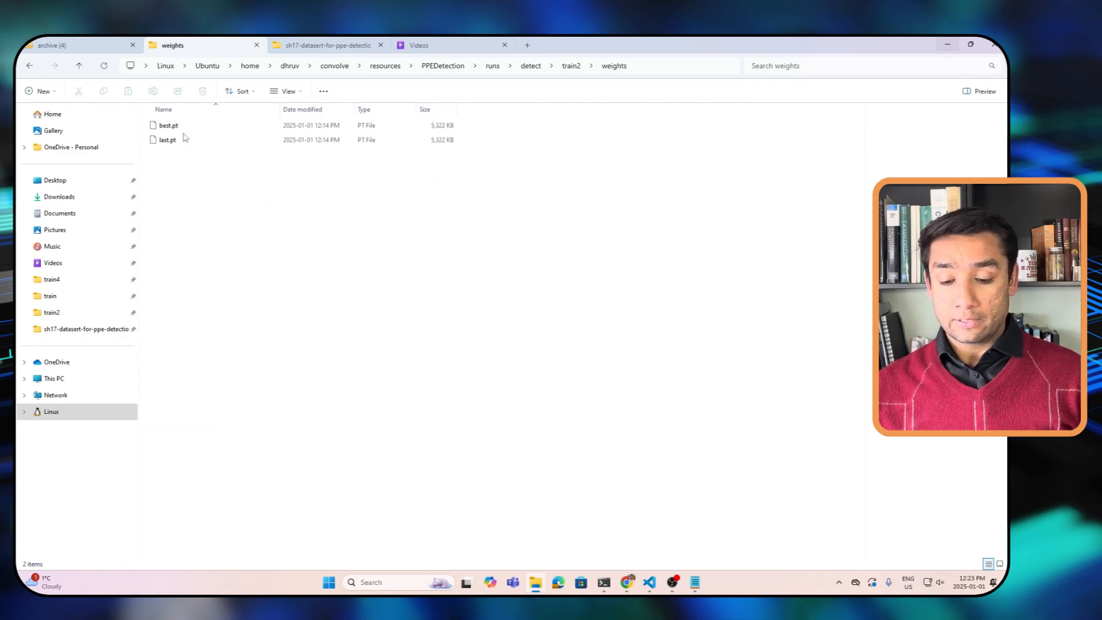
{"action": "left_click", "coordinate": [79, 66]}
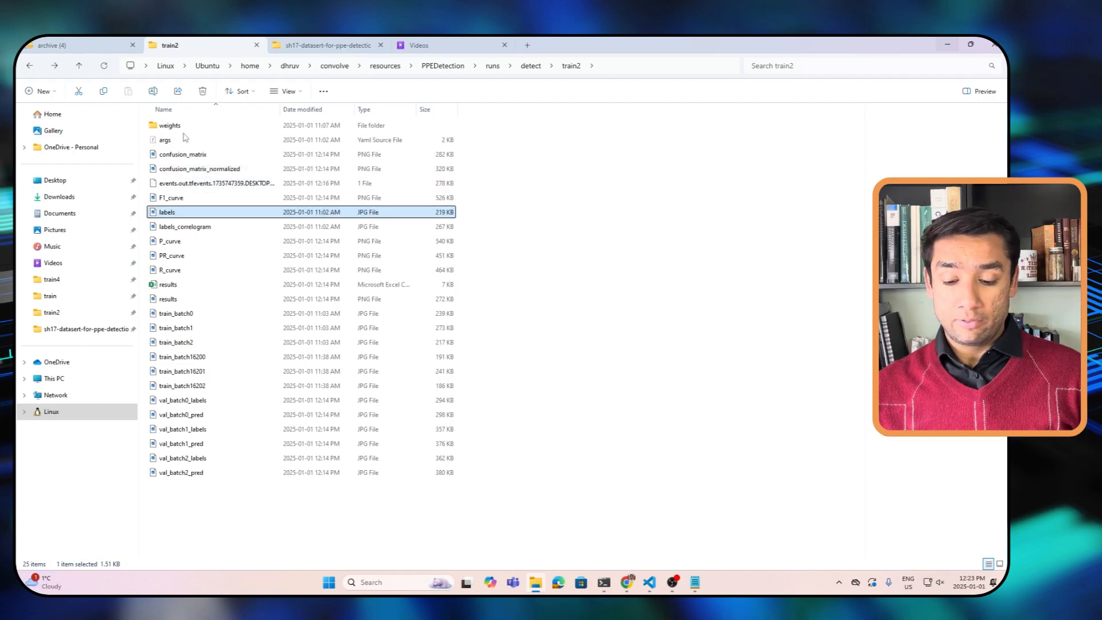
{"action": "left_click", "coordinate": [168, 298]}
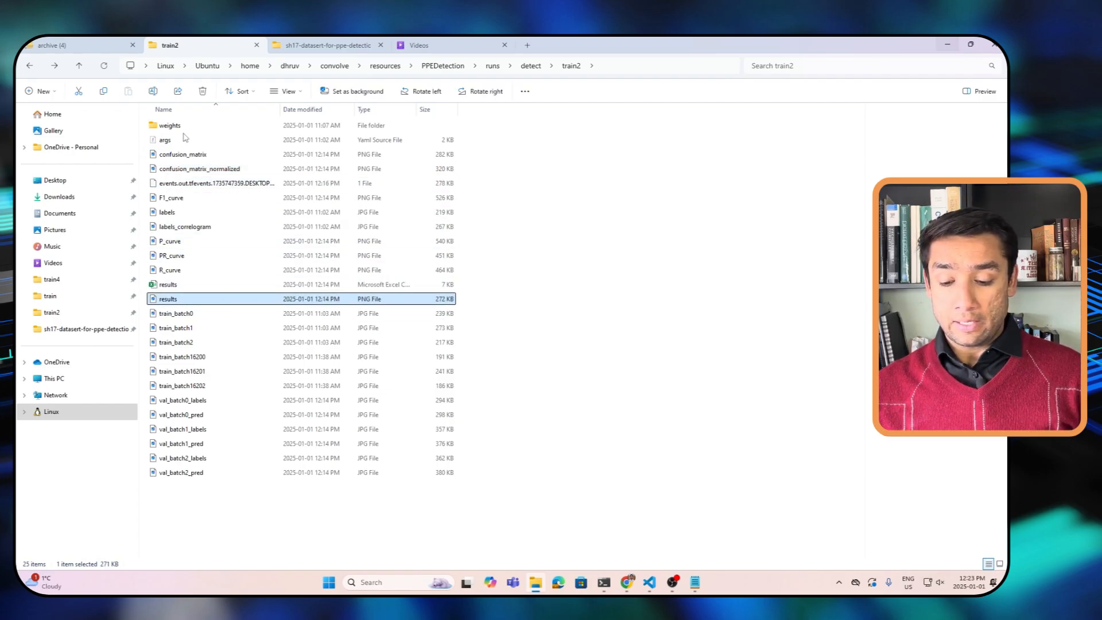
{"action": "double_click", "coordinate": [167, 298]}
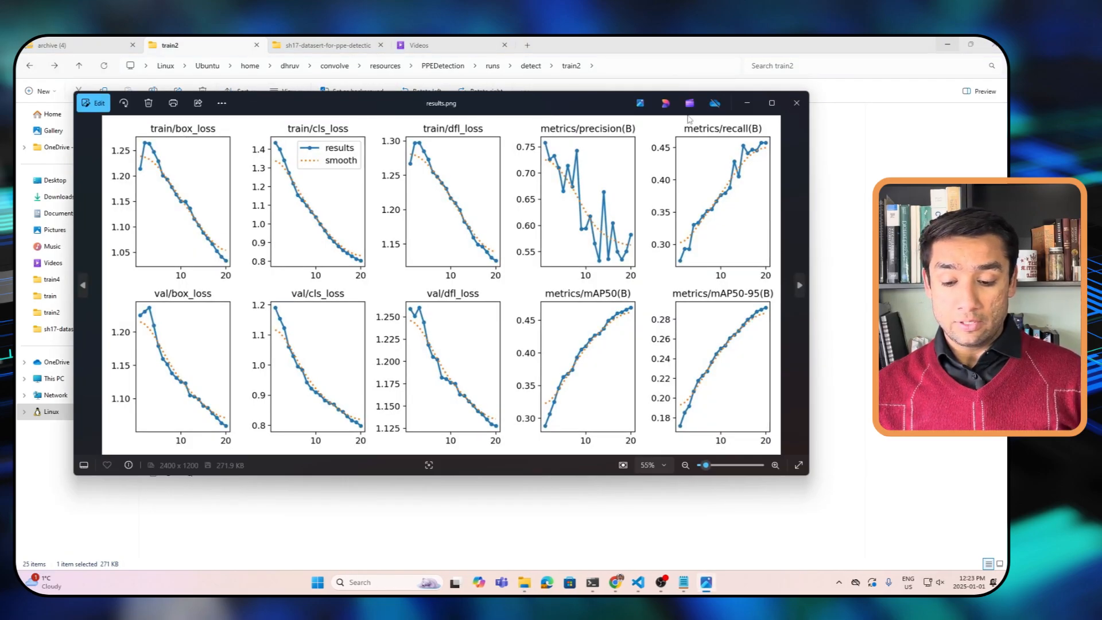
Maximize Photos to review the results.png loss and mAP curves across 20 epochs
{"action": "left_click", "coordinate": [771, 102]}
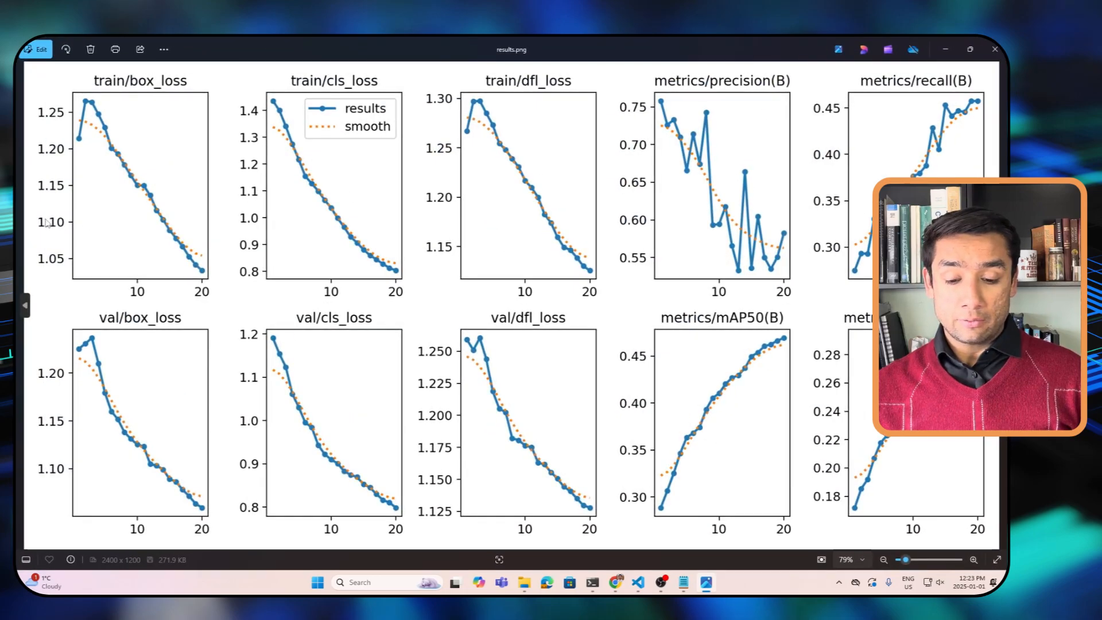
{"action": "mouse_move", "coordinate": [196, 380]}
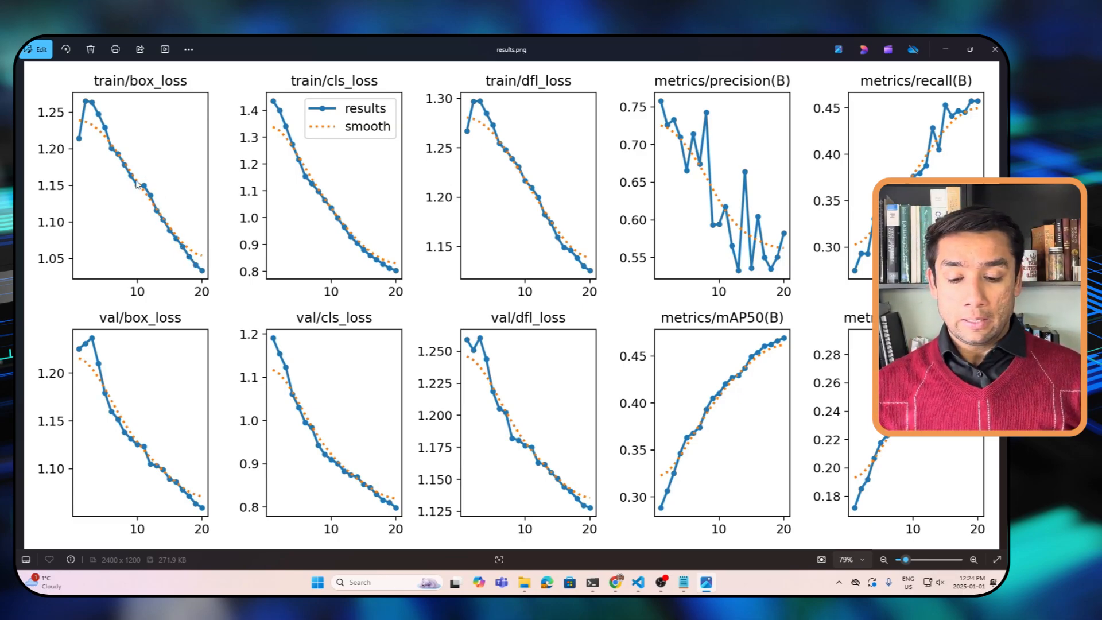
{"action": "mouse_move", "coordinate": [195, 460]}
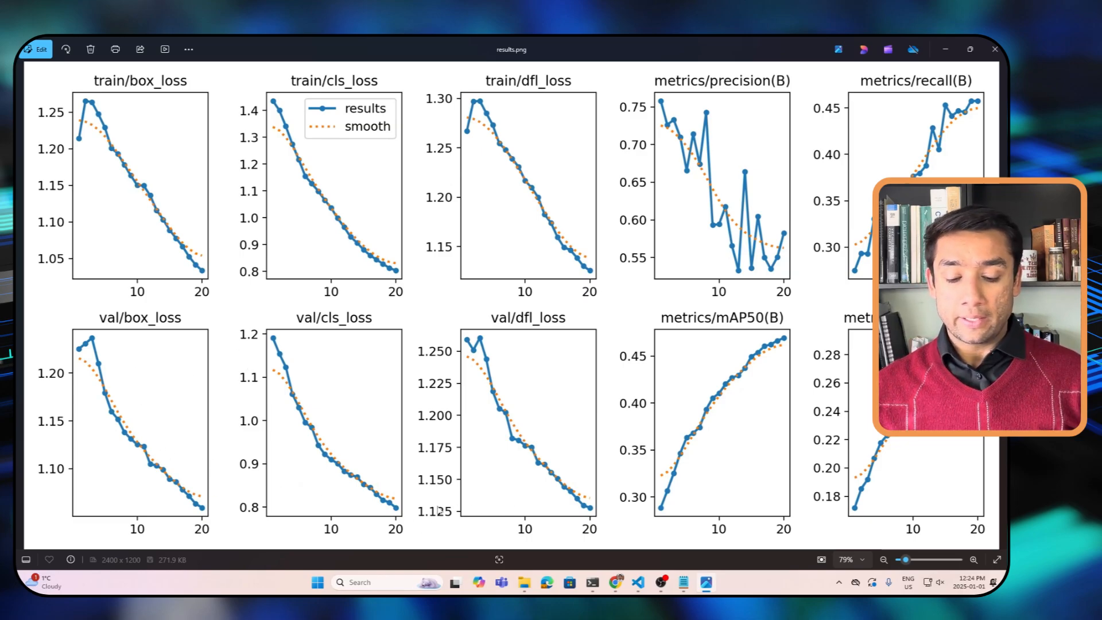
{"action": "mouse_move", "coordinate": [287, 202]}
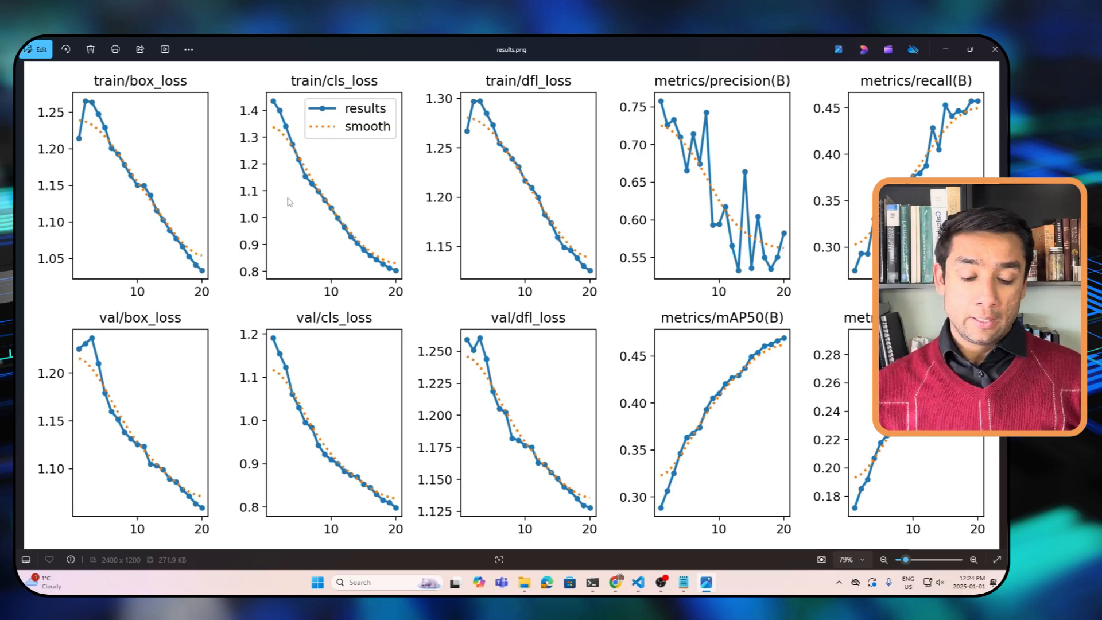
{"action": "mouse_move", "coordinate": [273, 101]}
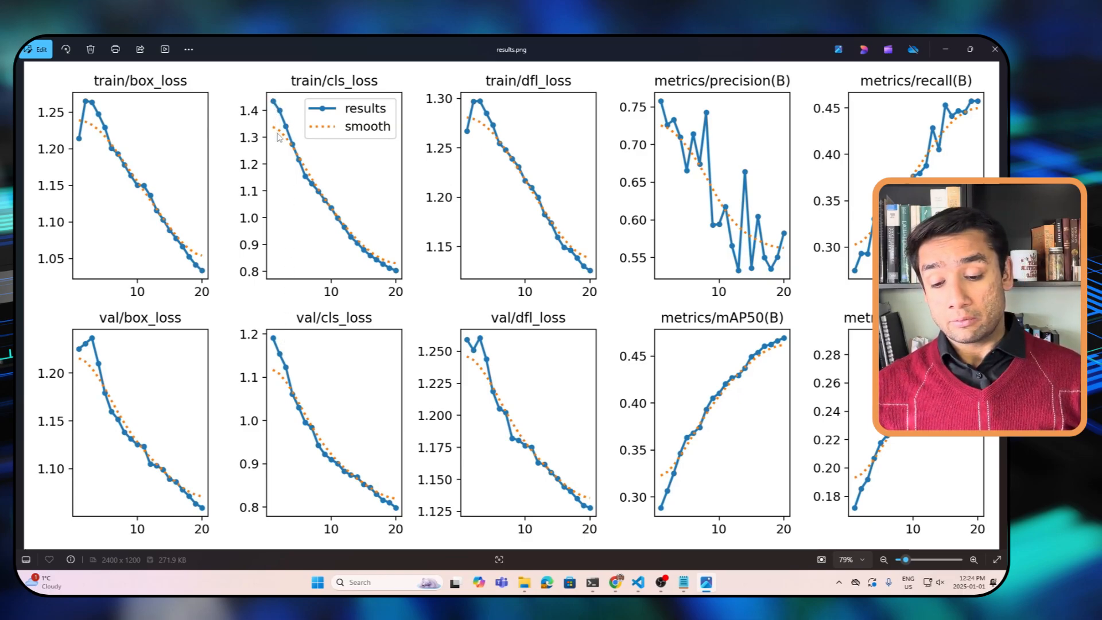
{"action": "mouse_move", "coordinate": [322, 256]}
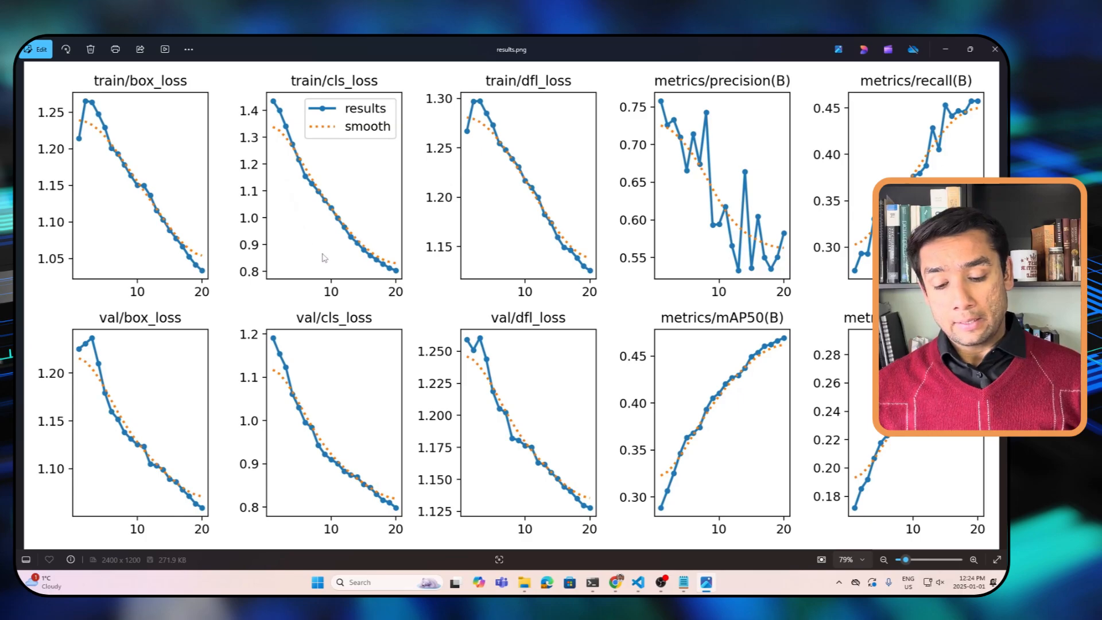
{"action": "mouse_move", "coordinate": [392, 271]}
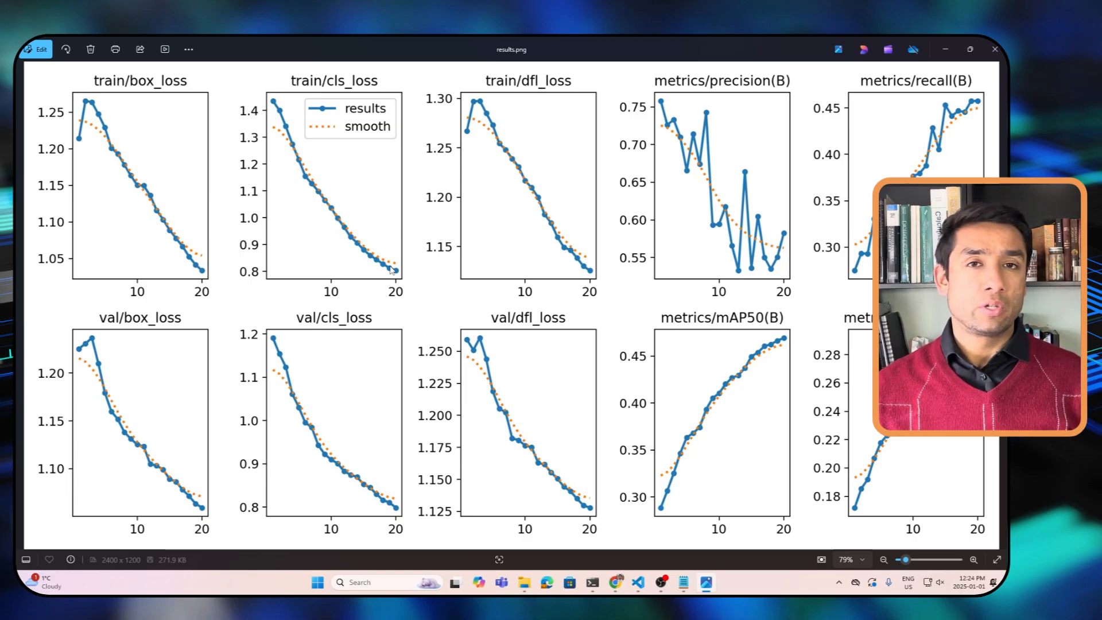
{"action": "mouse_move", "coordinate": [436, 288]}
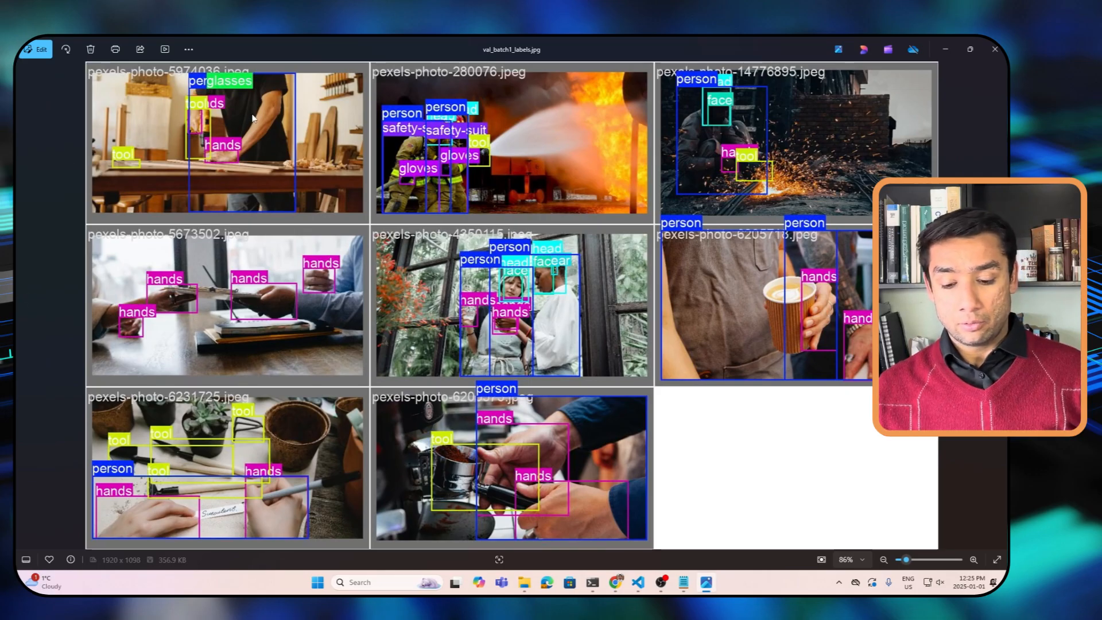
{"action": "mouse_move", "coordinate": [124, 145]}
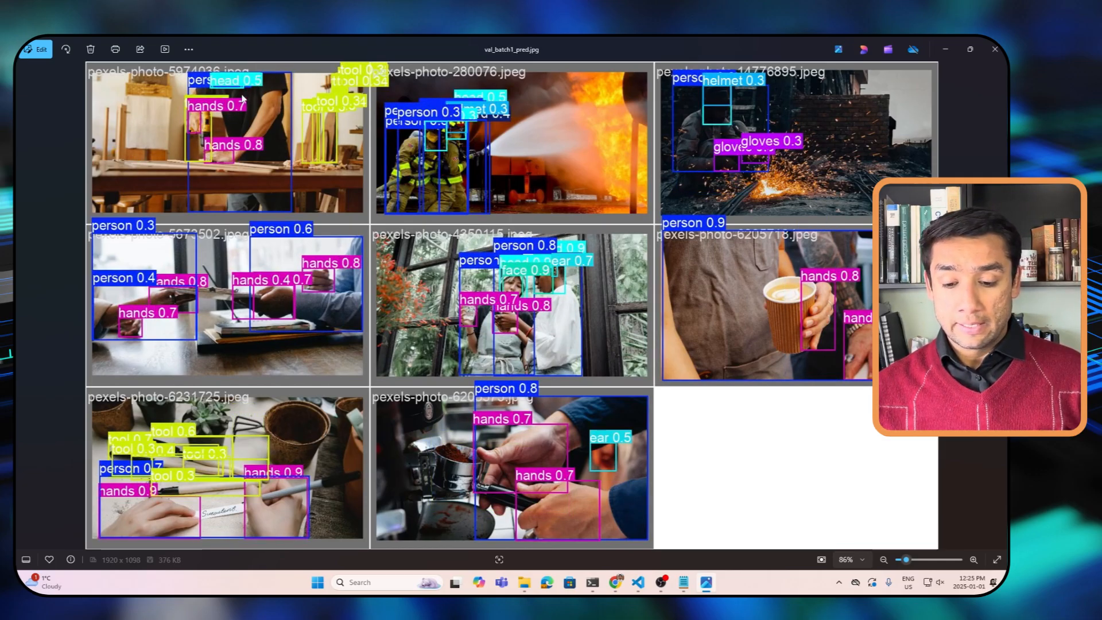
{"action": "mouse_move", "coordinate": [248, 88]}
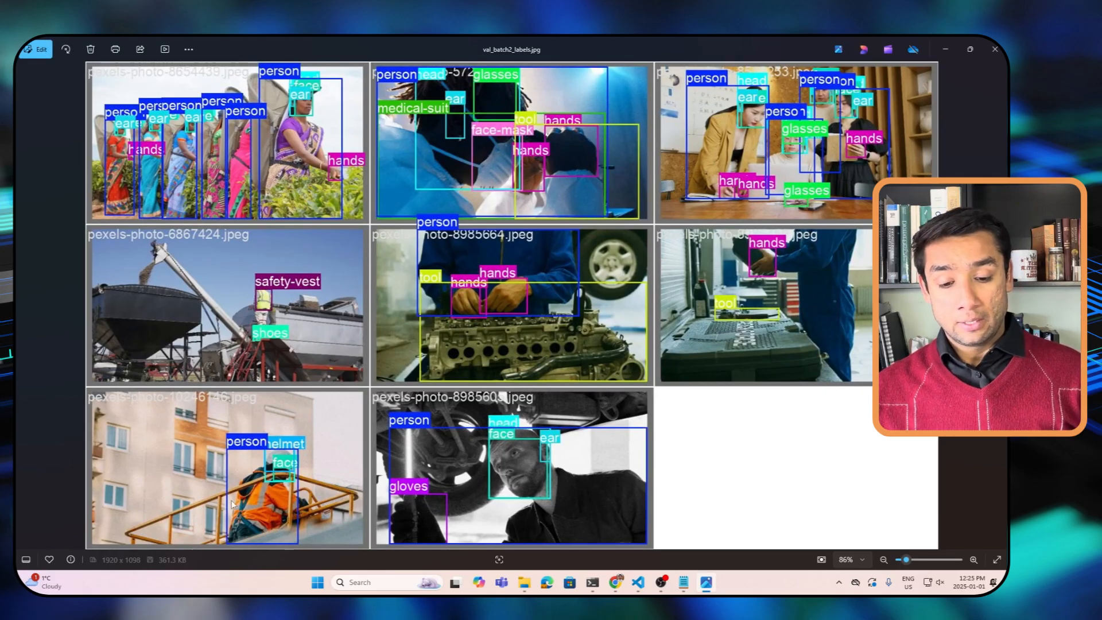
{"action": "mouse_move", "coordinate": [163, 401]}
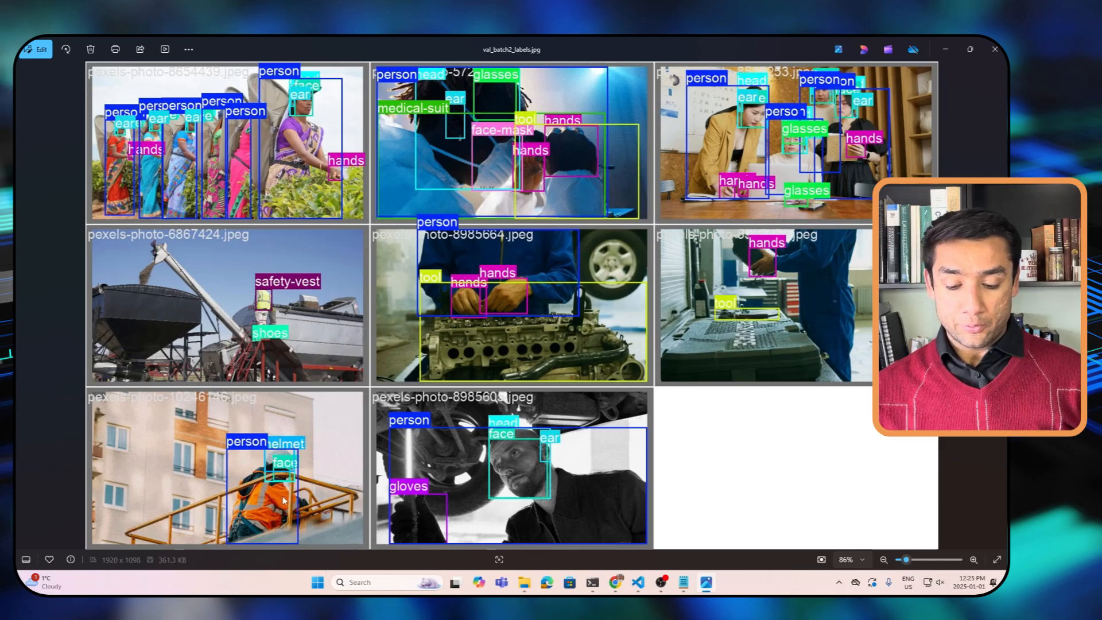
{"action": "mouse_move", "coordinate": [230, 535]}
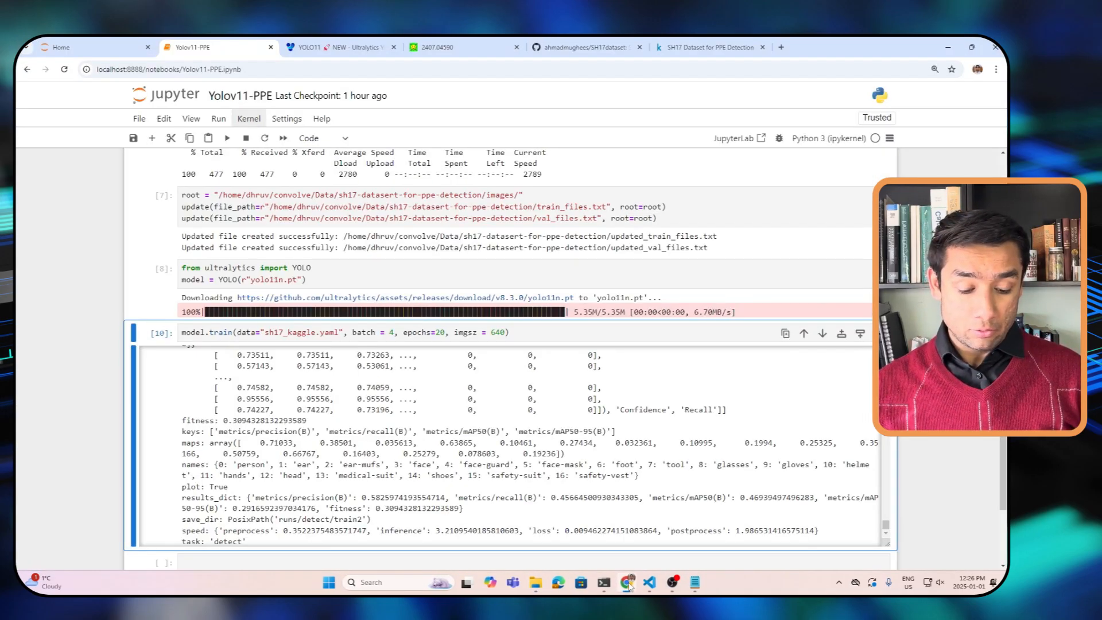
{"action": "scroll", "scroll_direction": "up", "scroll_amount": 3}
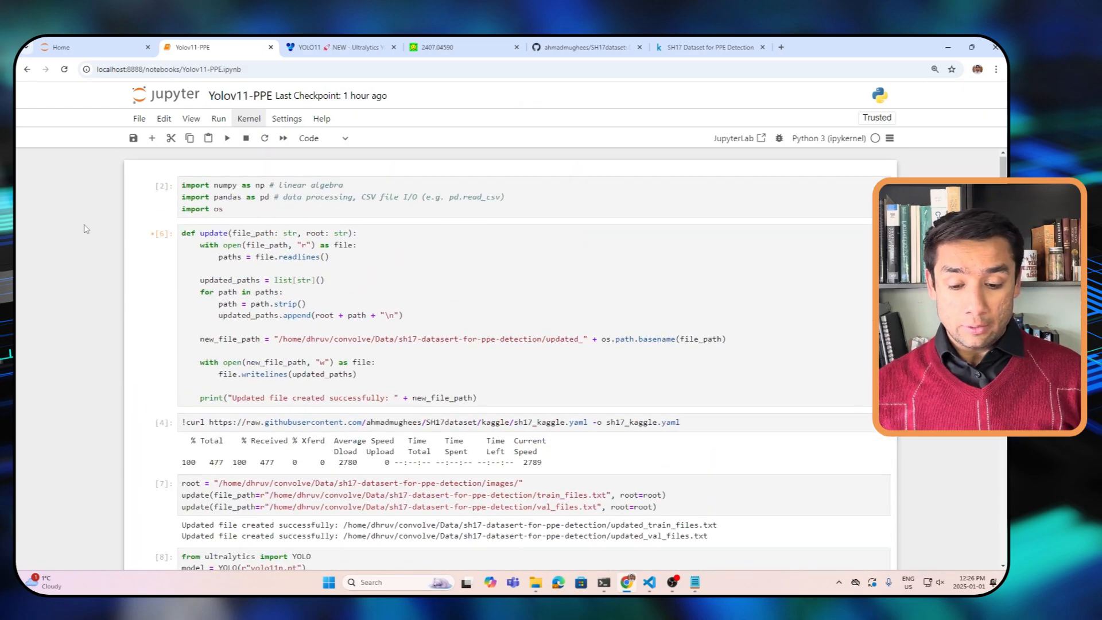
{"action": "scroll", "scroll_direction": "down", "scroll_amount": 3}
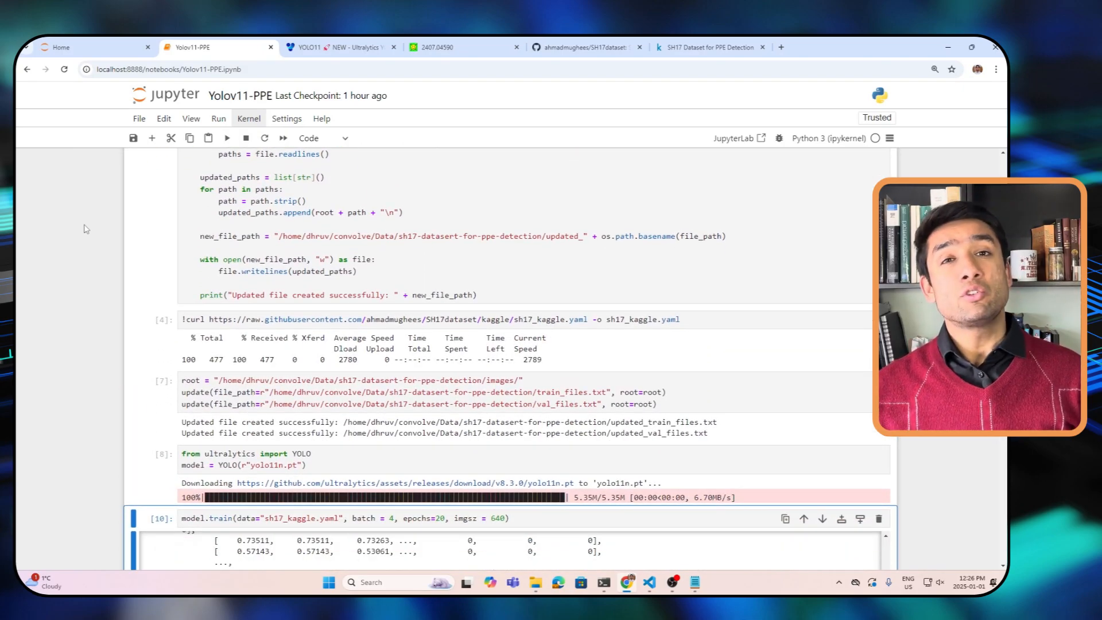
{"action": "scroll", "scroll_direction": "down", "scroll_amount": 3}
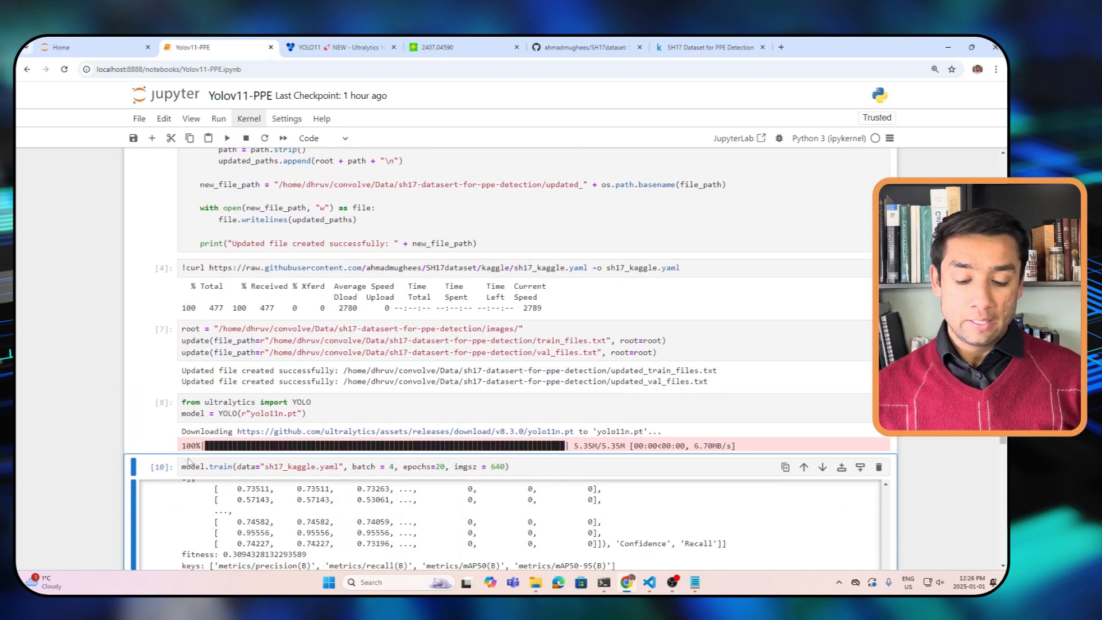
{"action": "scroll", "scroll_direction": "down", "scroll_amount": 3}
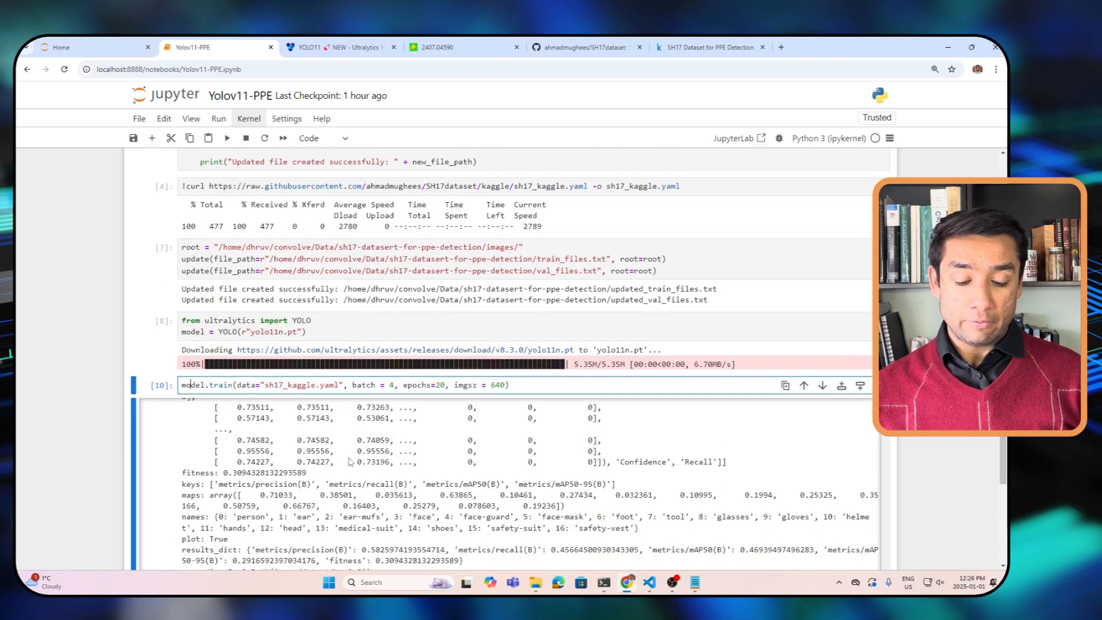